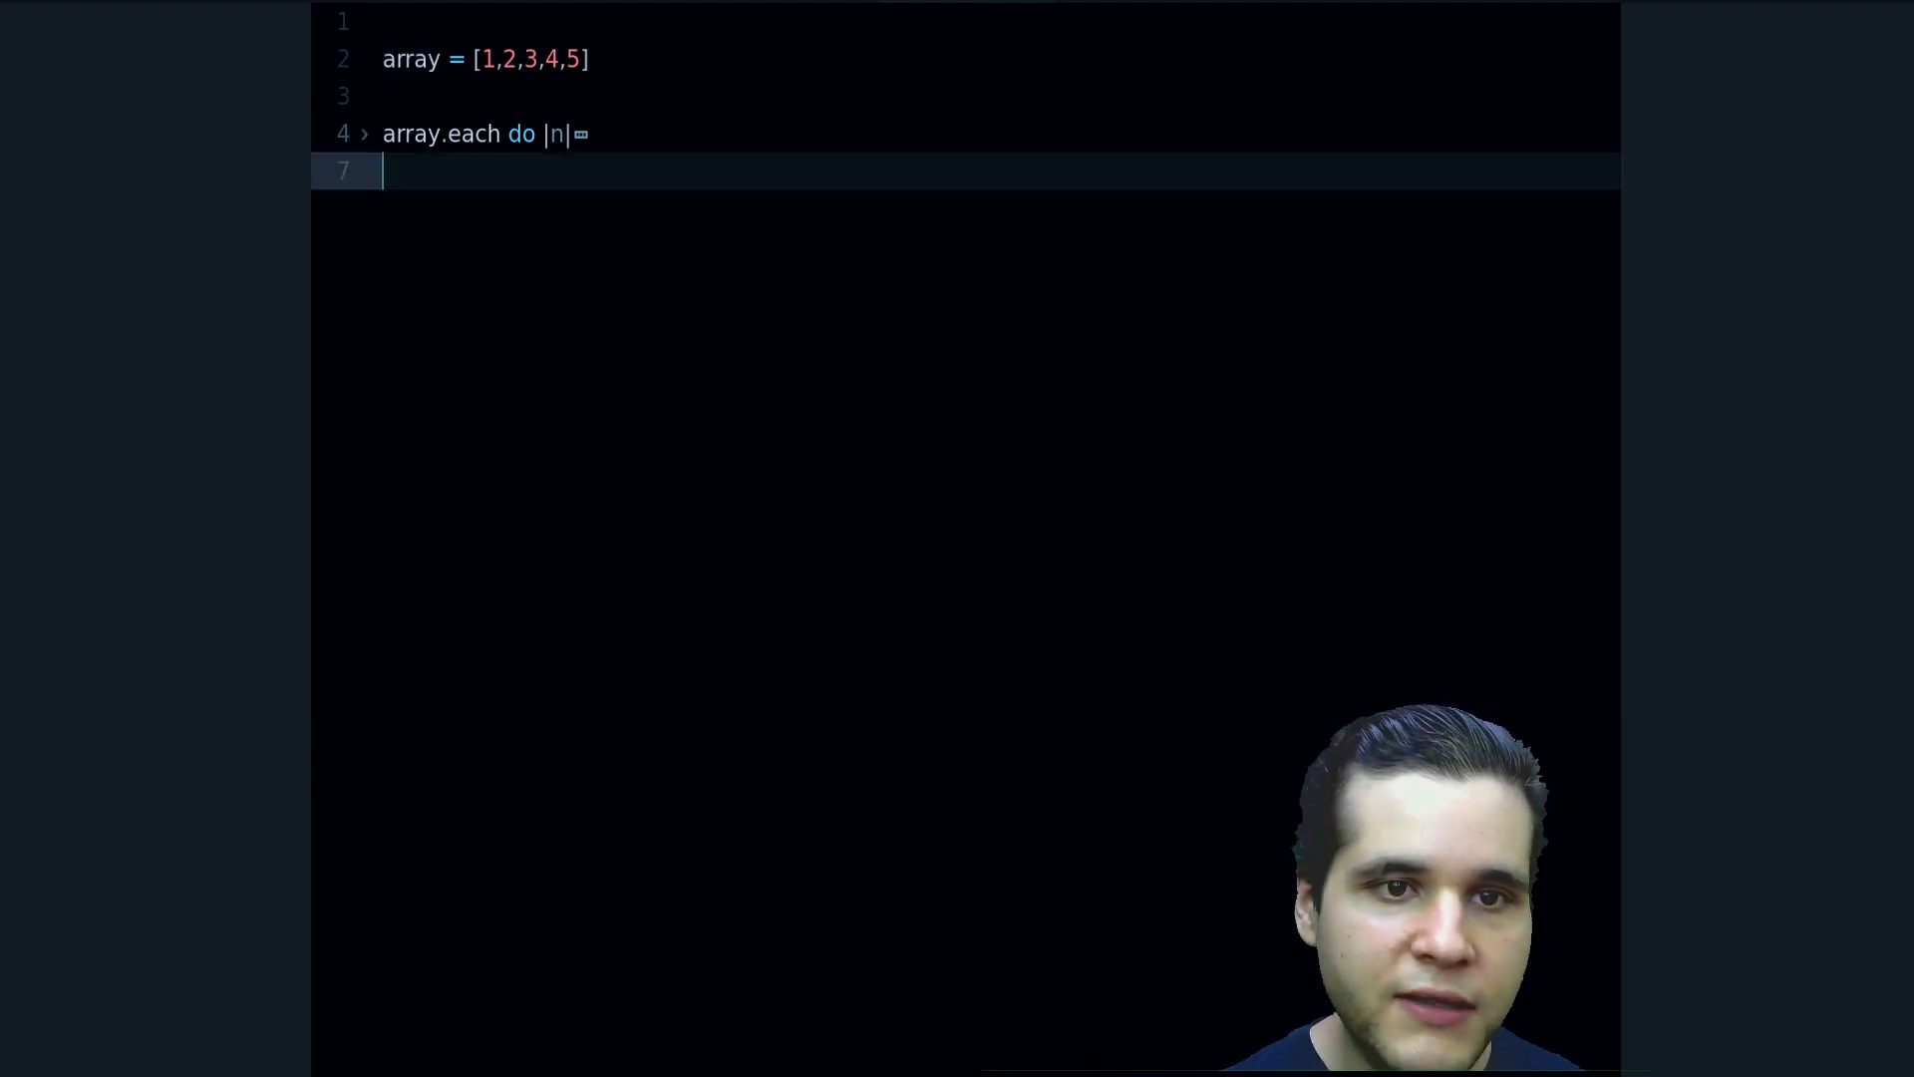
Print each element with puts n in the do block, trying 'i' and 'number' as the variable name
type("puts n")
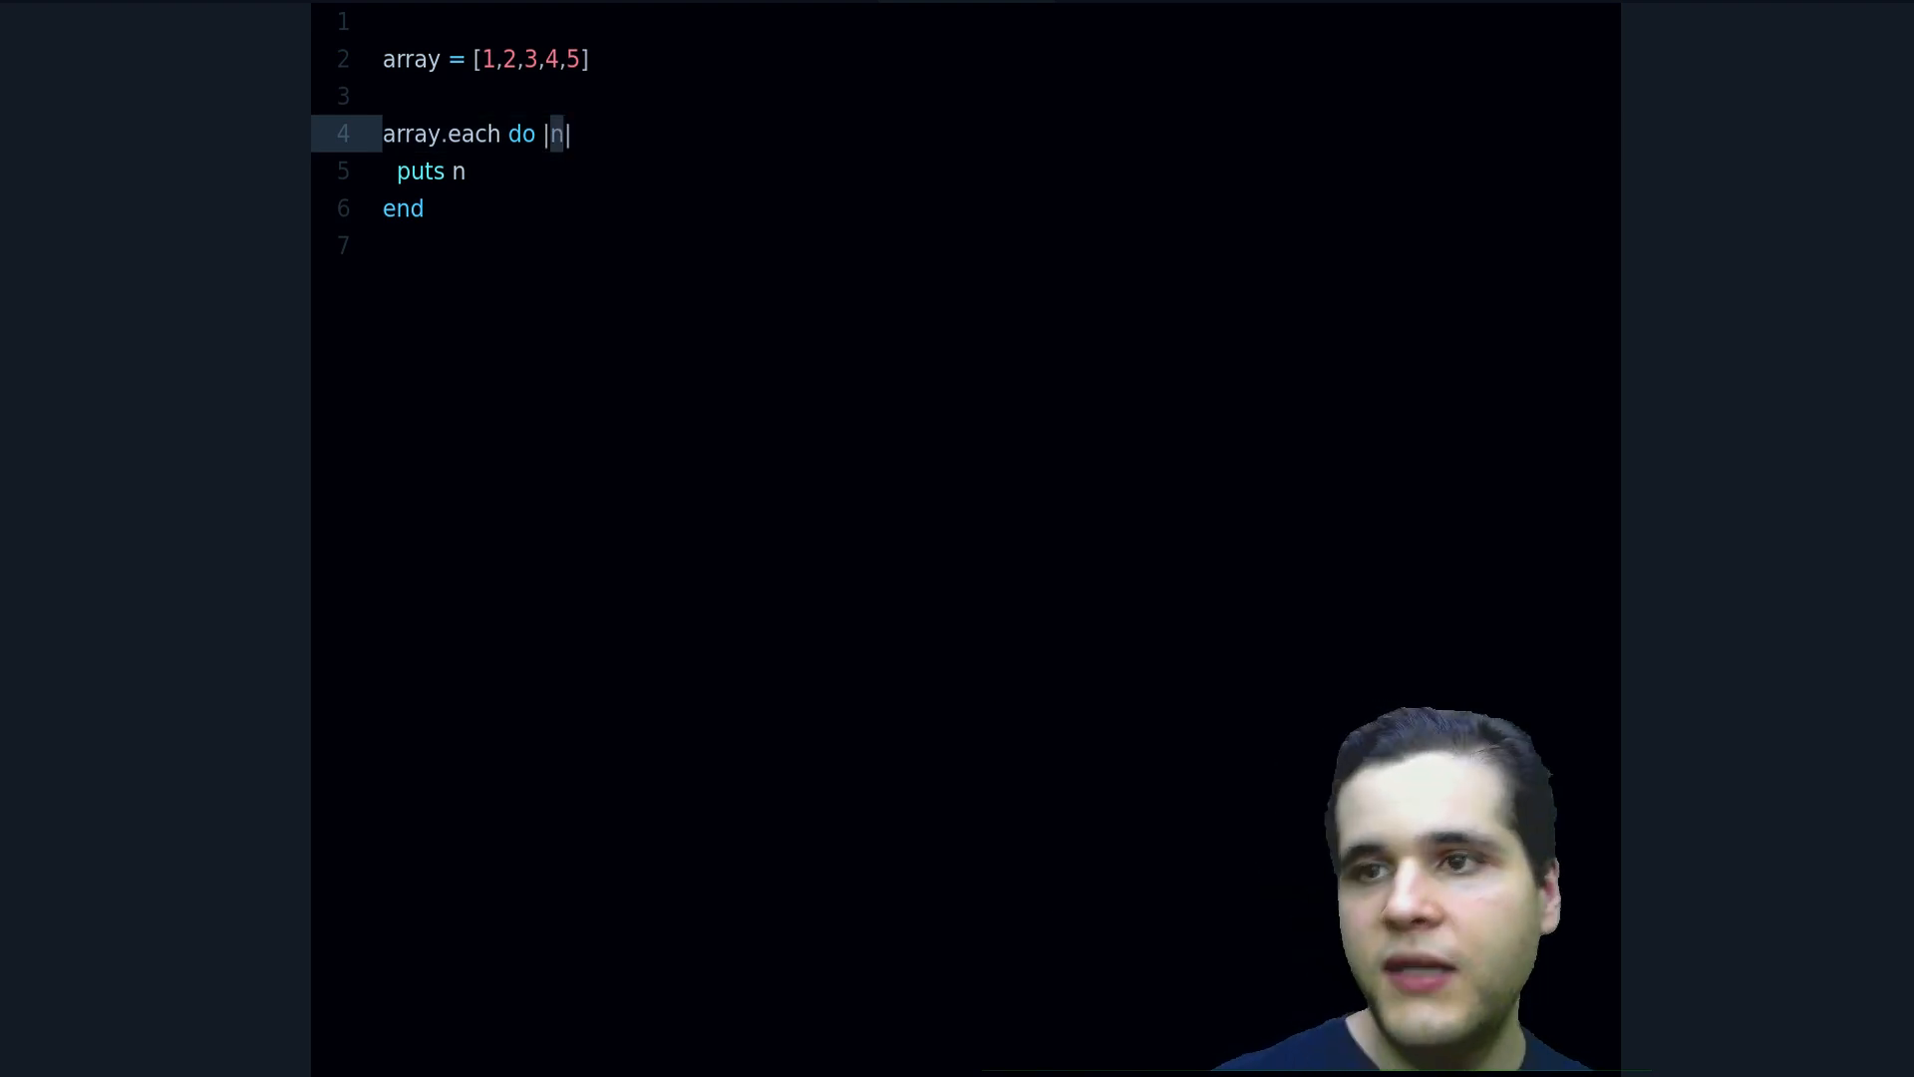
type("i")
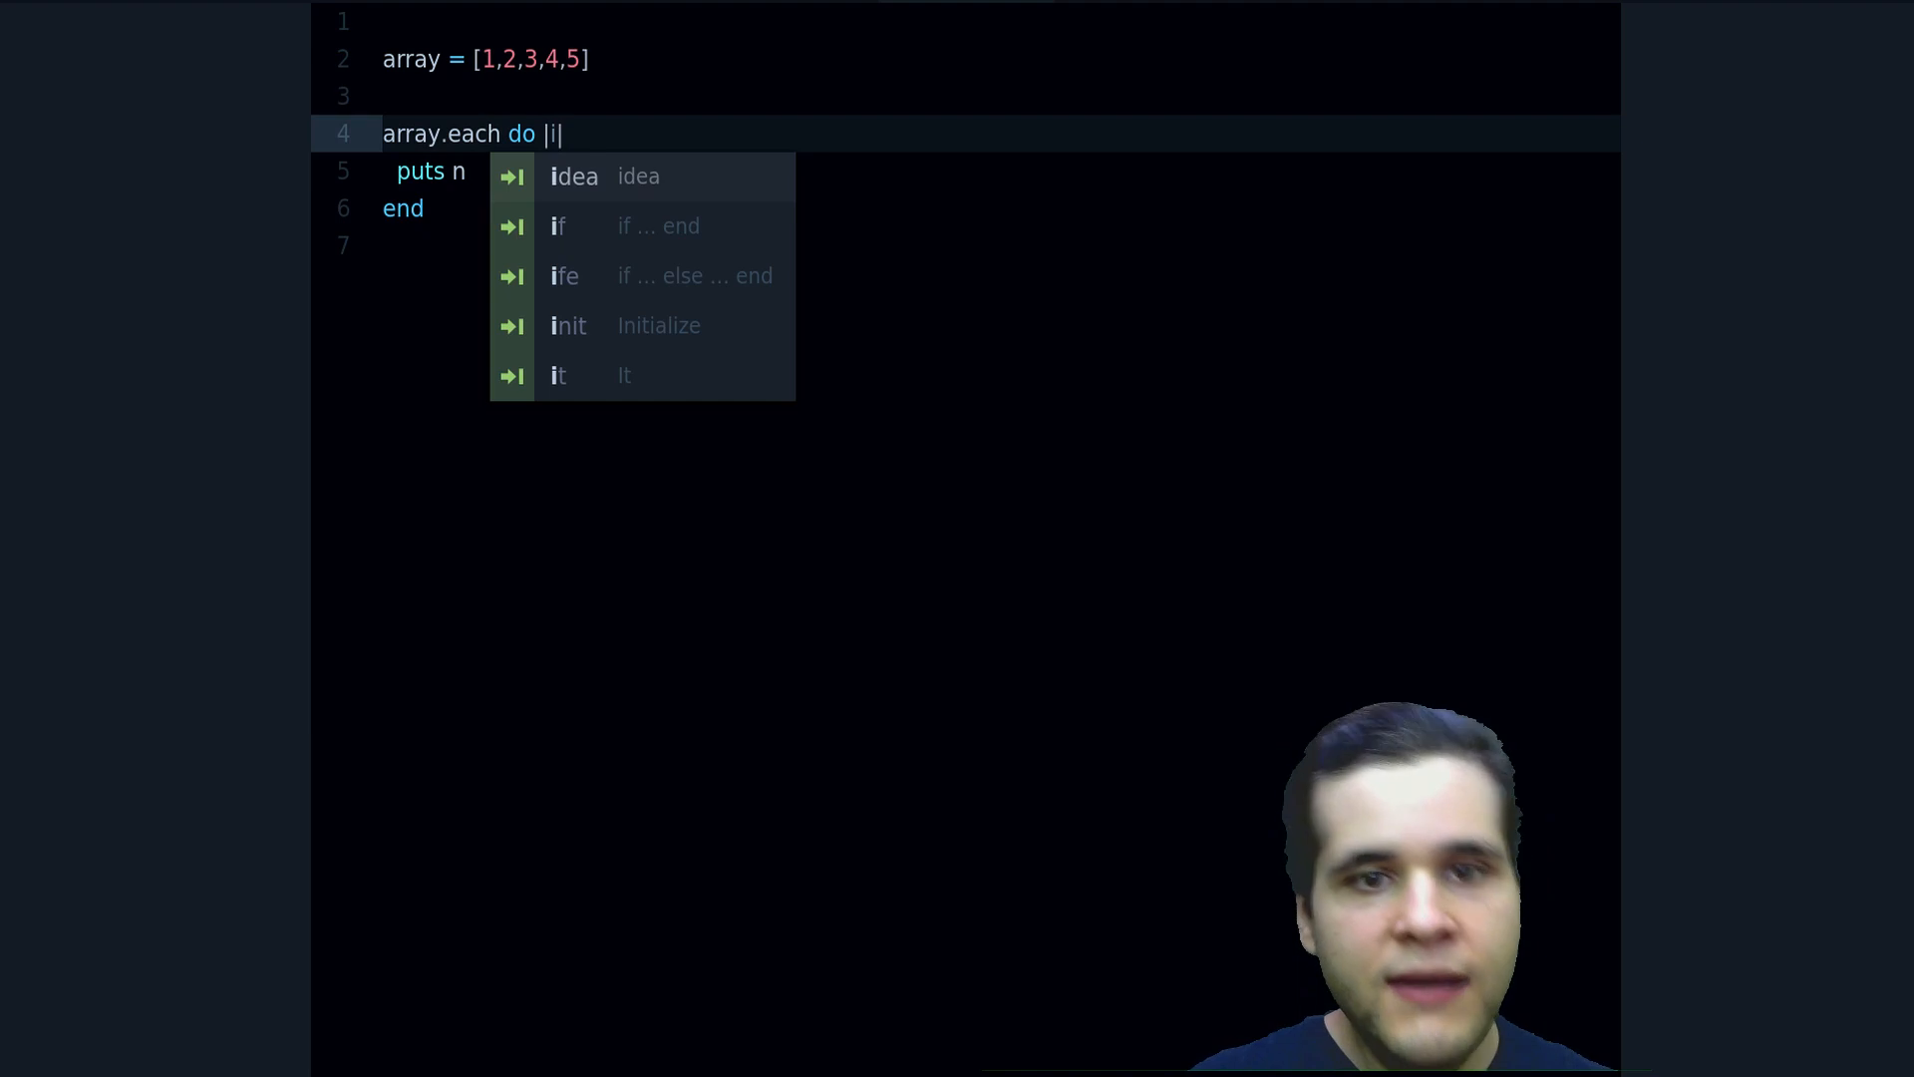
type("n")
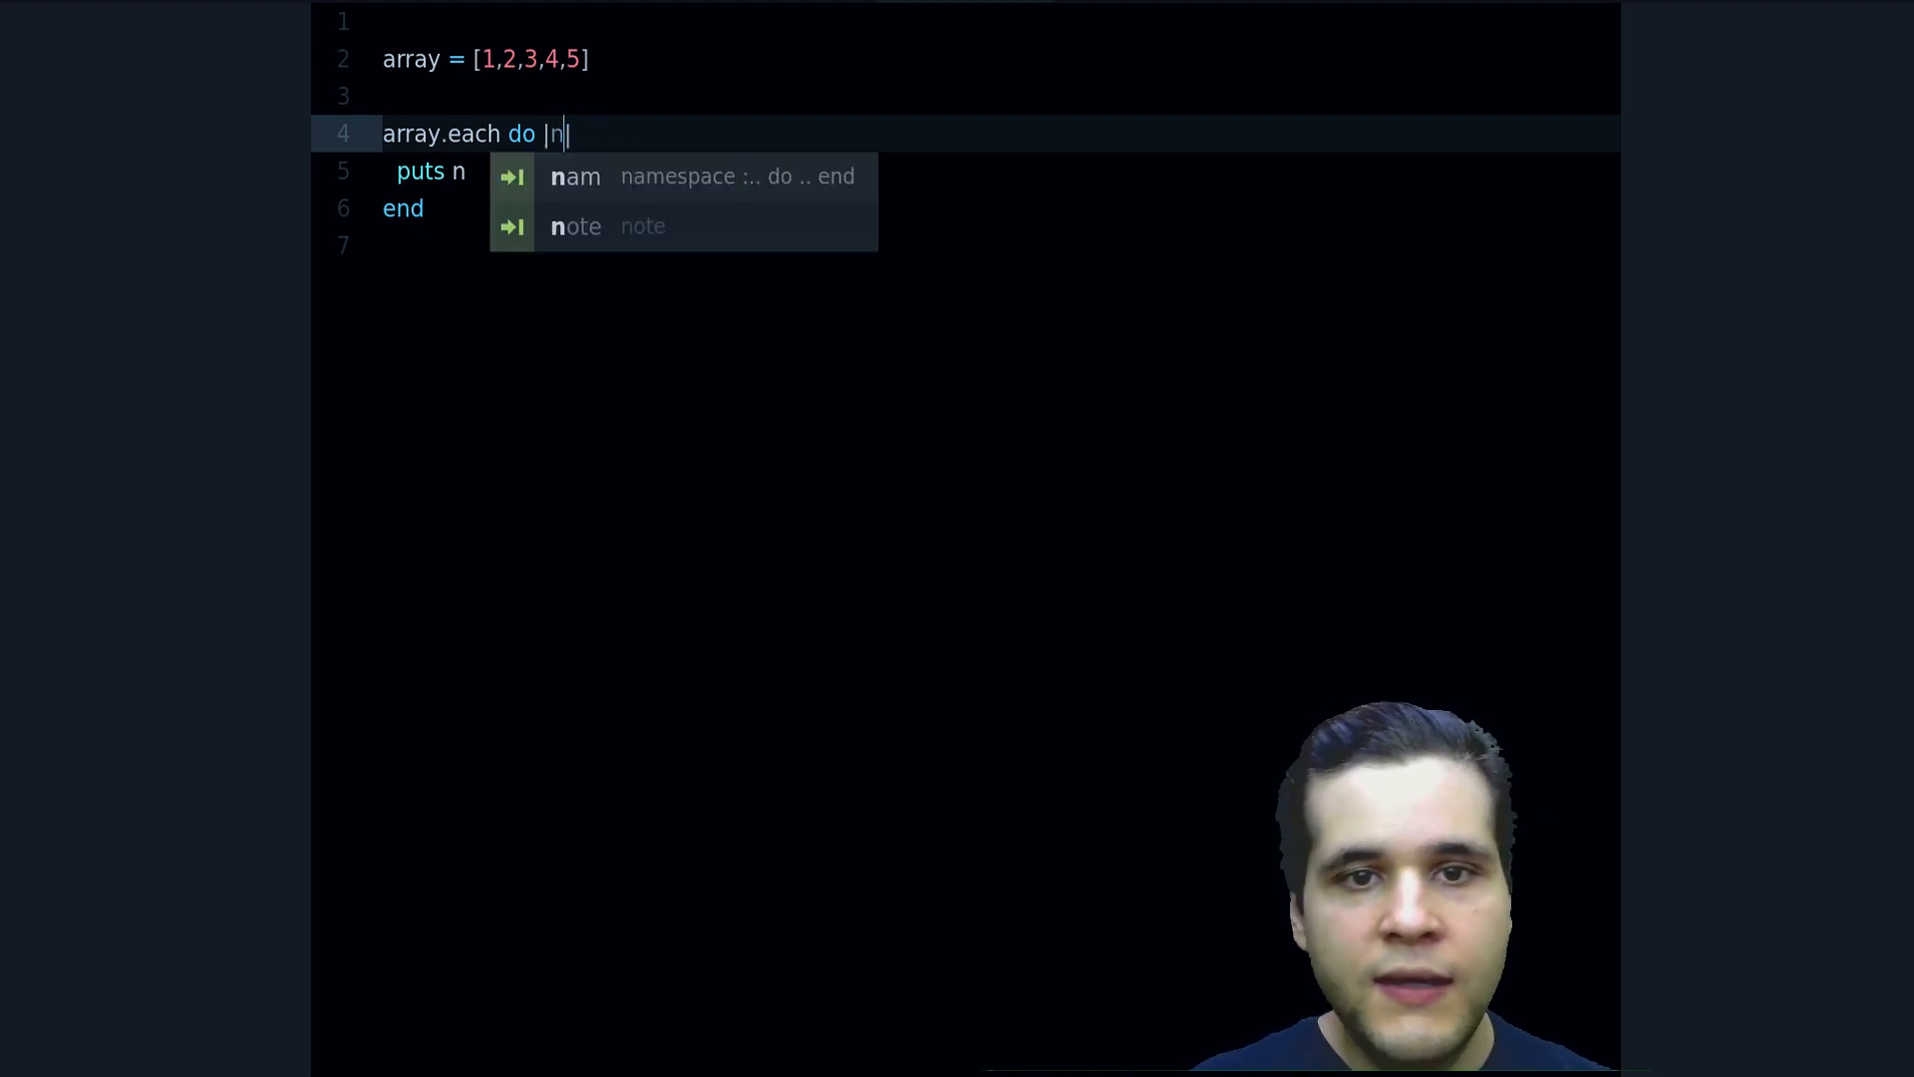
type("umber")
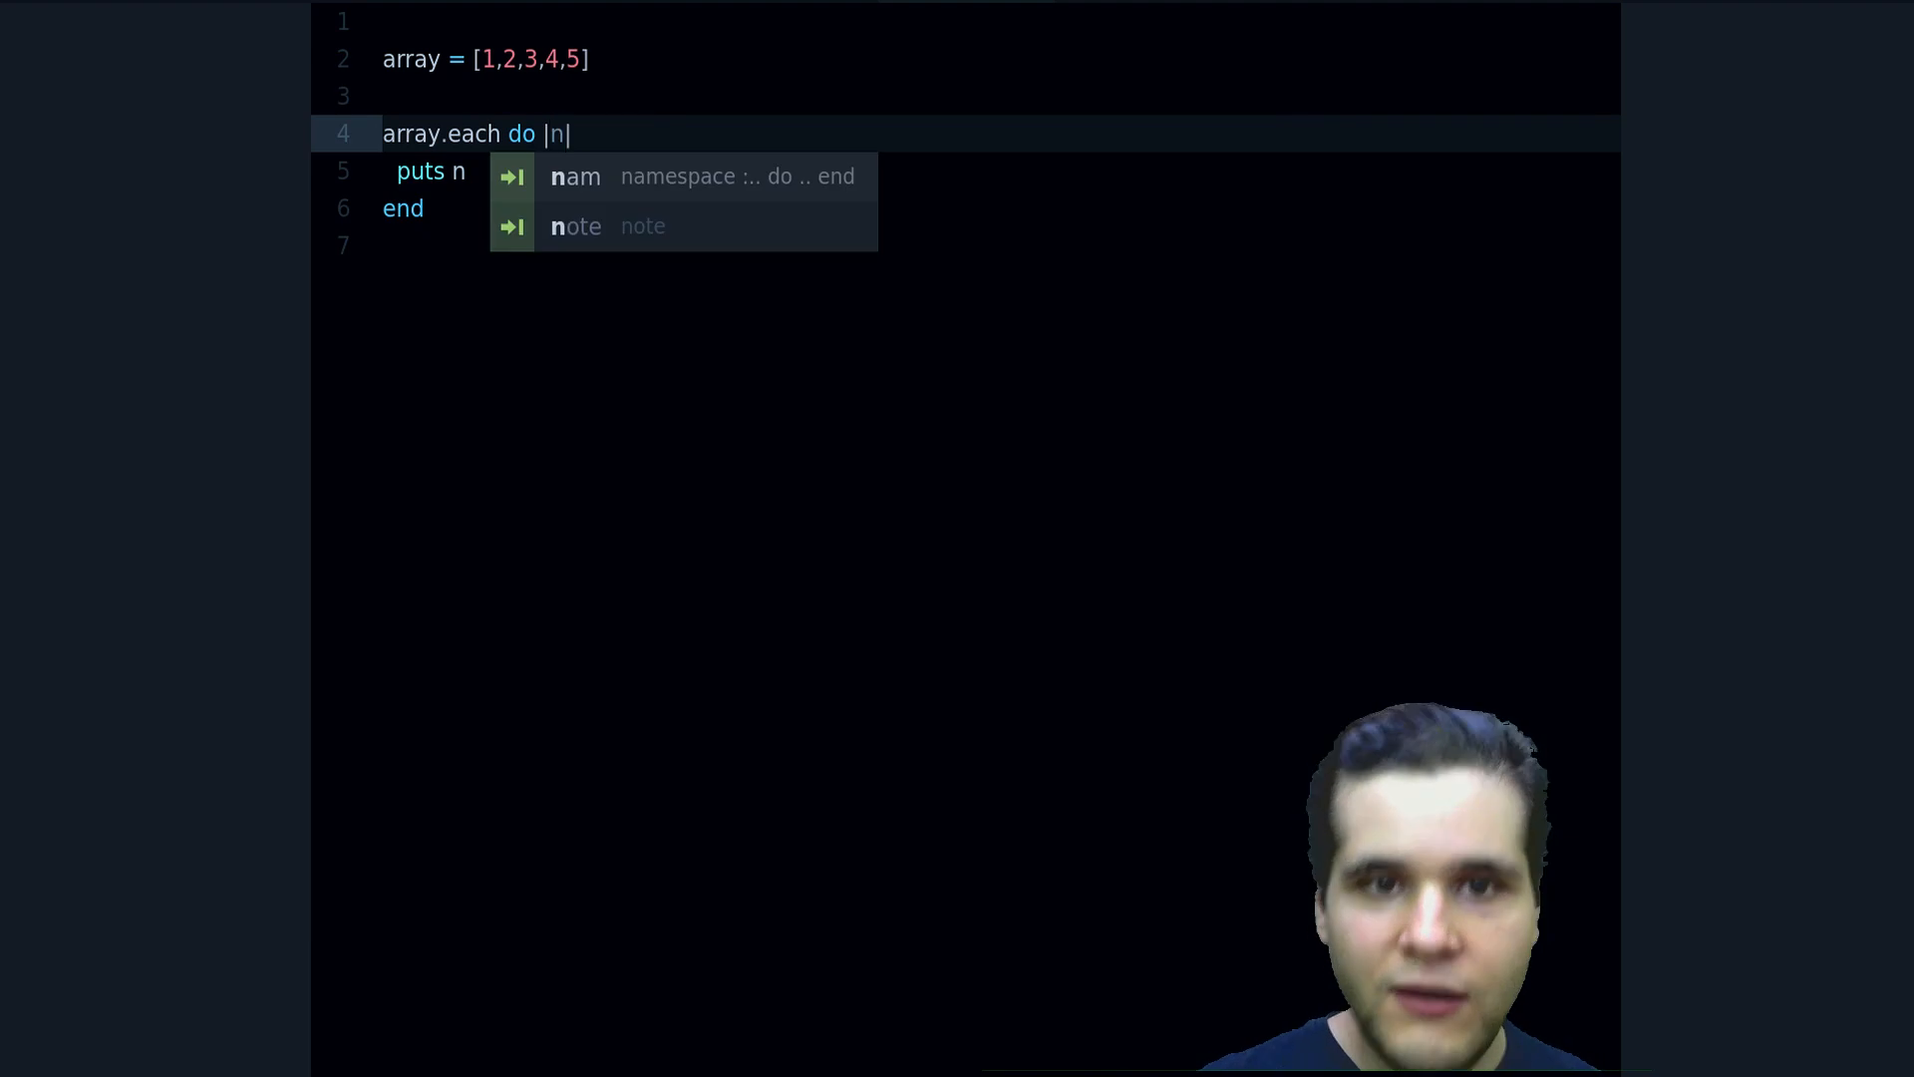
Write comment lines # >> 1 through # >> 5 below the loop's end
key("Escape")
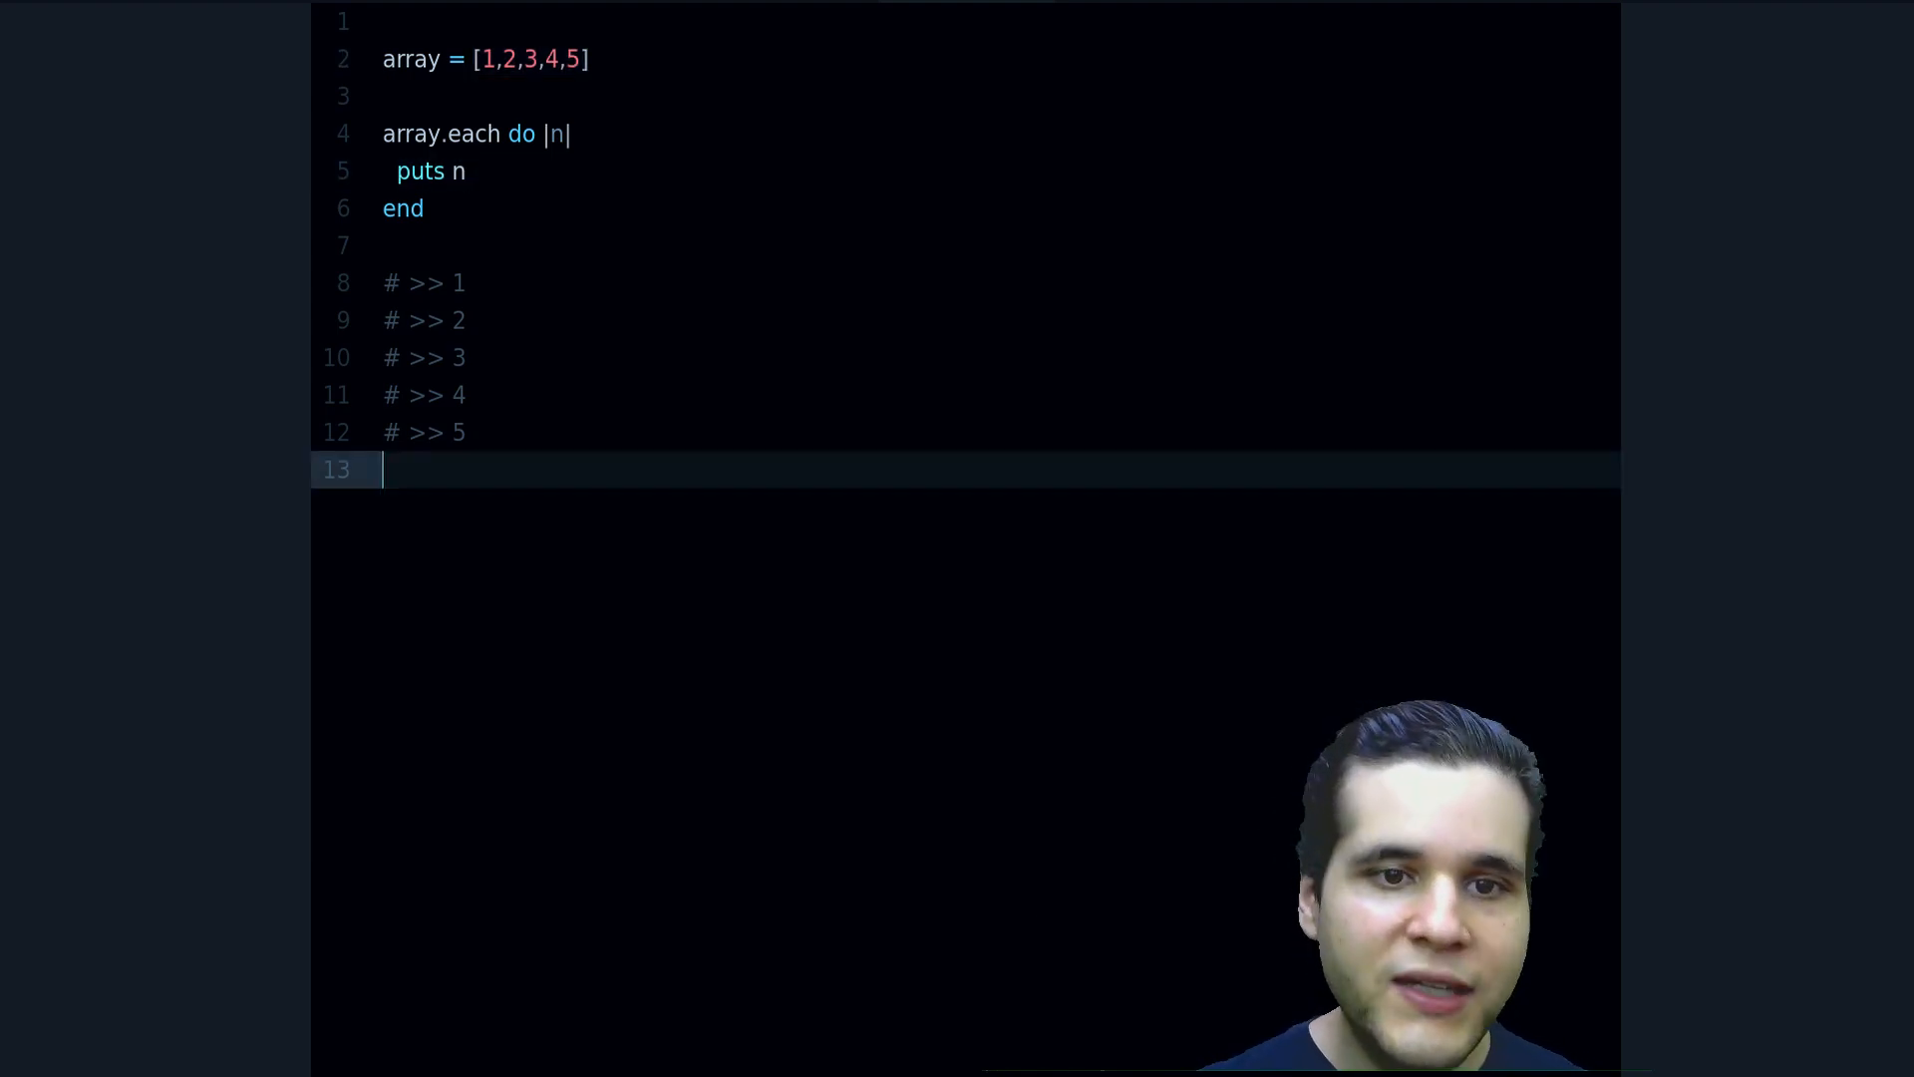
left_click(439, 282)
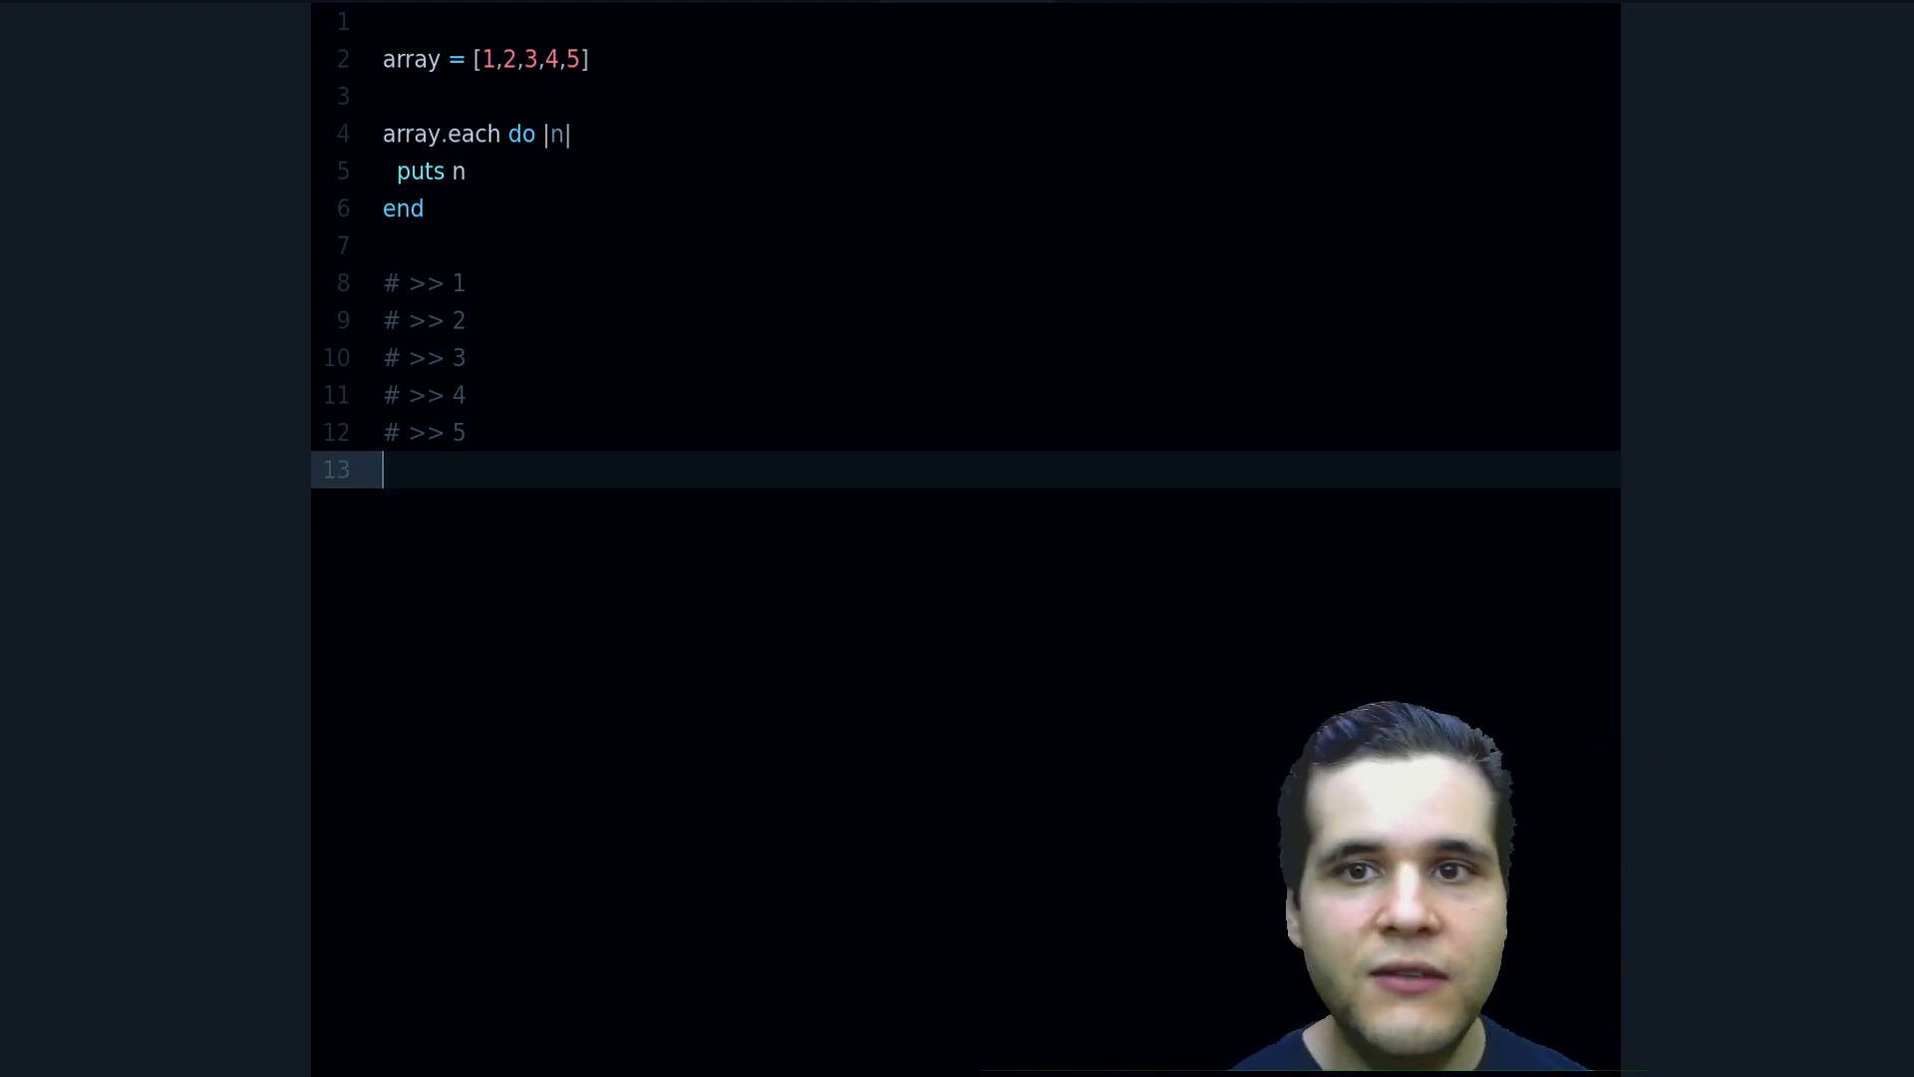
Define def each(array) with counter = 0 and a blank line after it
type("def e")
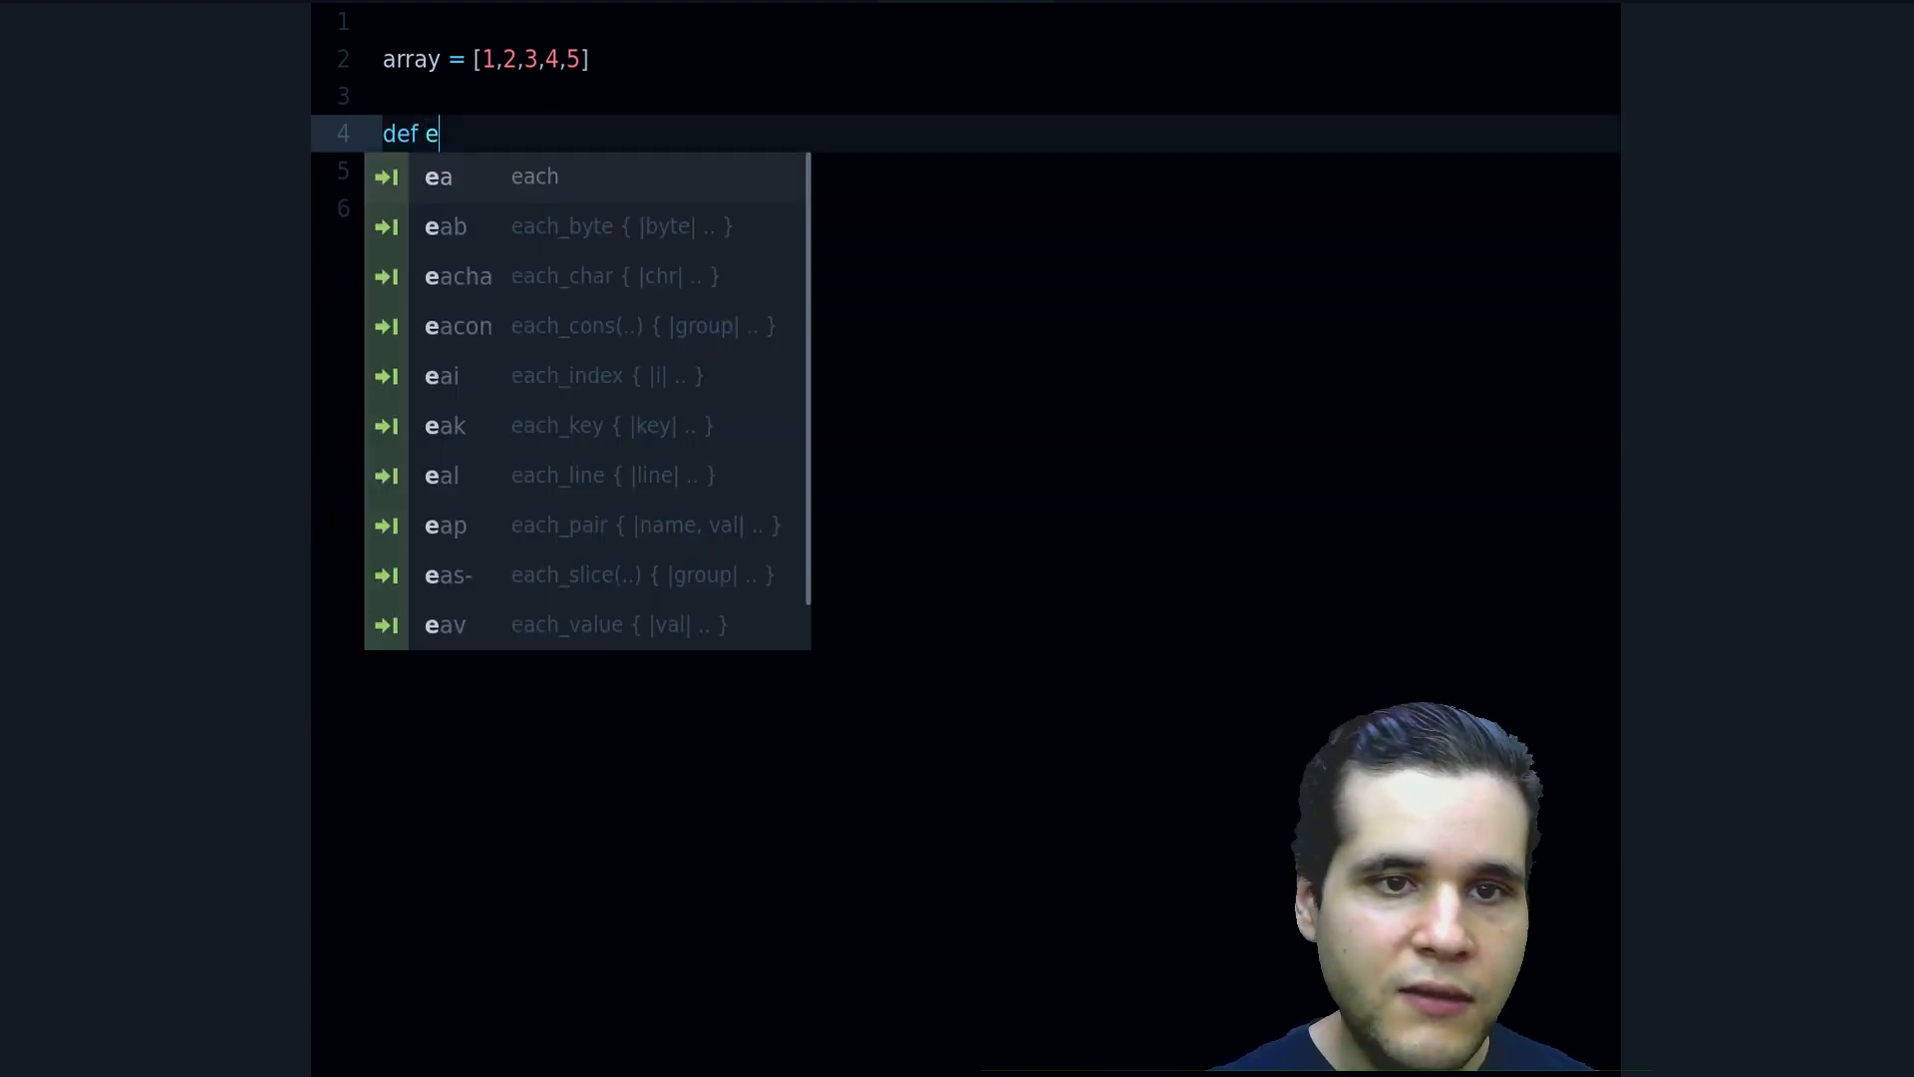
type("ach")
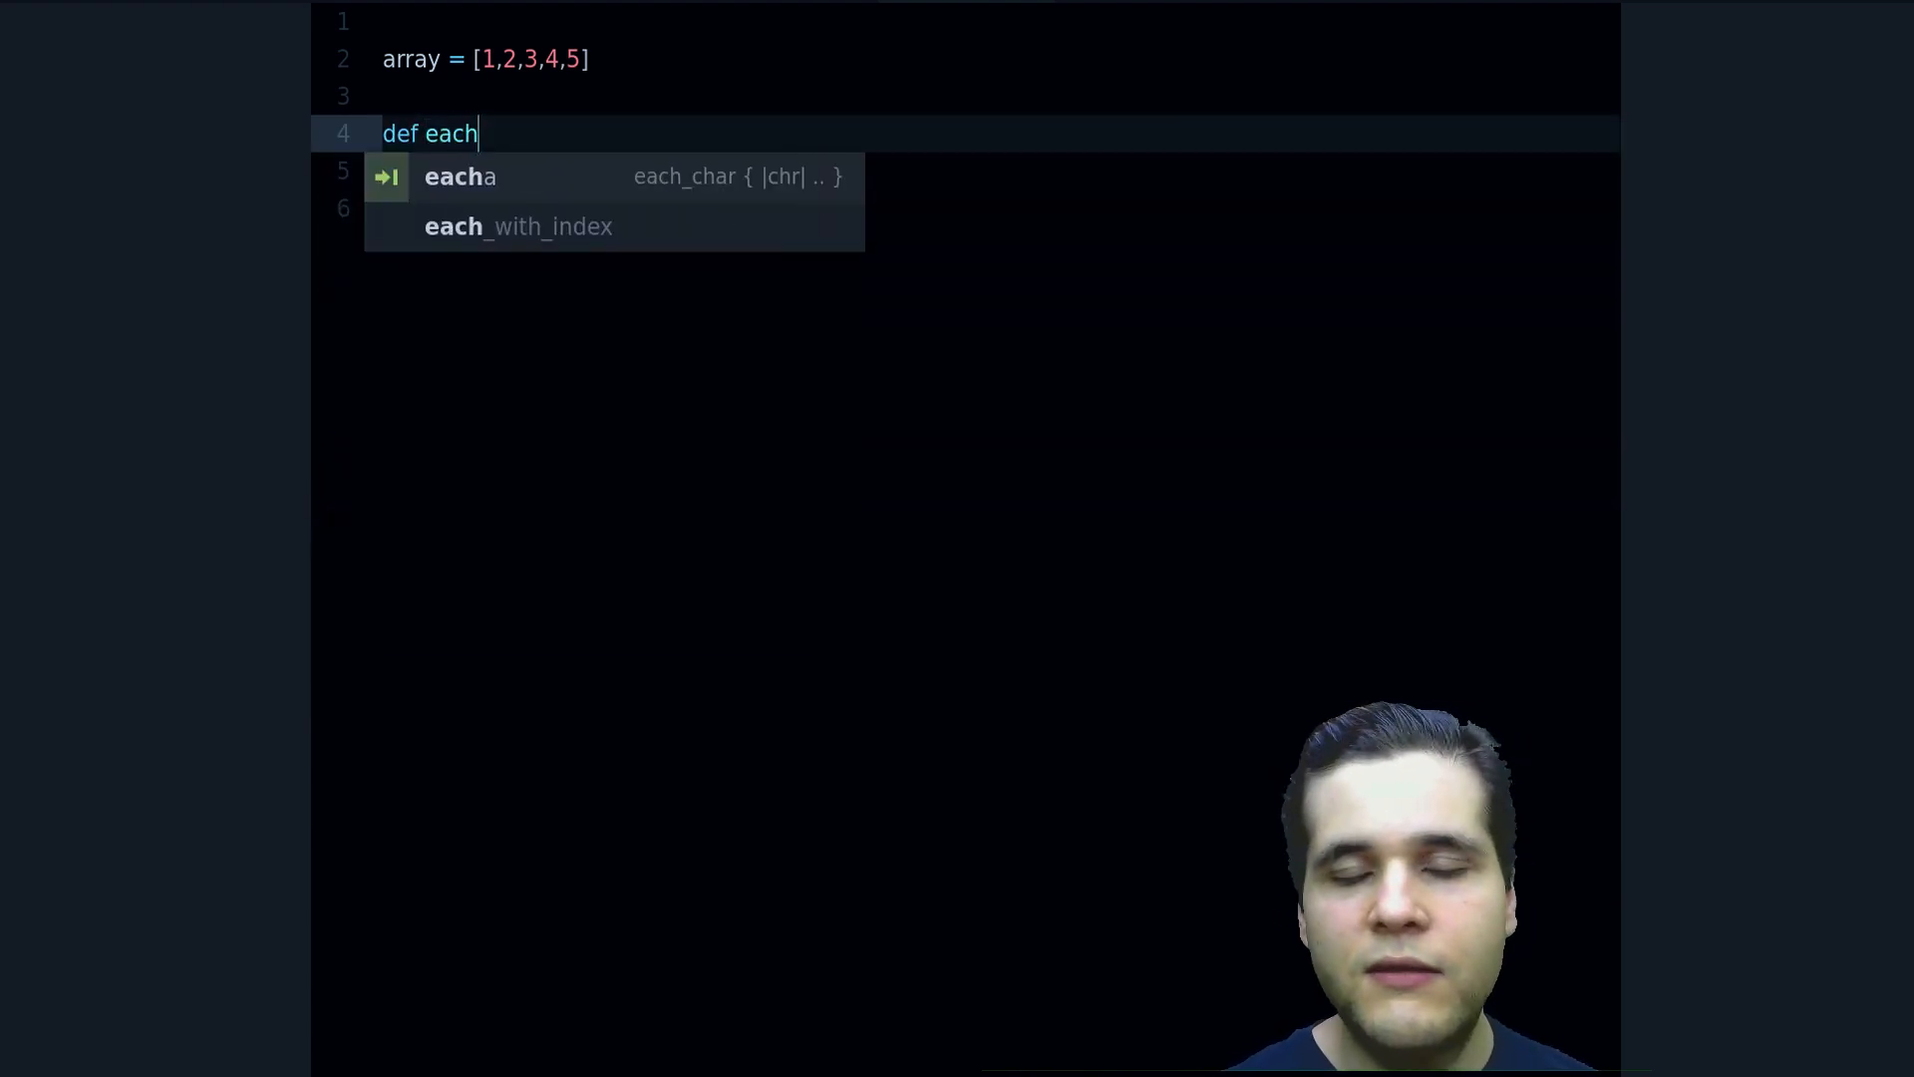
type("()")
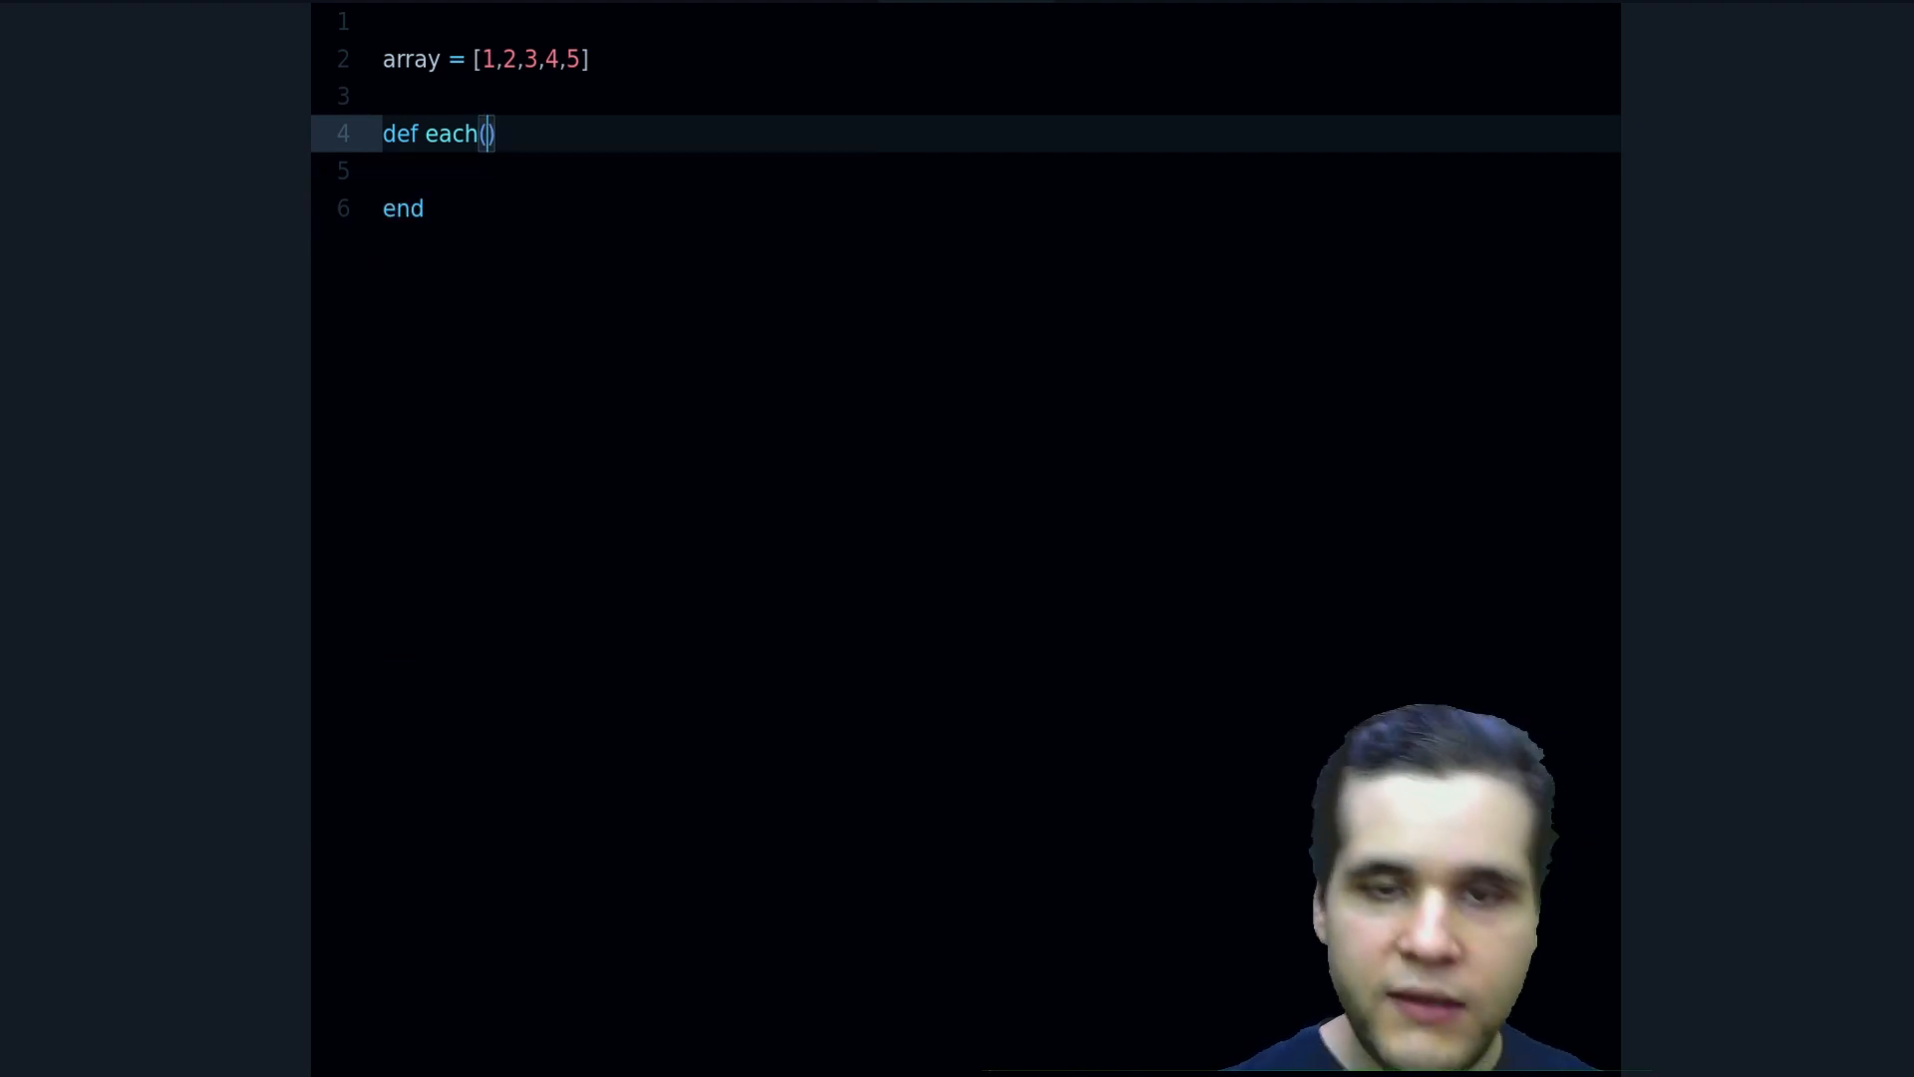
type("array")
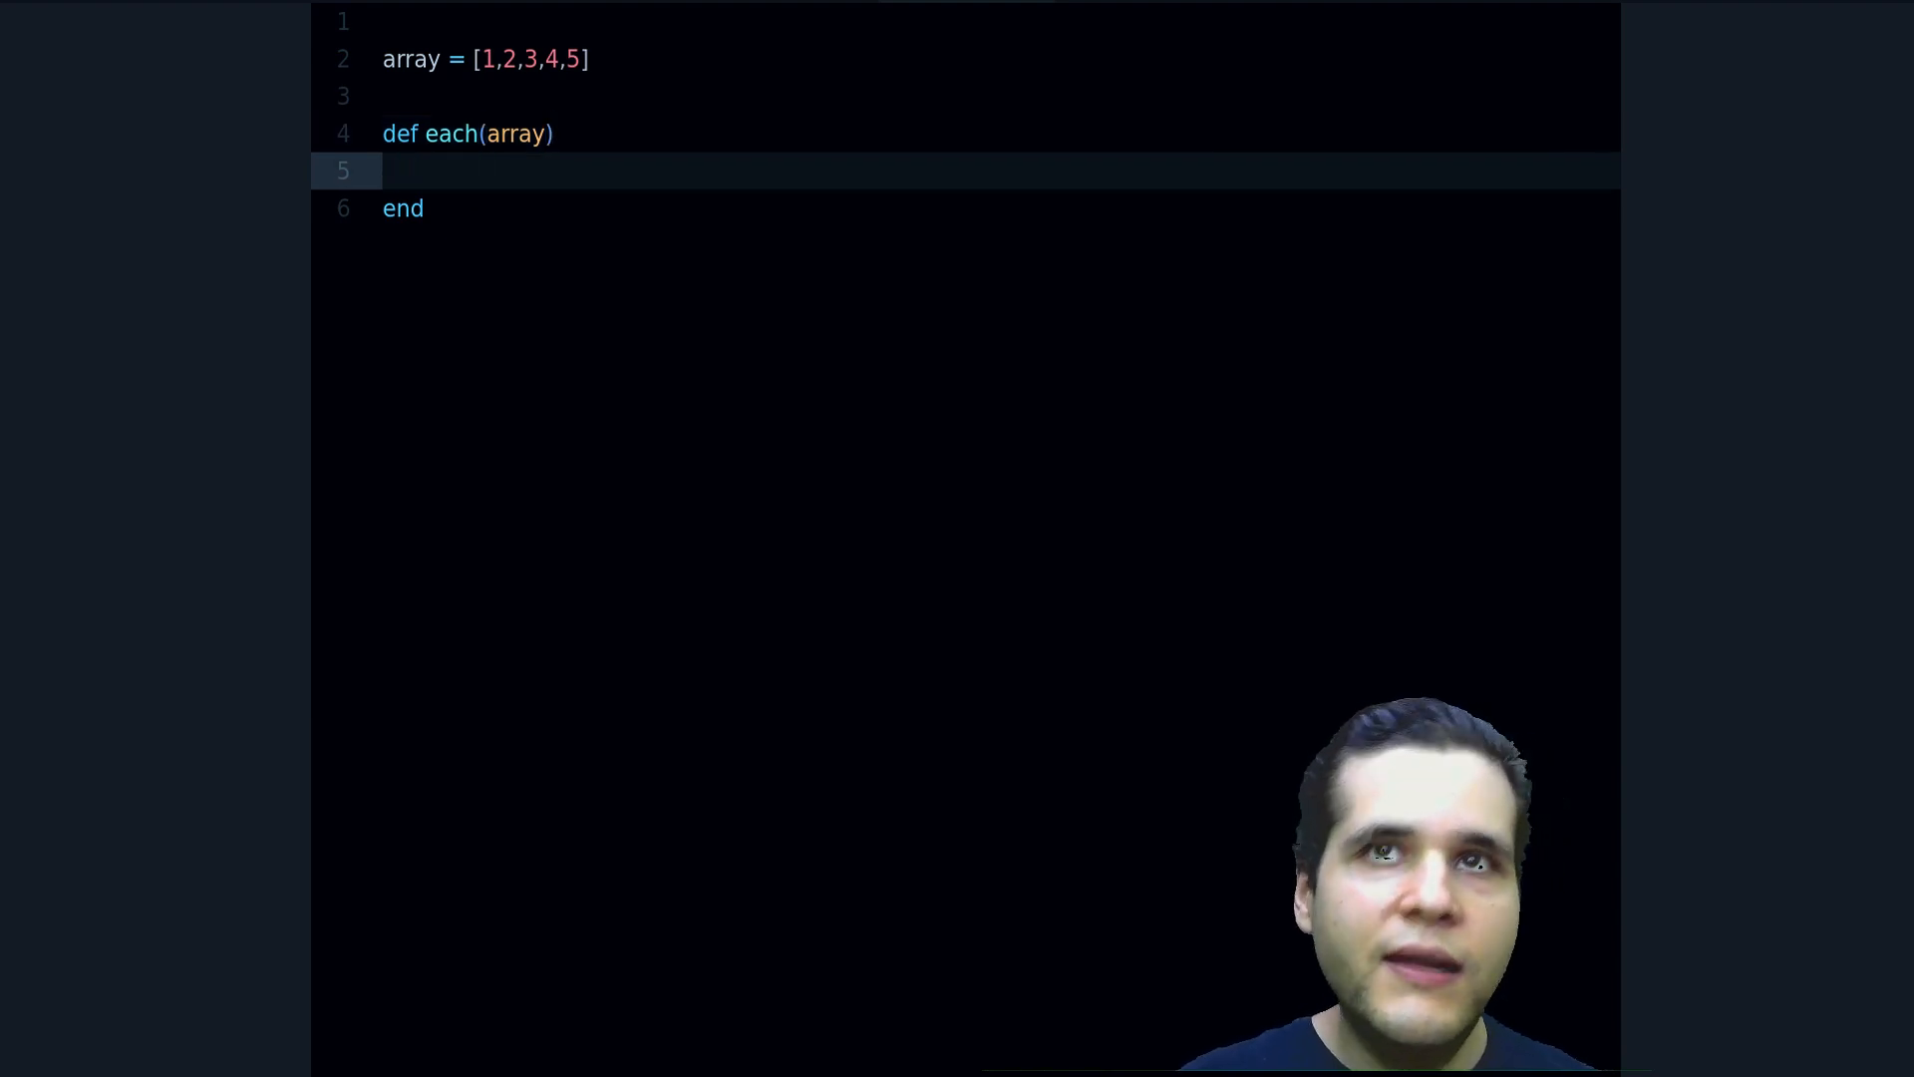
type("counter = 0")
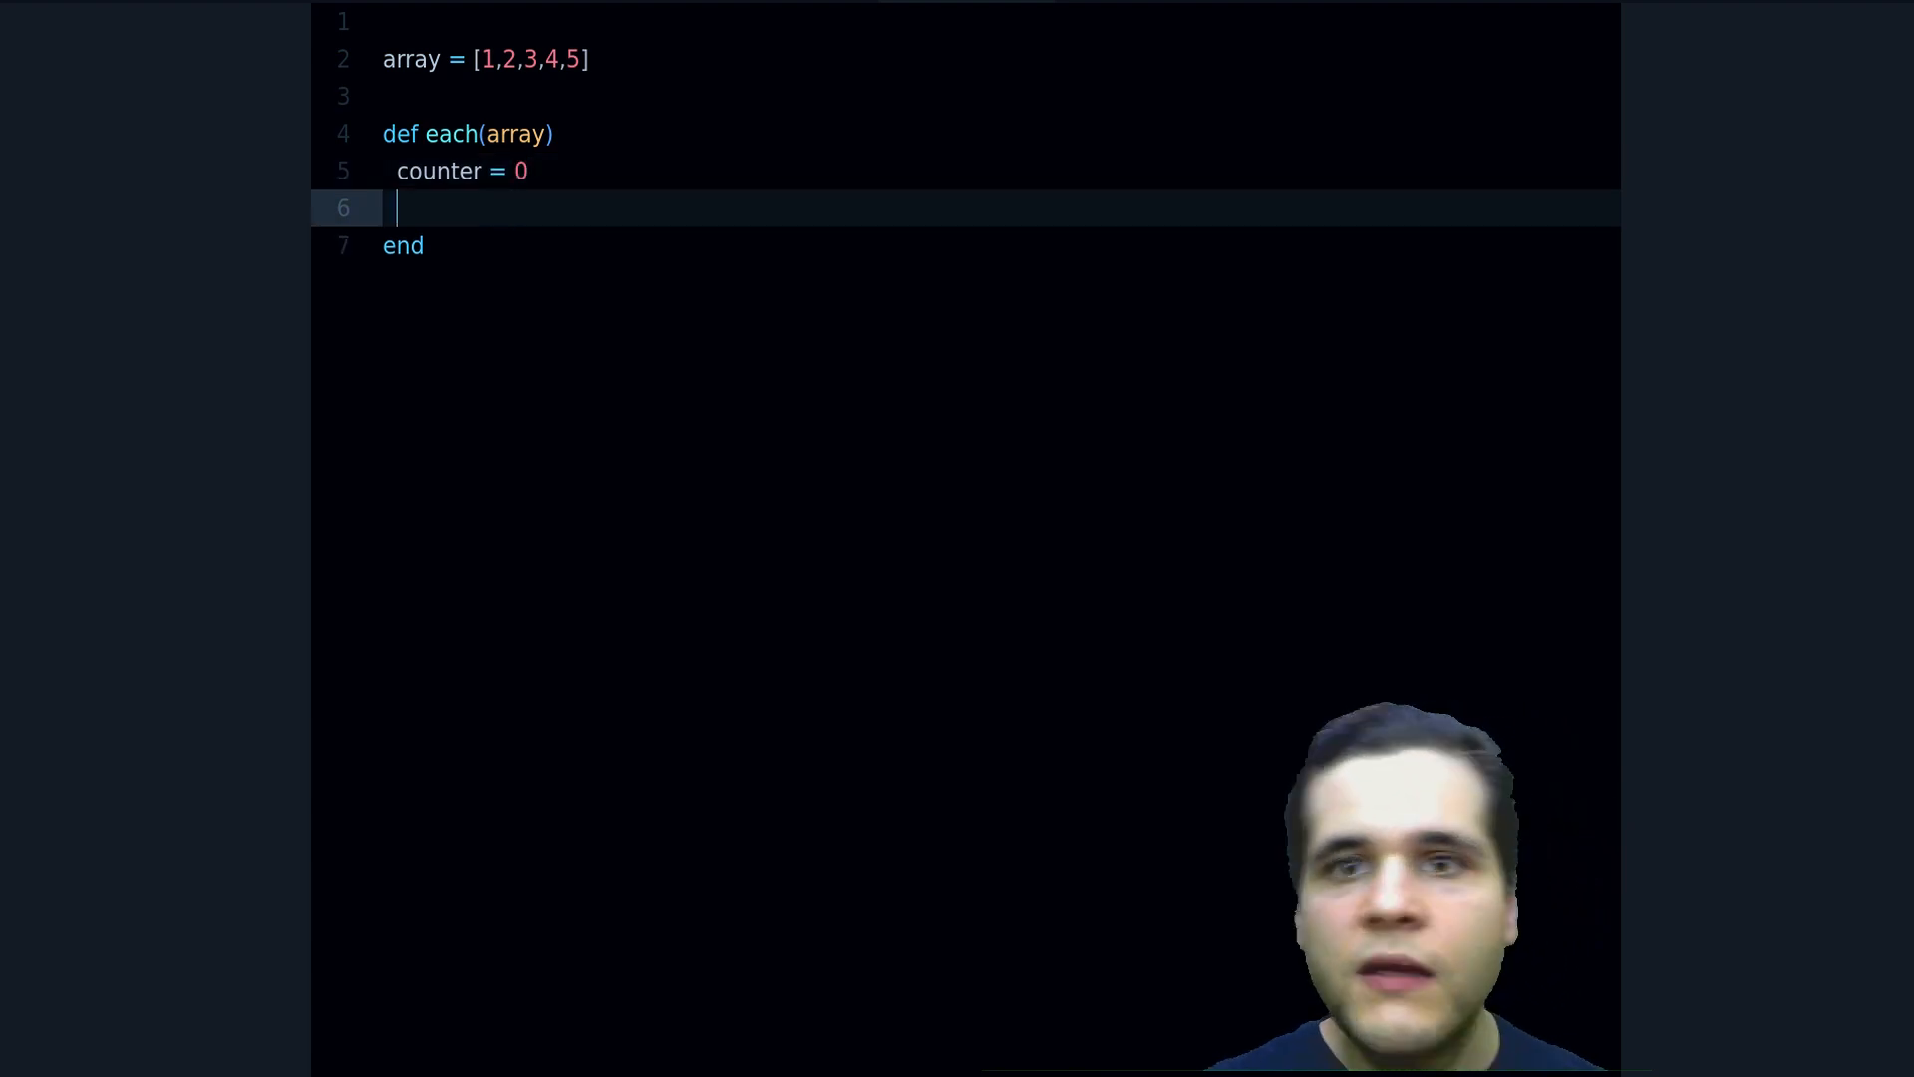
key("enter")
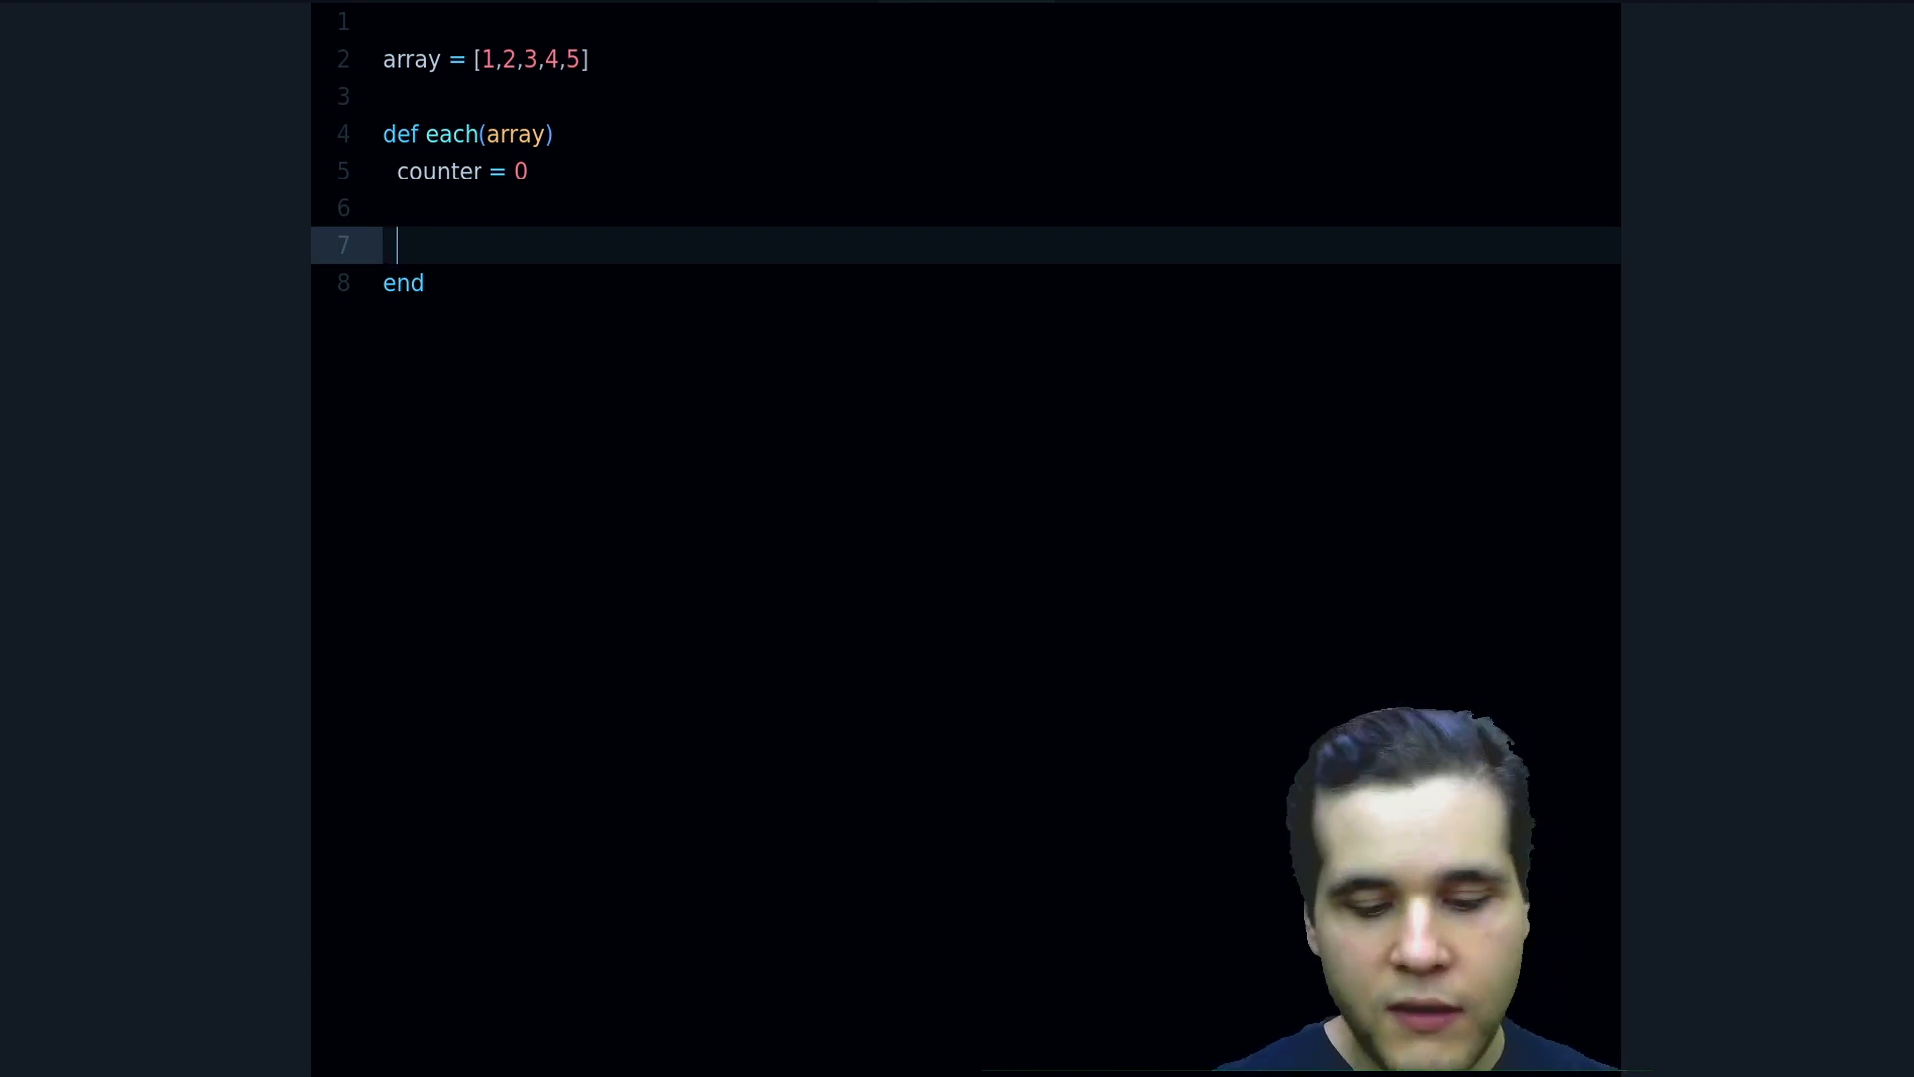
Add a while counter < array.size loop with counter += 1 and room above the increment
type("while condition")
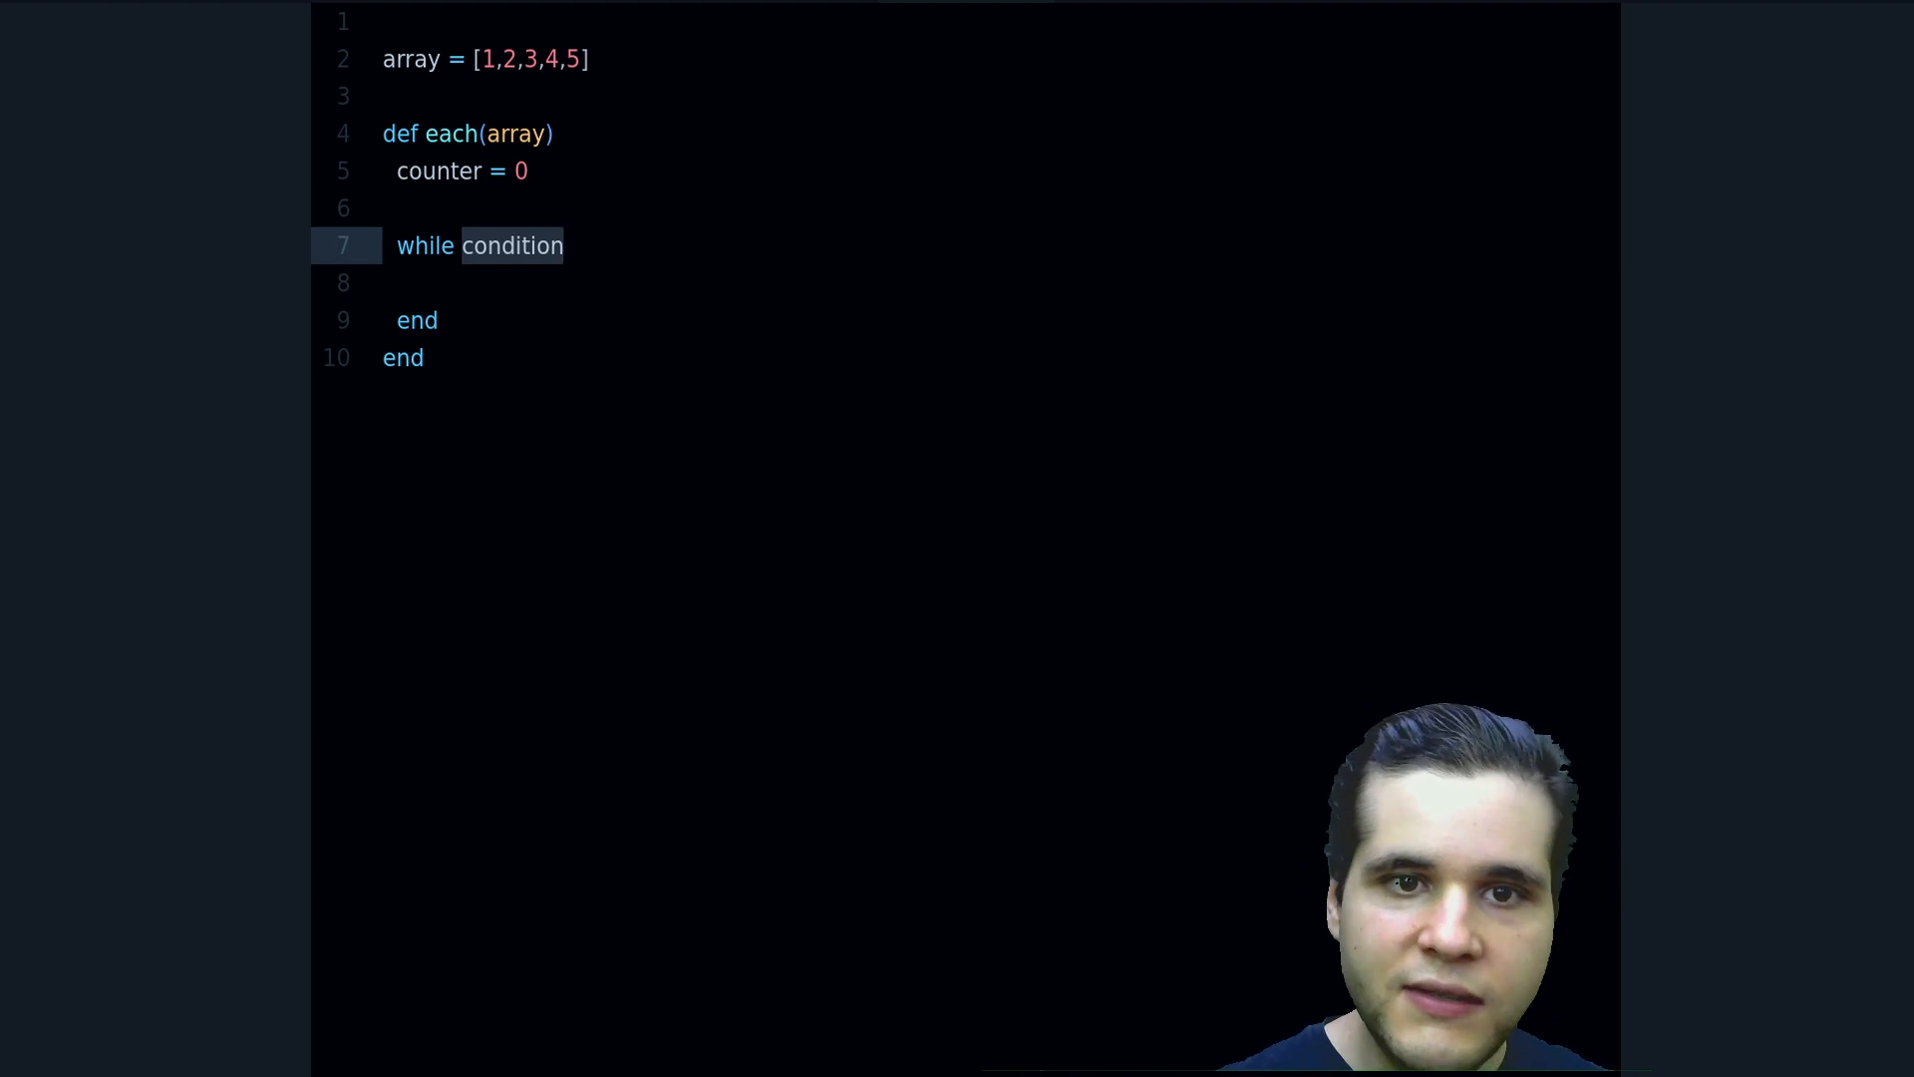
type("counter")
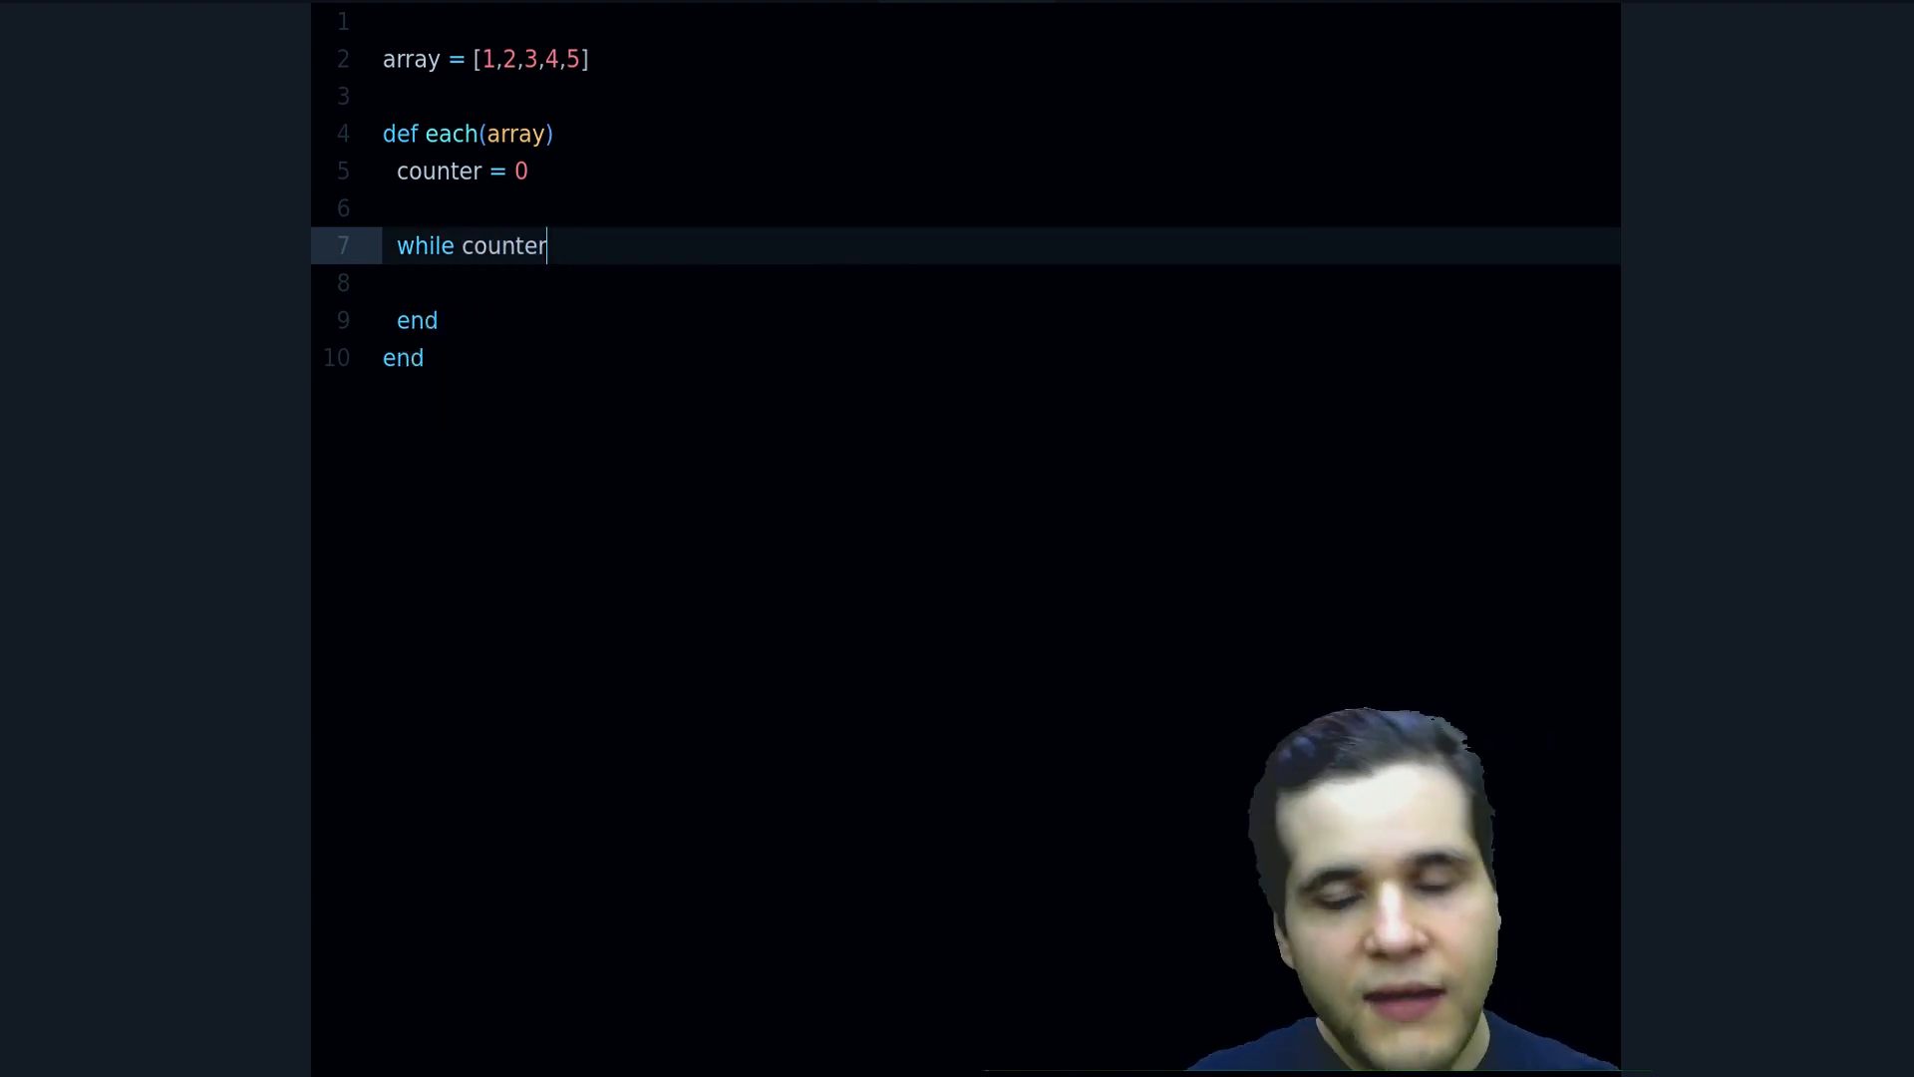
type("<")
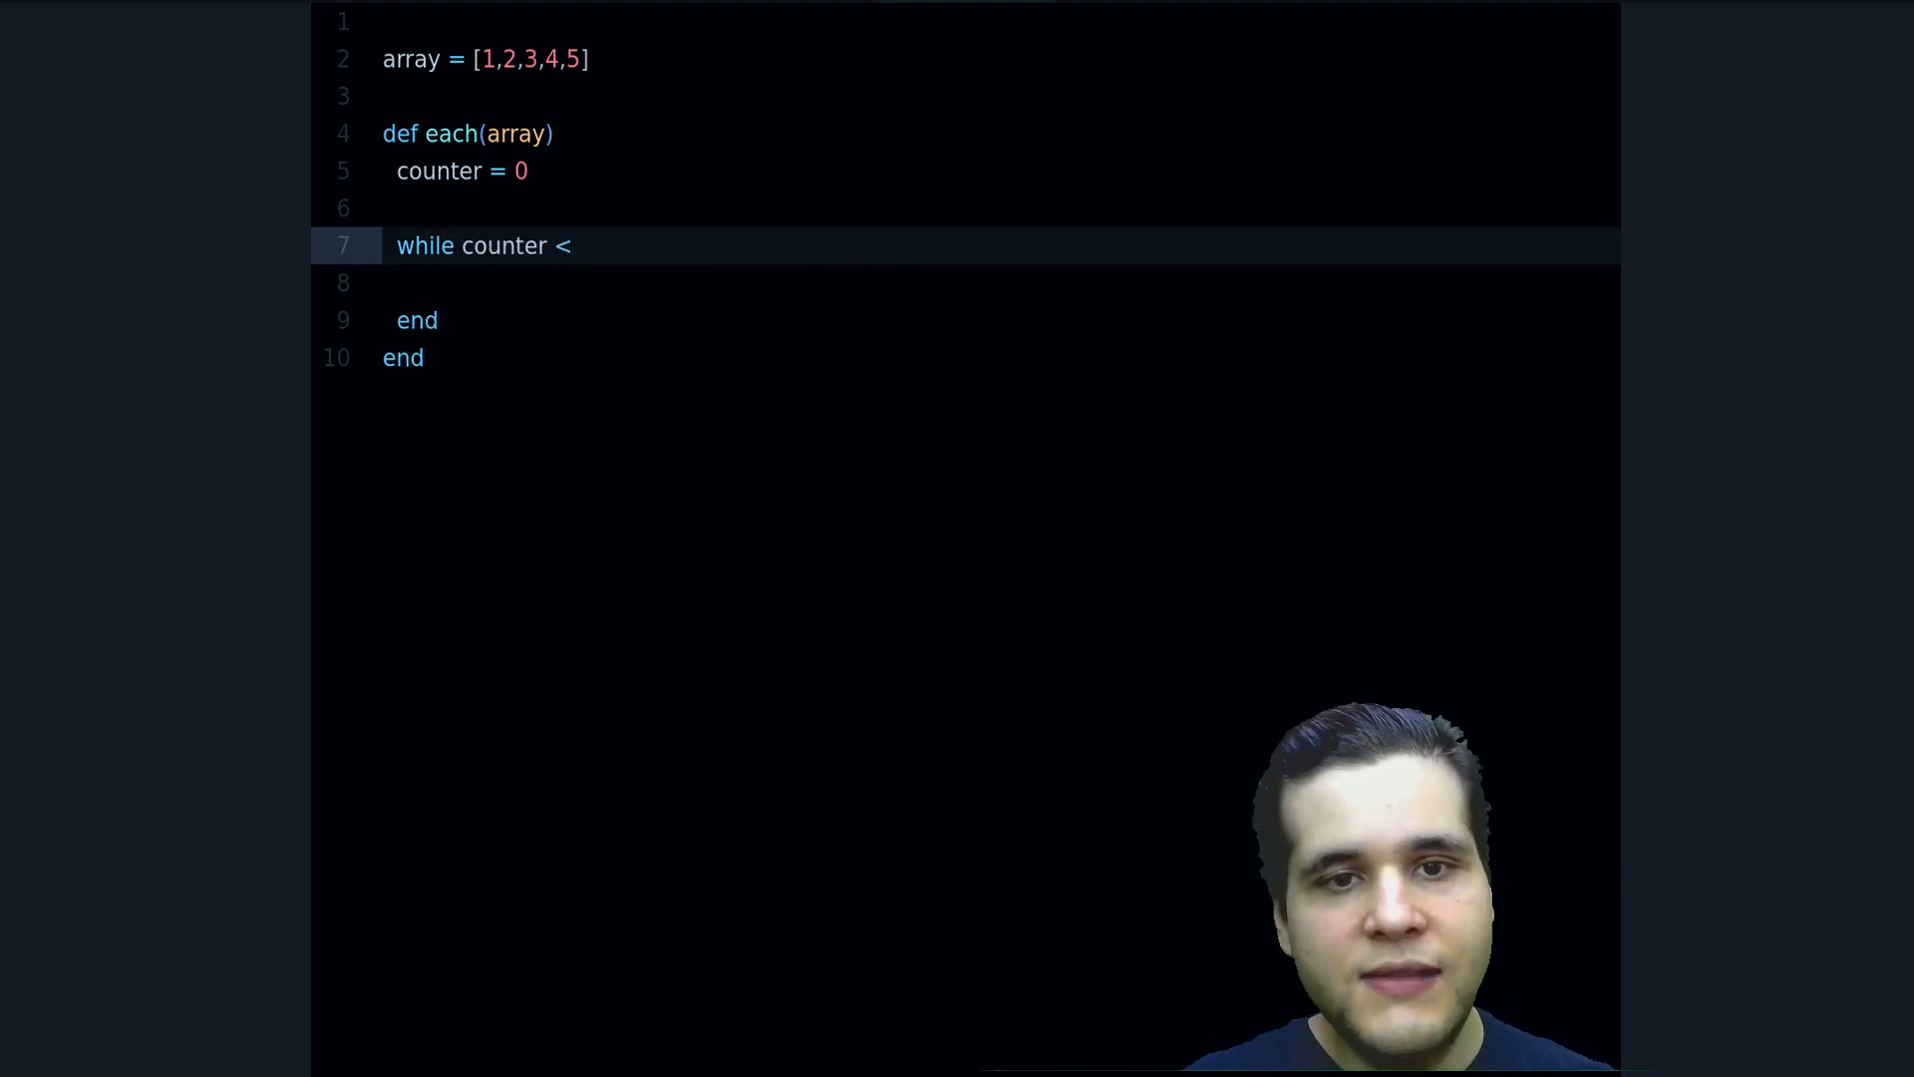
type("array.size")
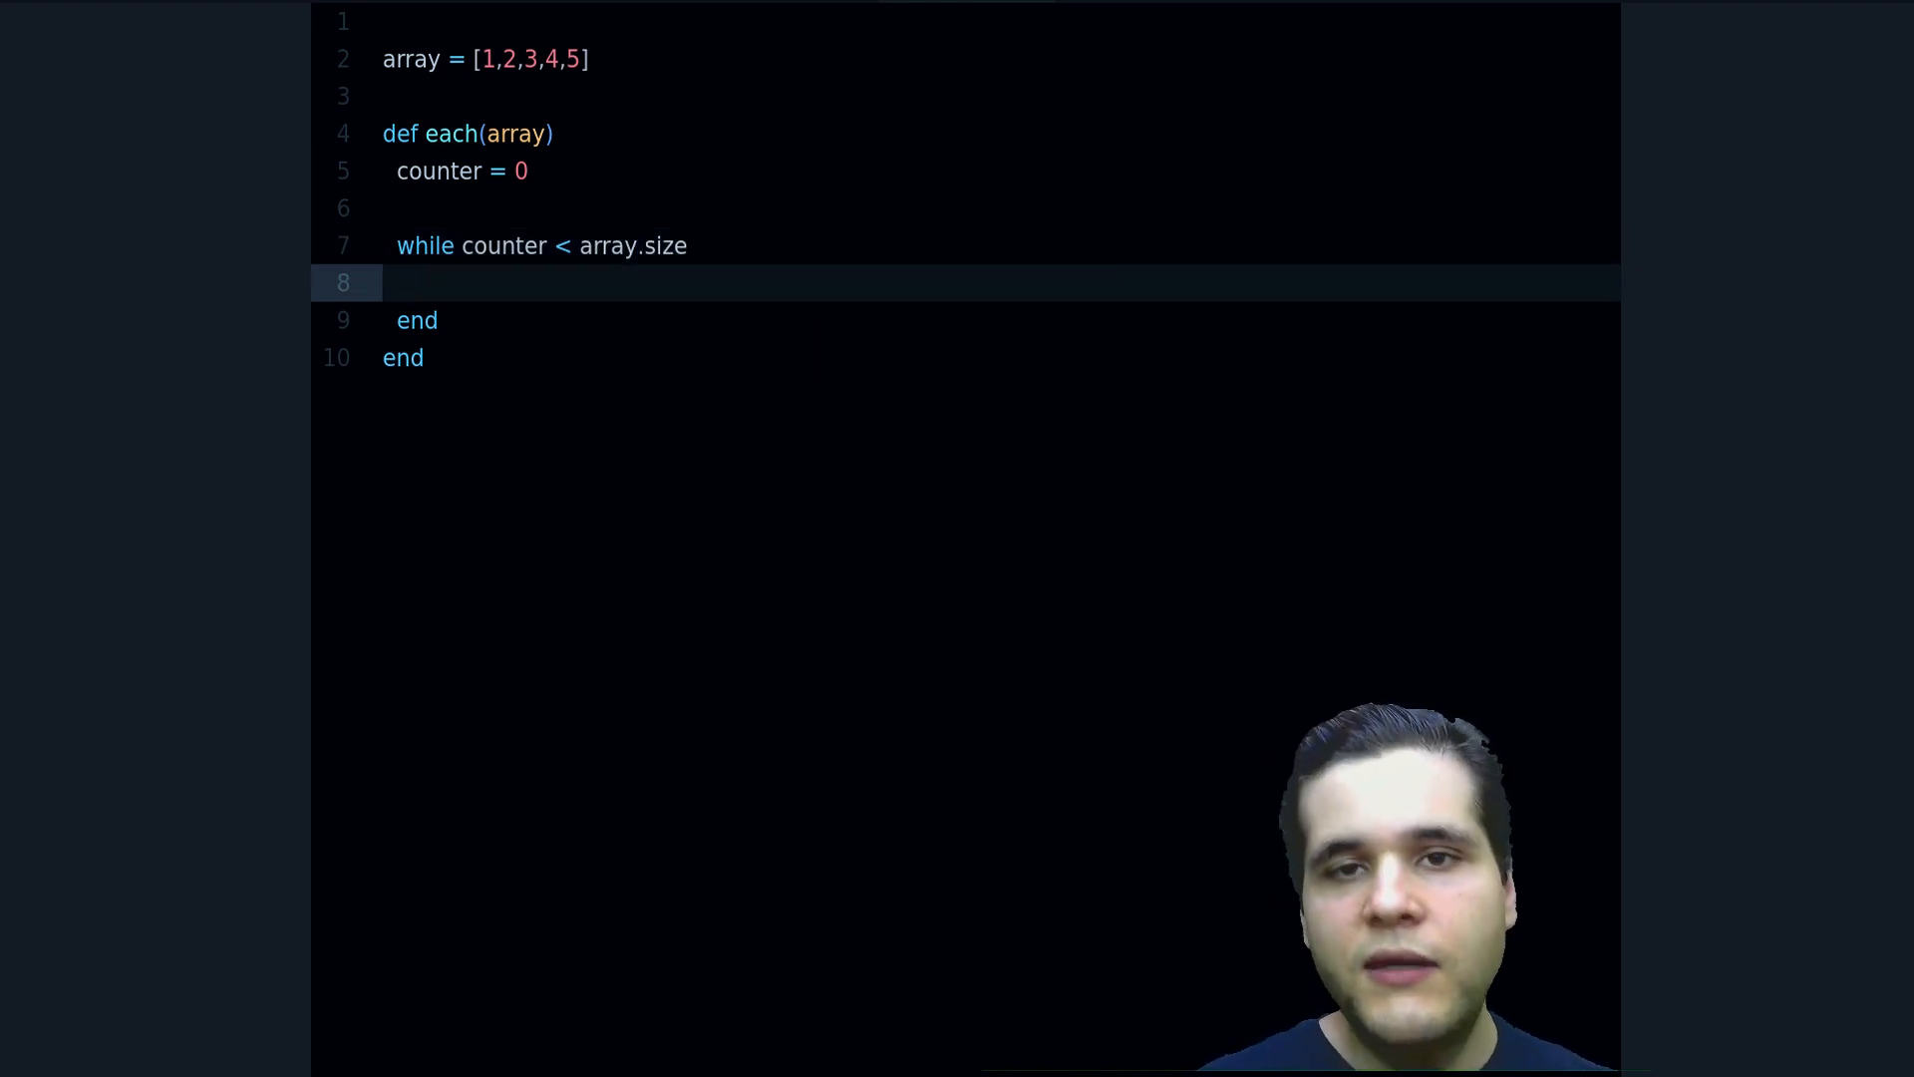
type("counter += 1")
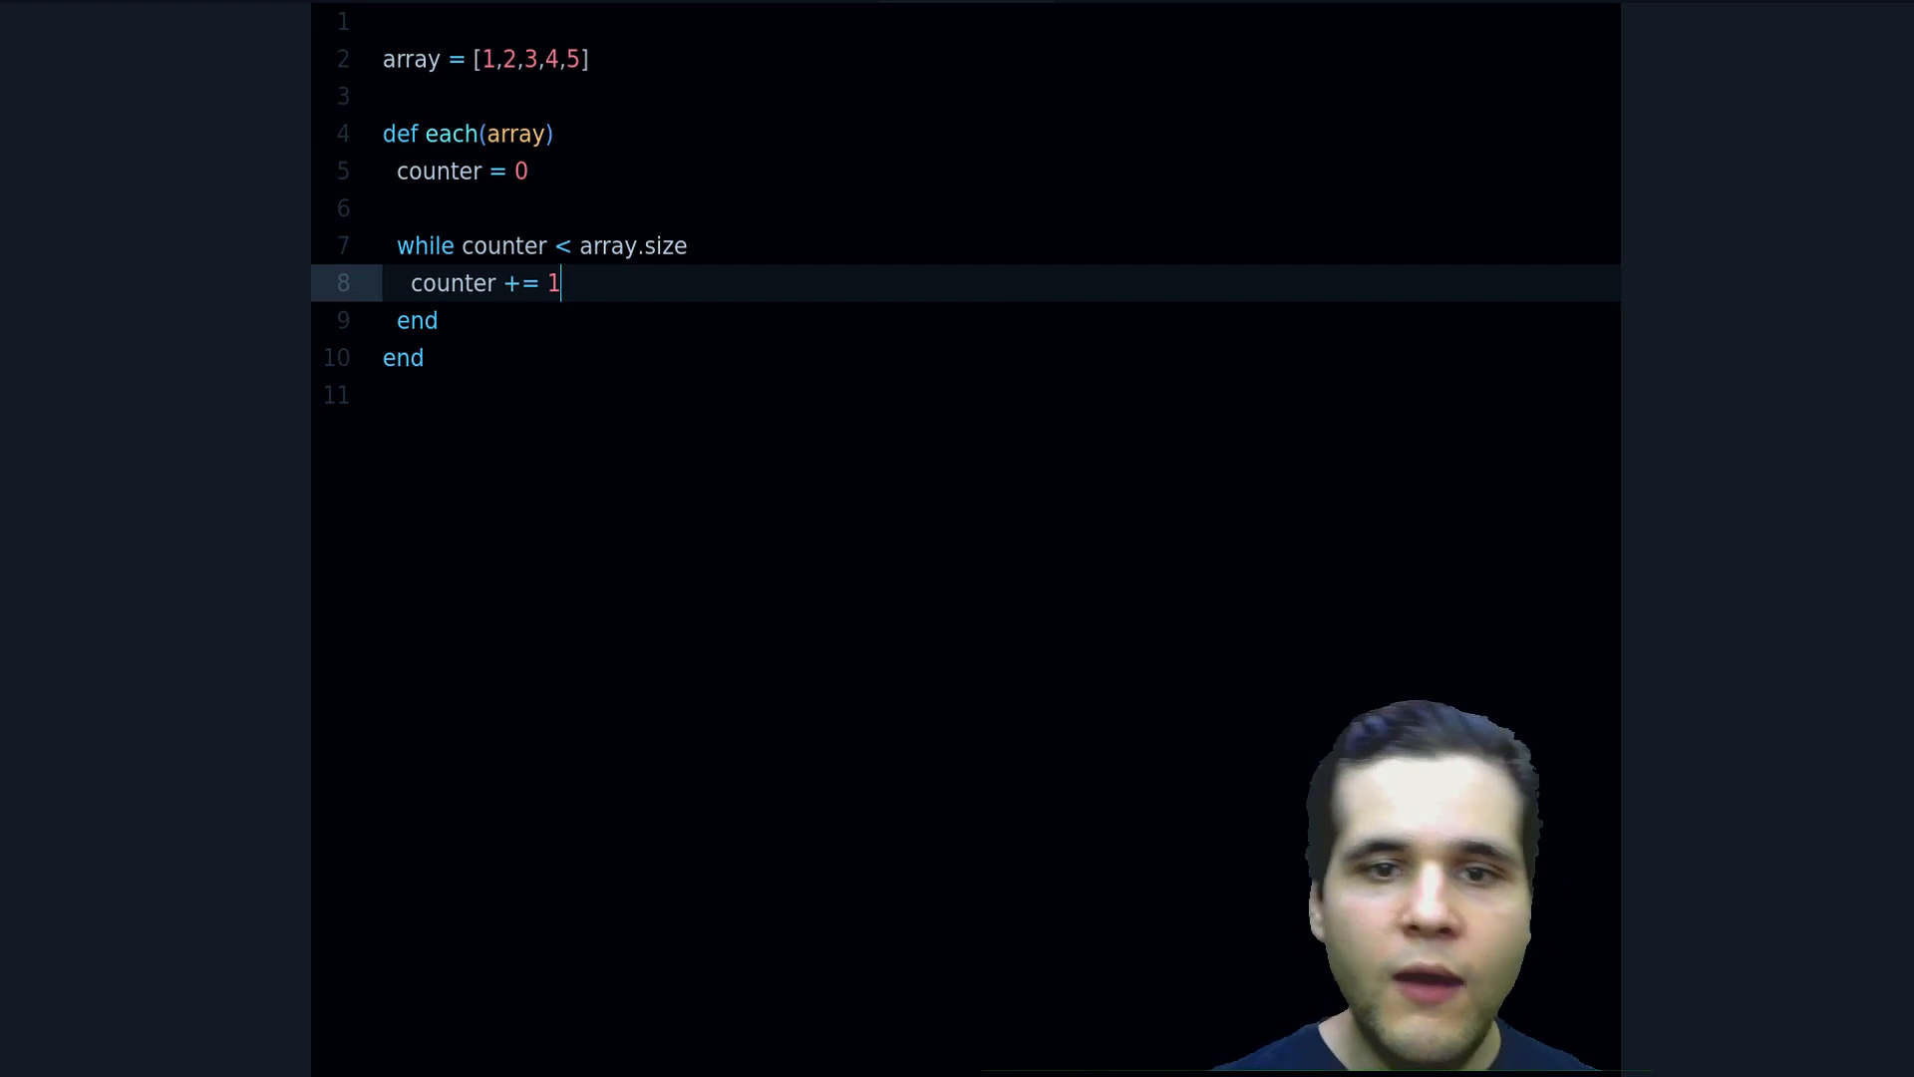
key("enter")
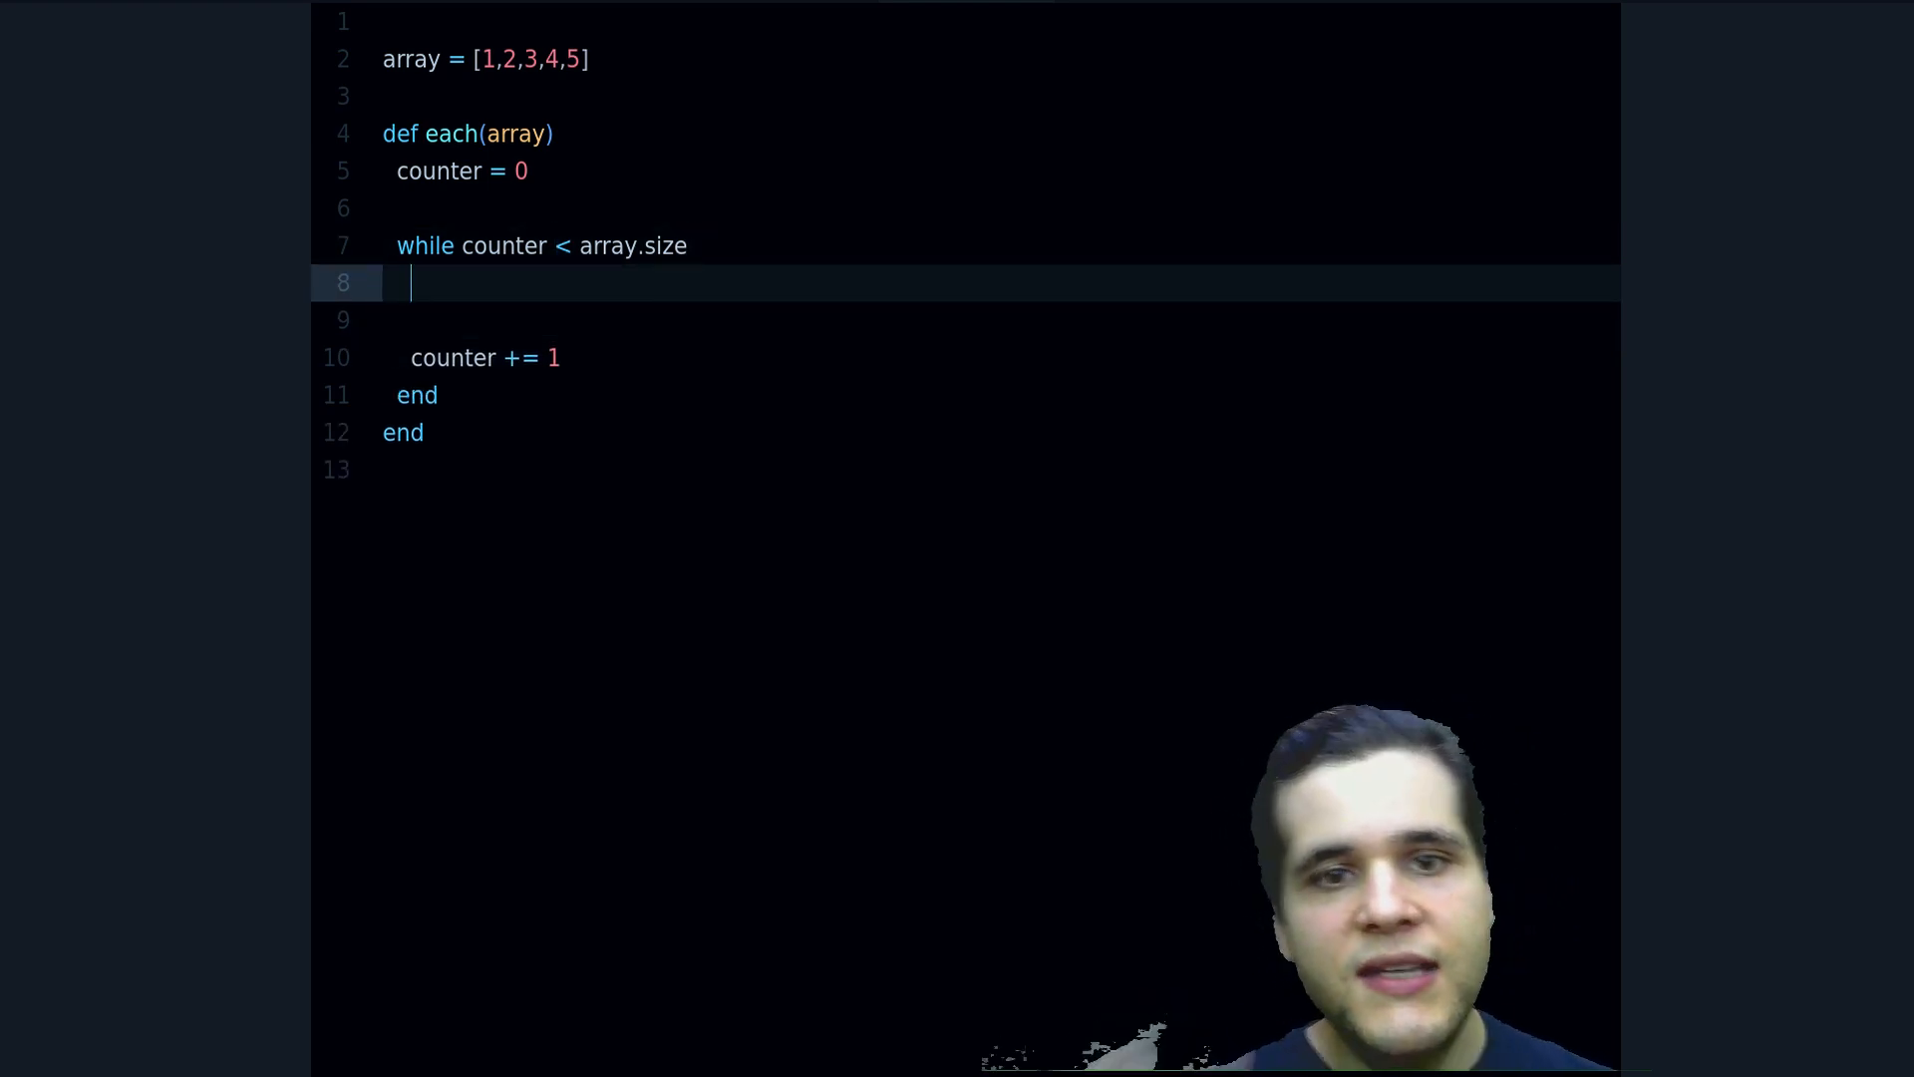
Add a yield array[counter] line inside the while loop
type("yi")
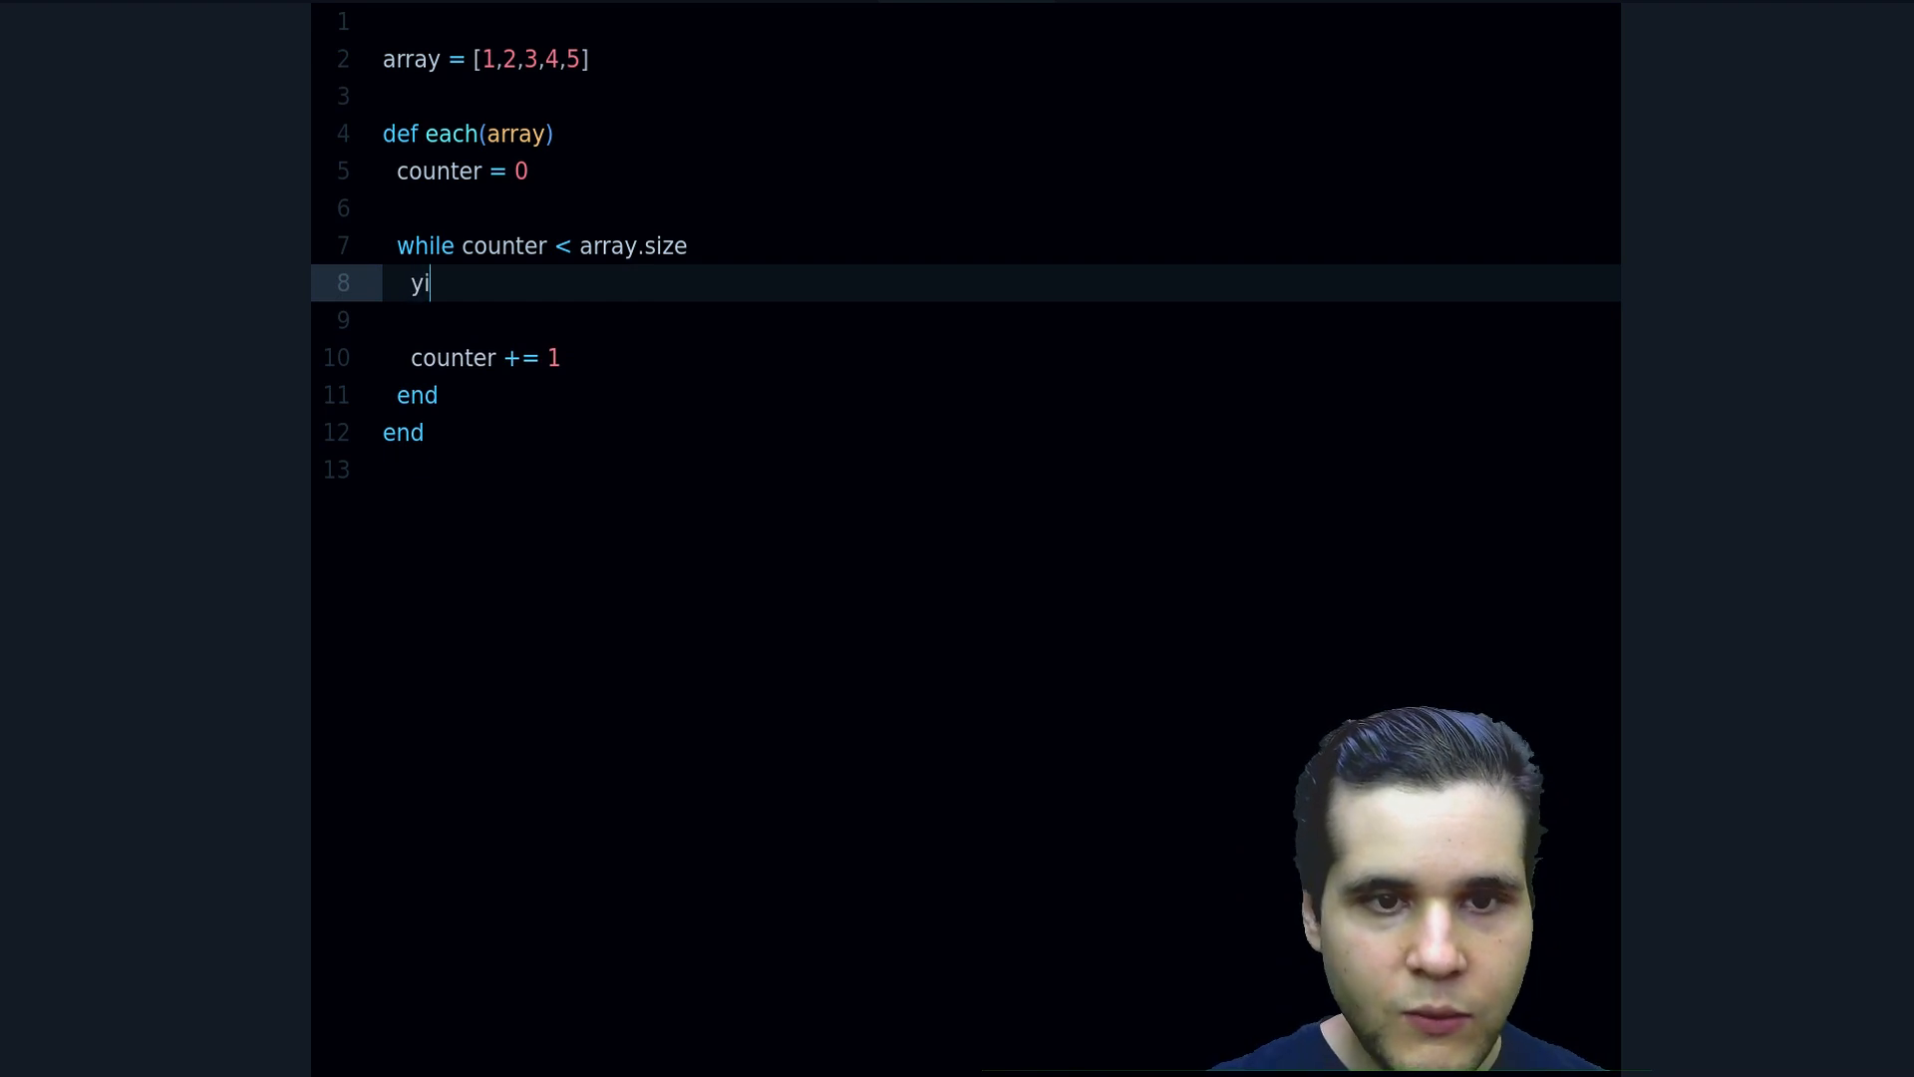
type("eld")
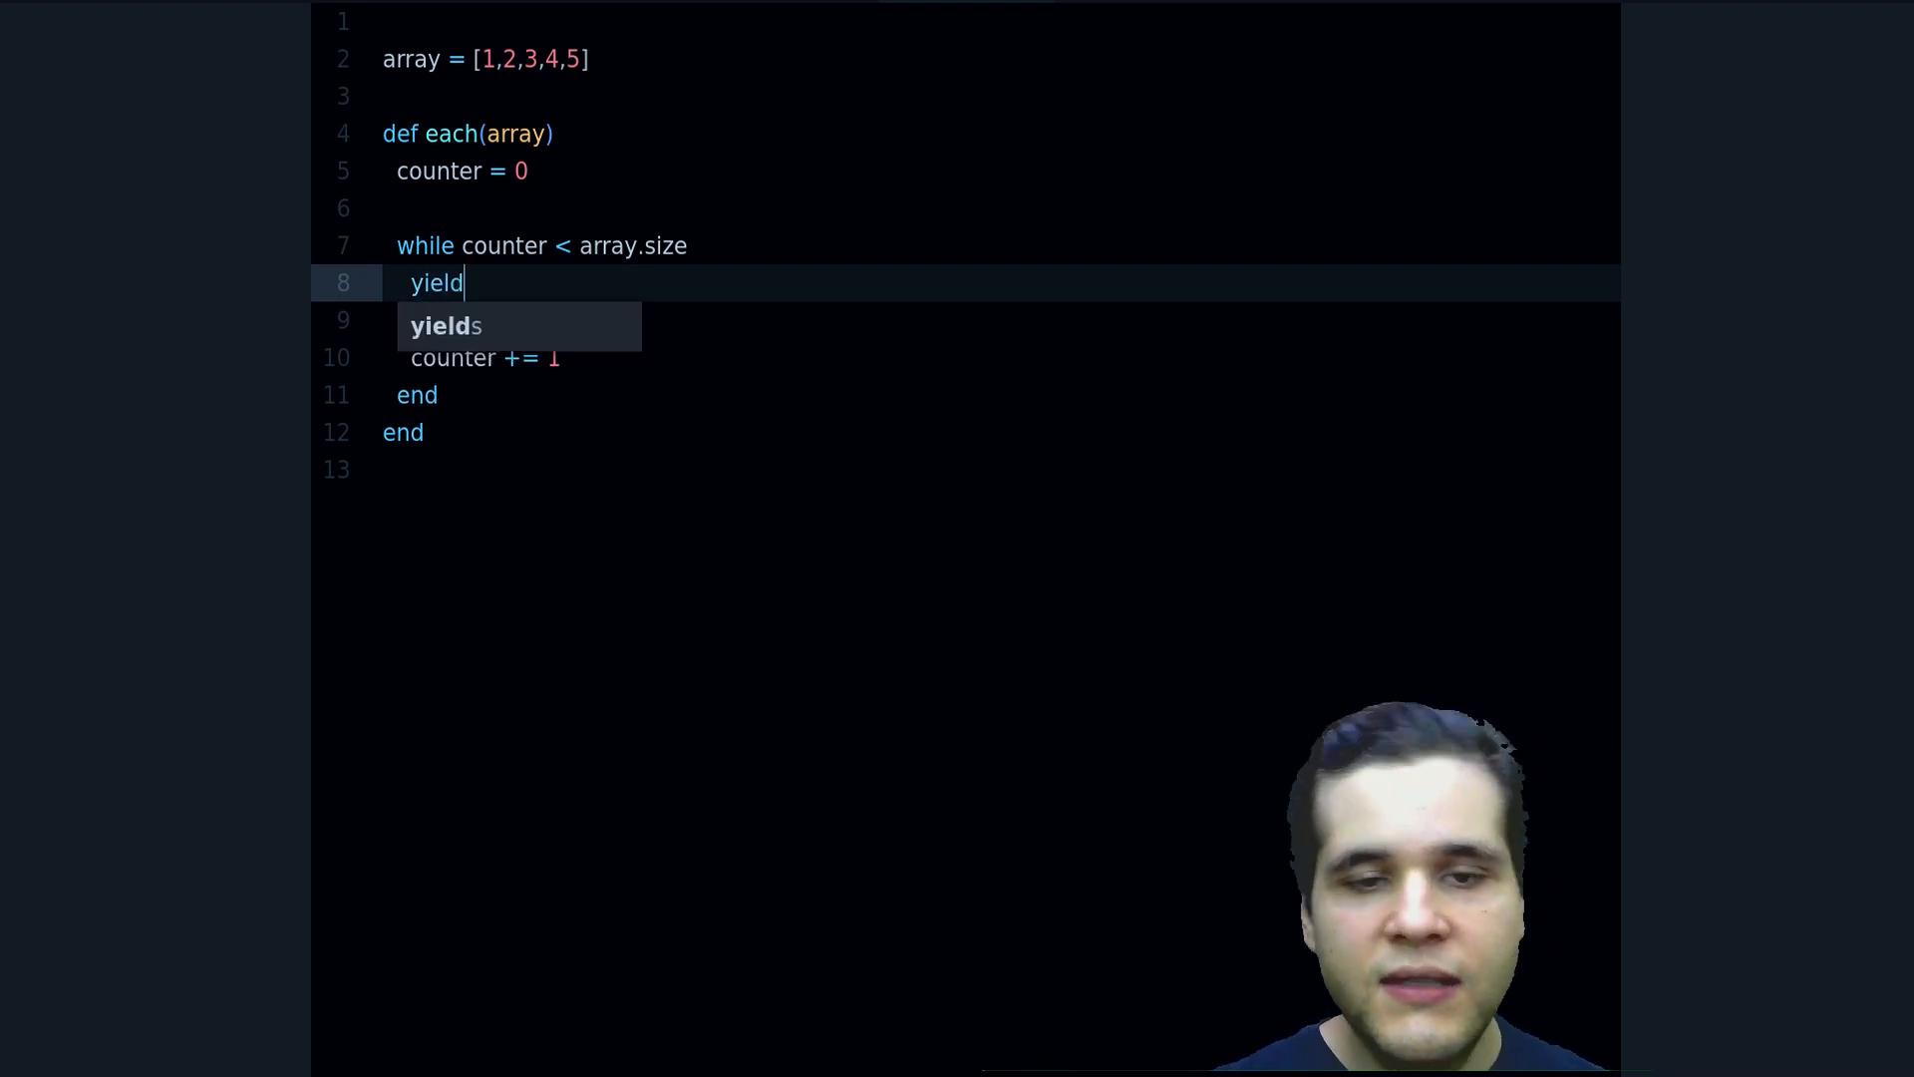
key("Escape")
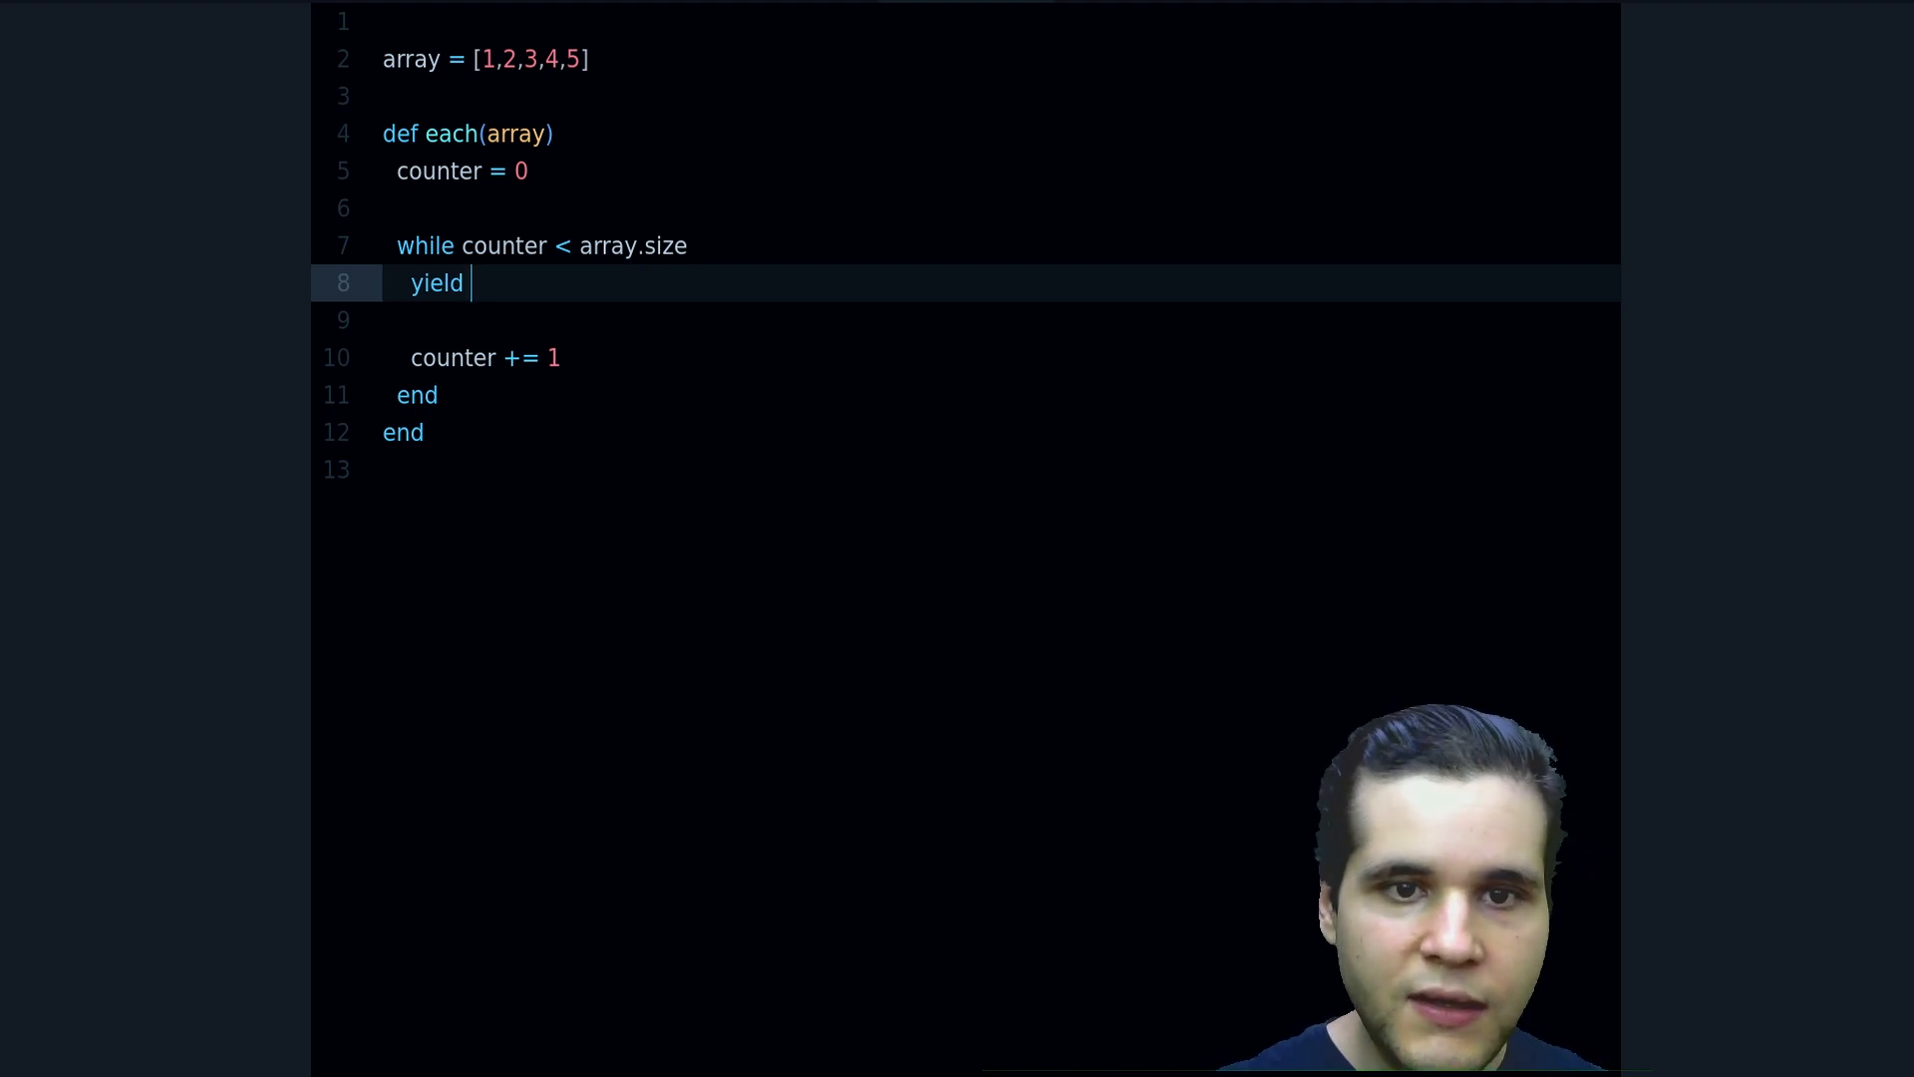
type("array")
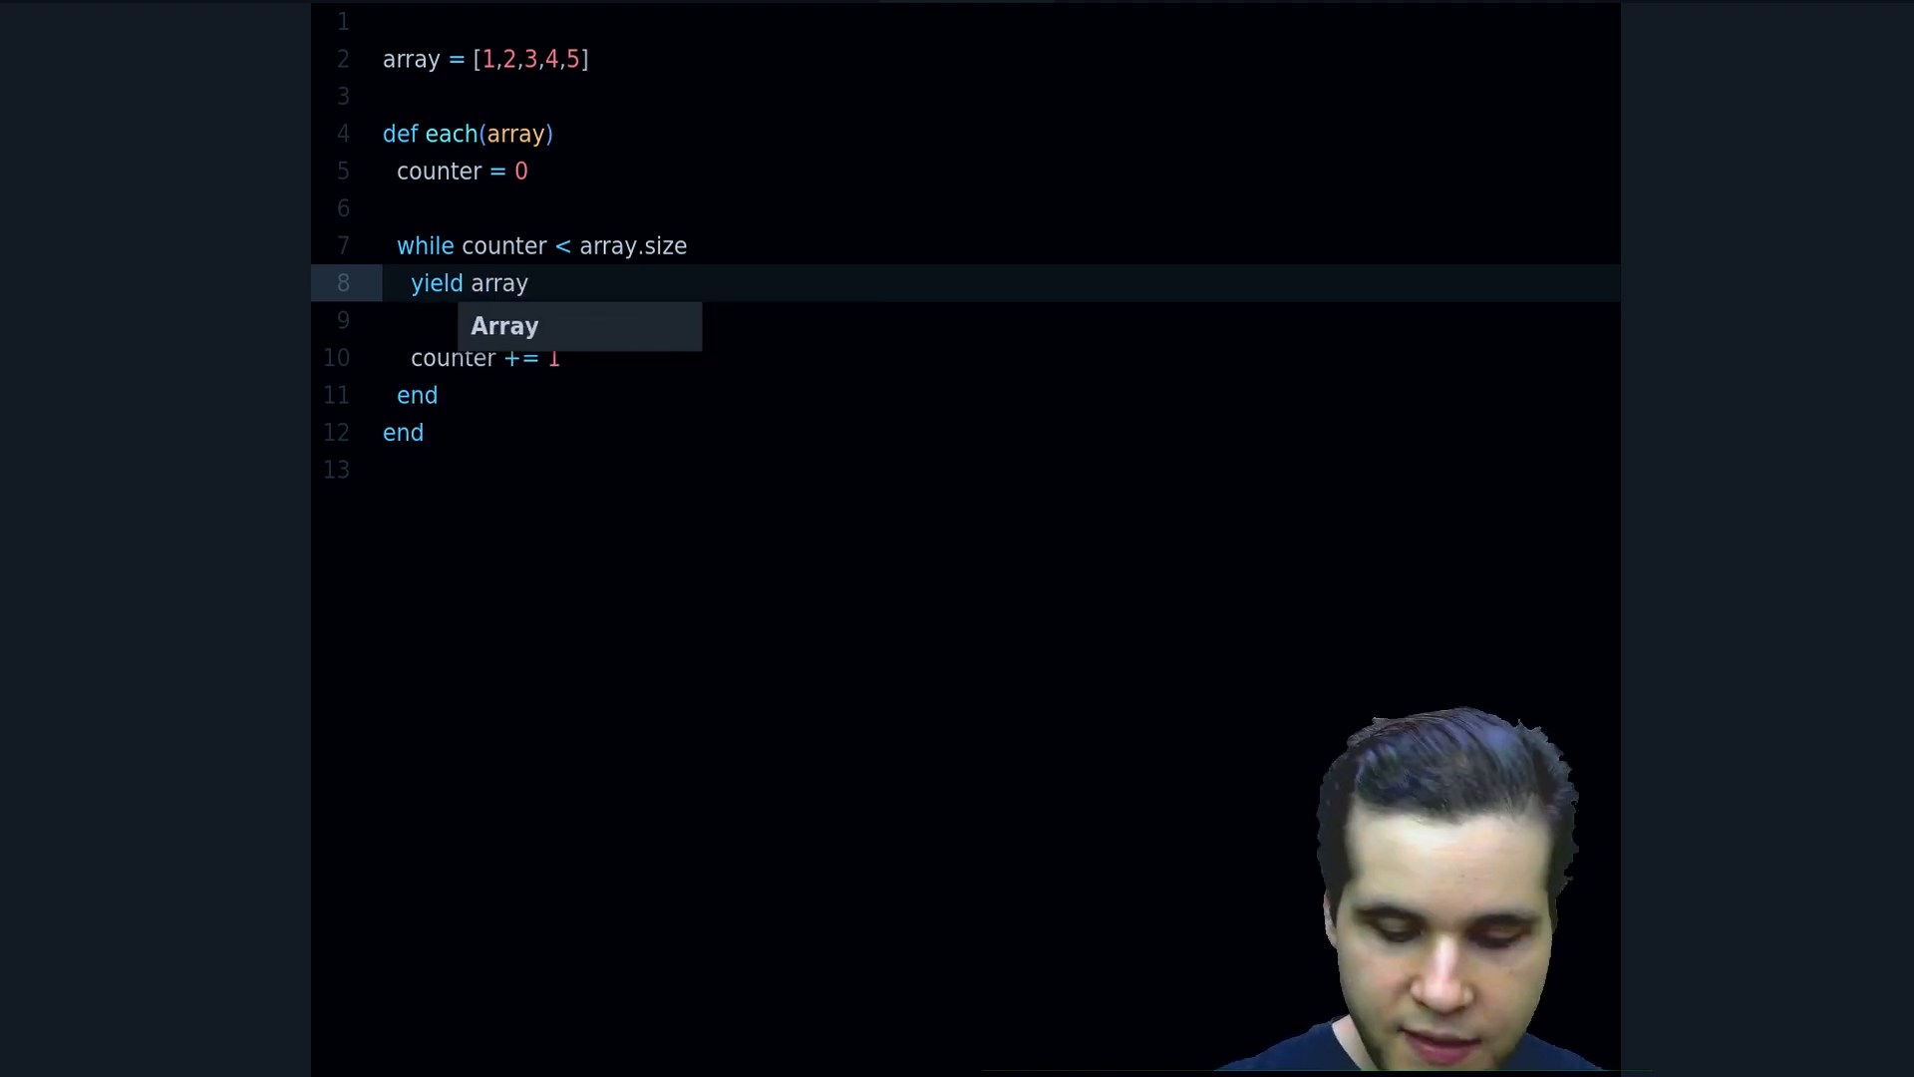
type("[counter]")
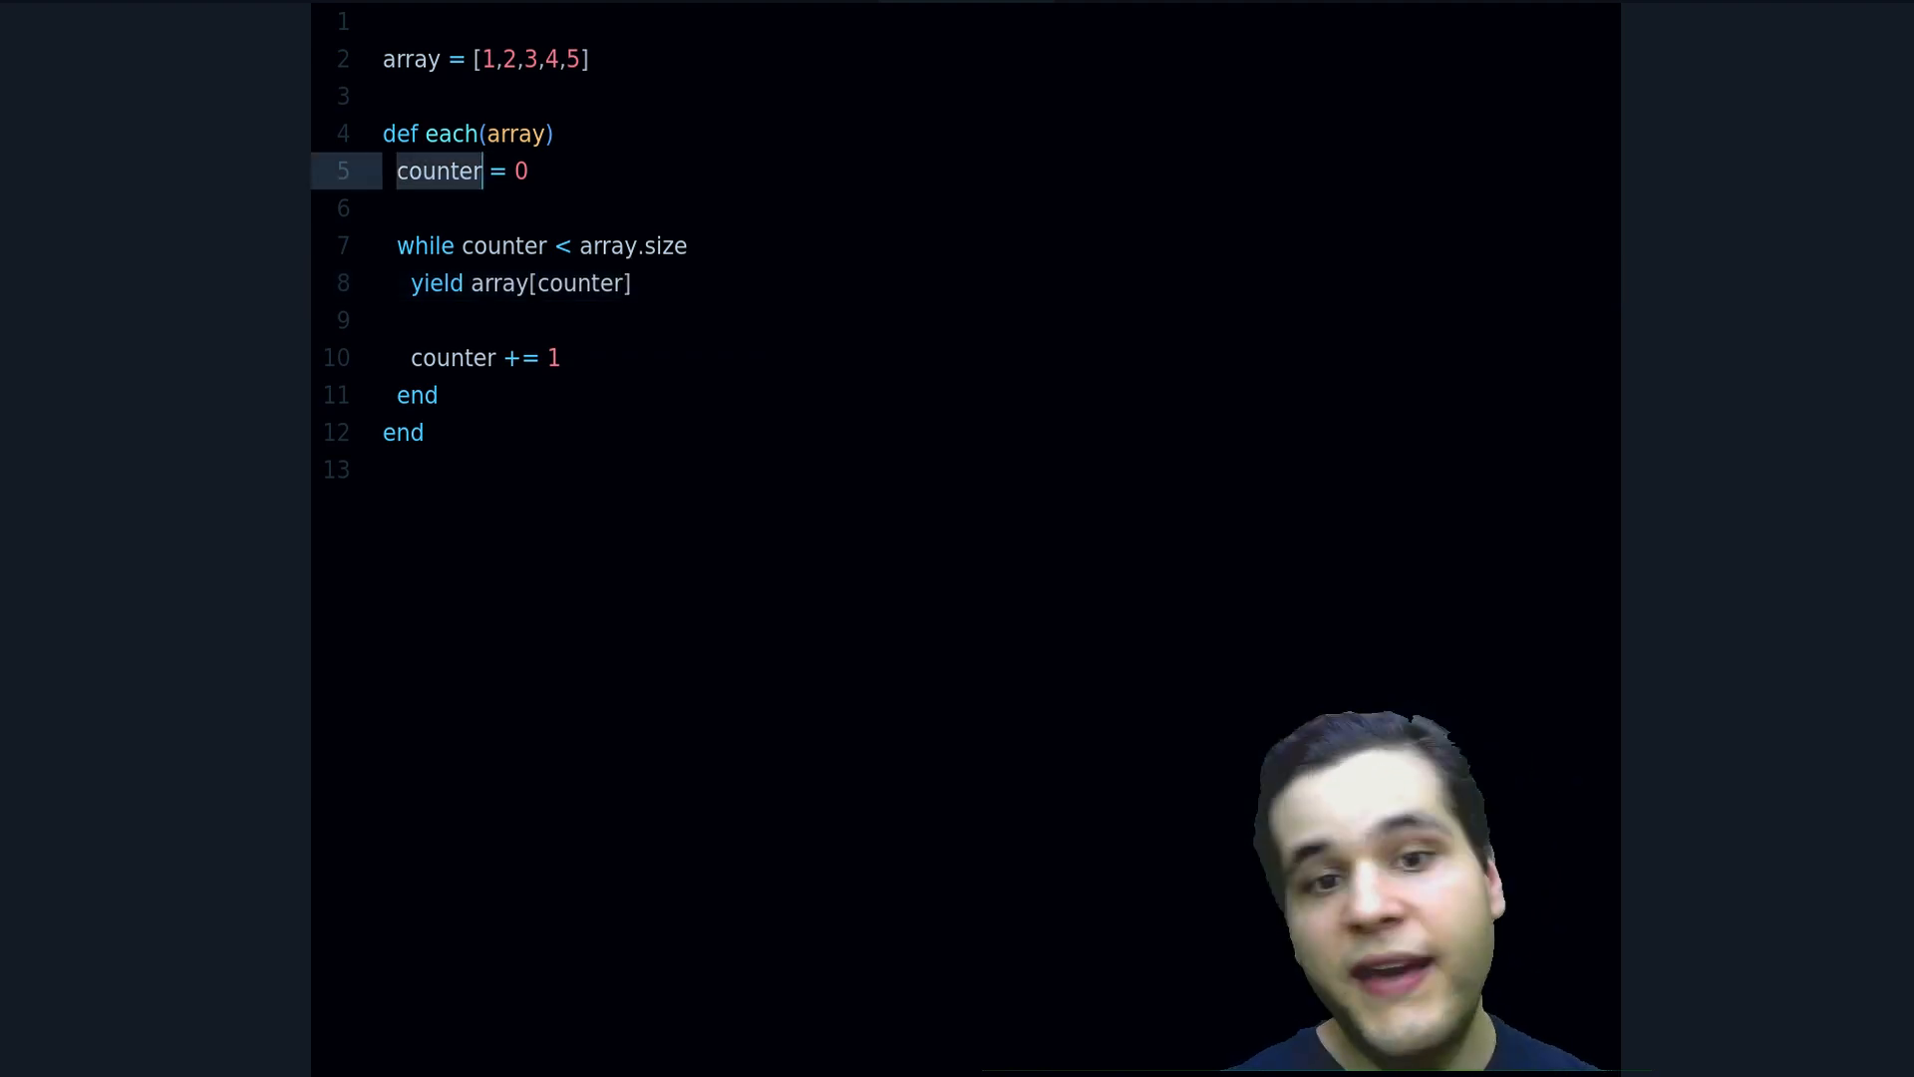
Rename counter to index and retype the yield argument as array[index]
double_click(439, 170)
type("index")
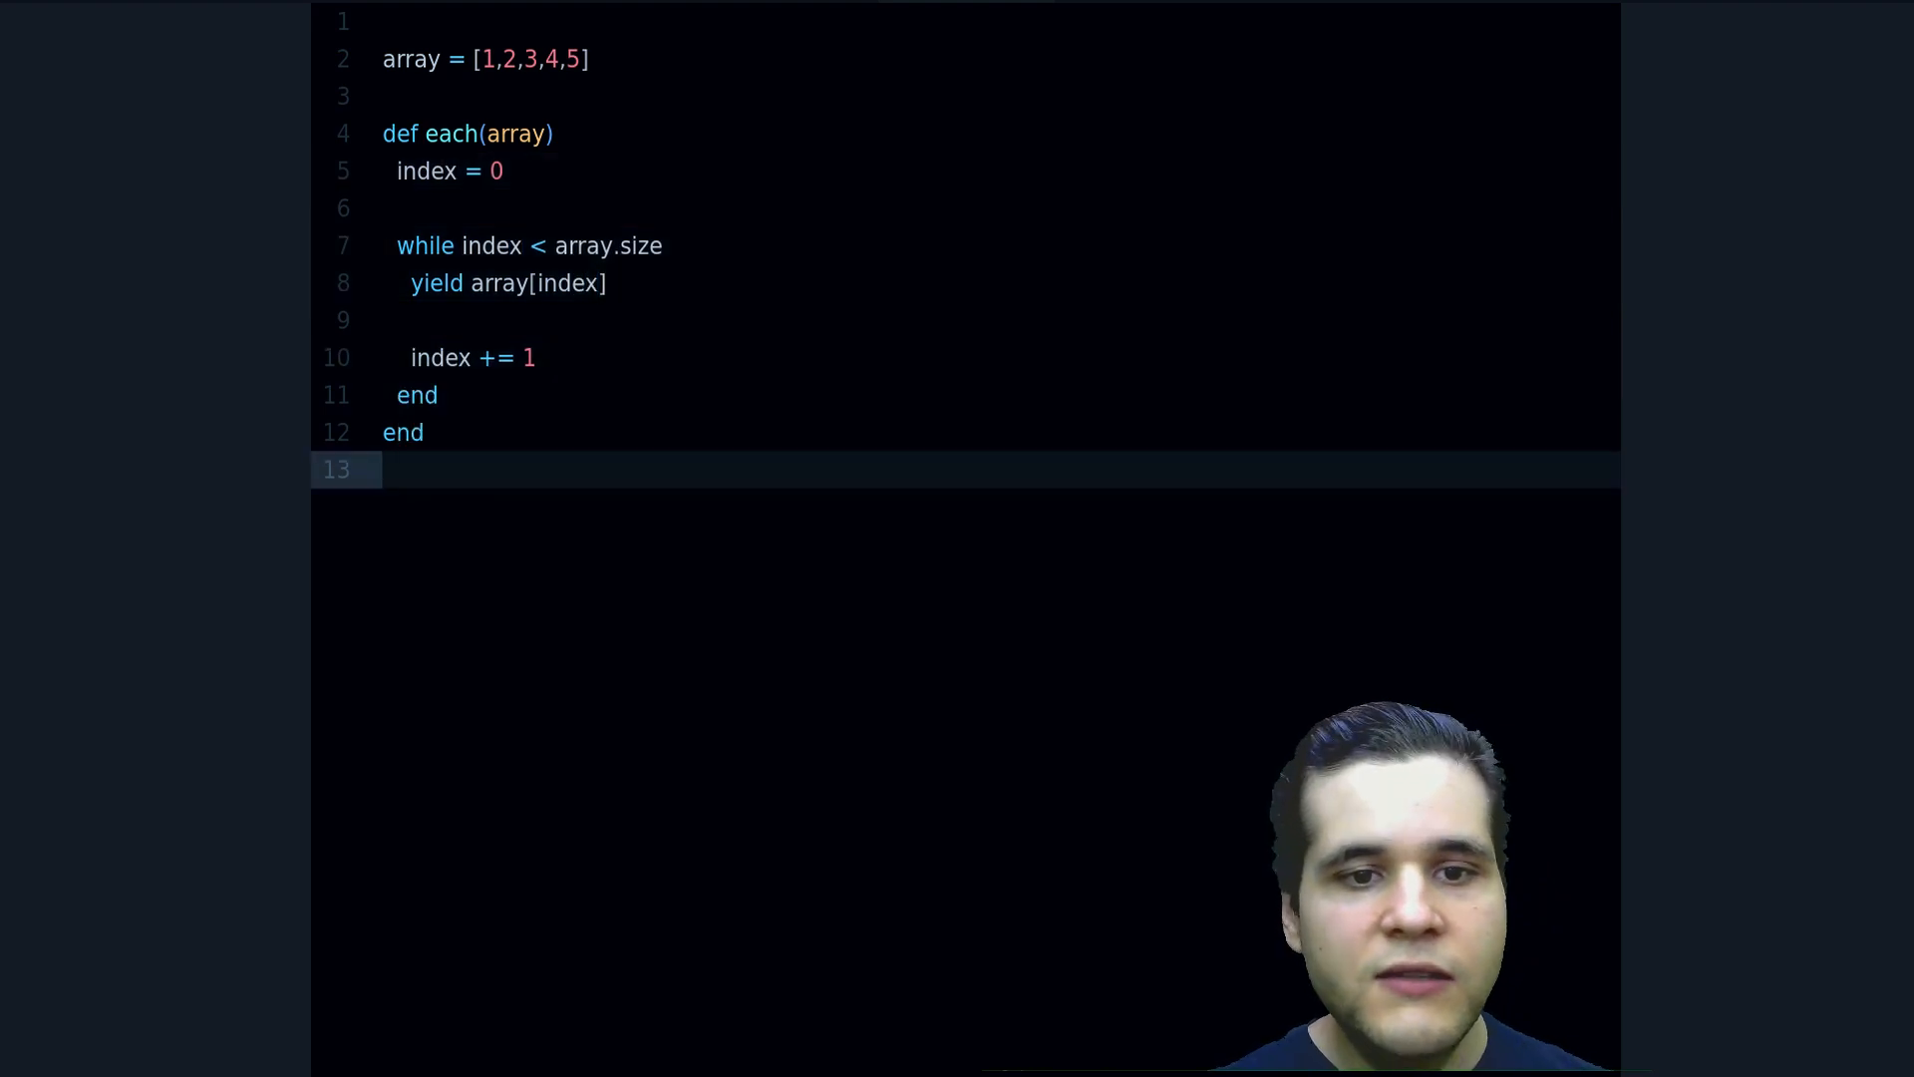
double_click(535, 282)
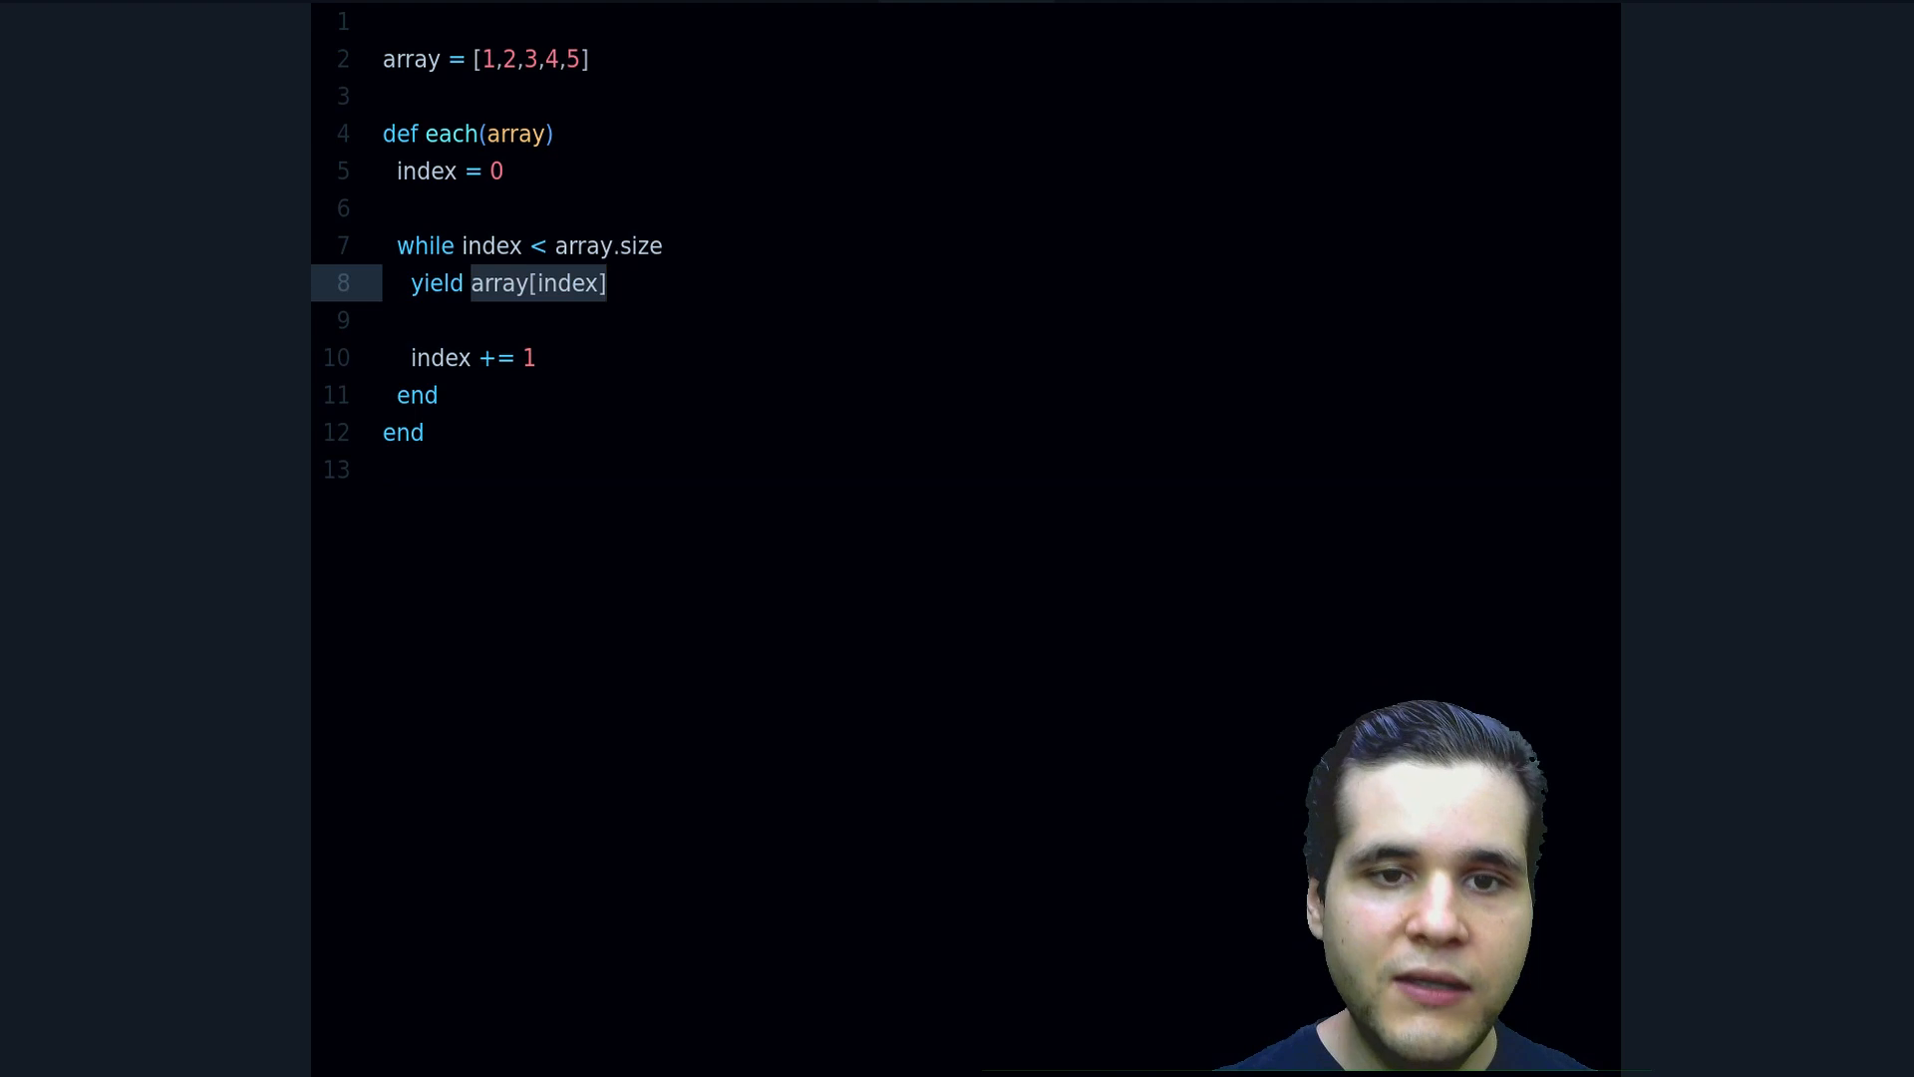
type("array[]")
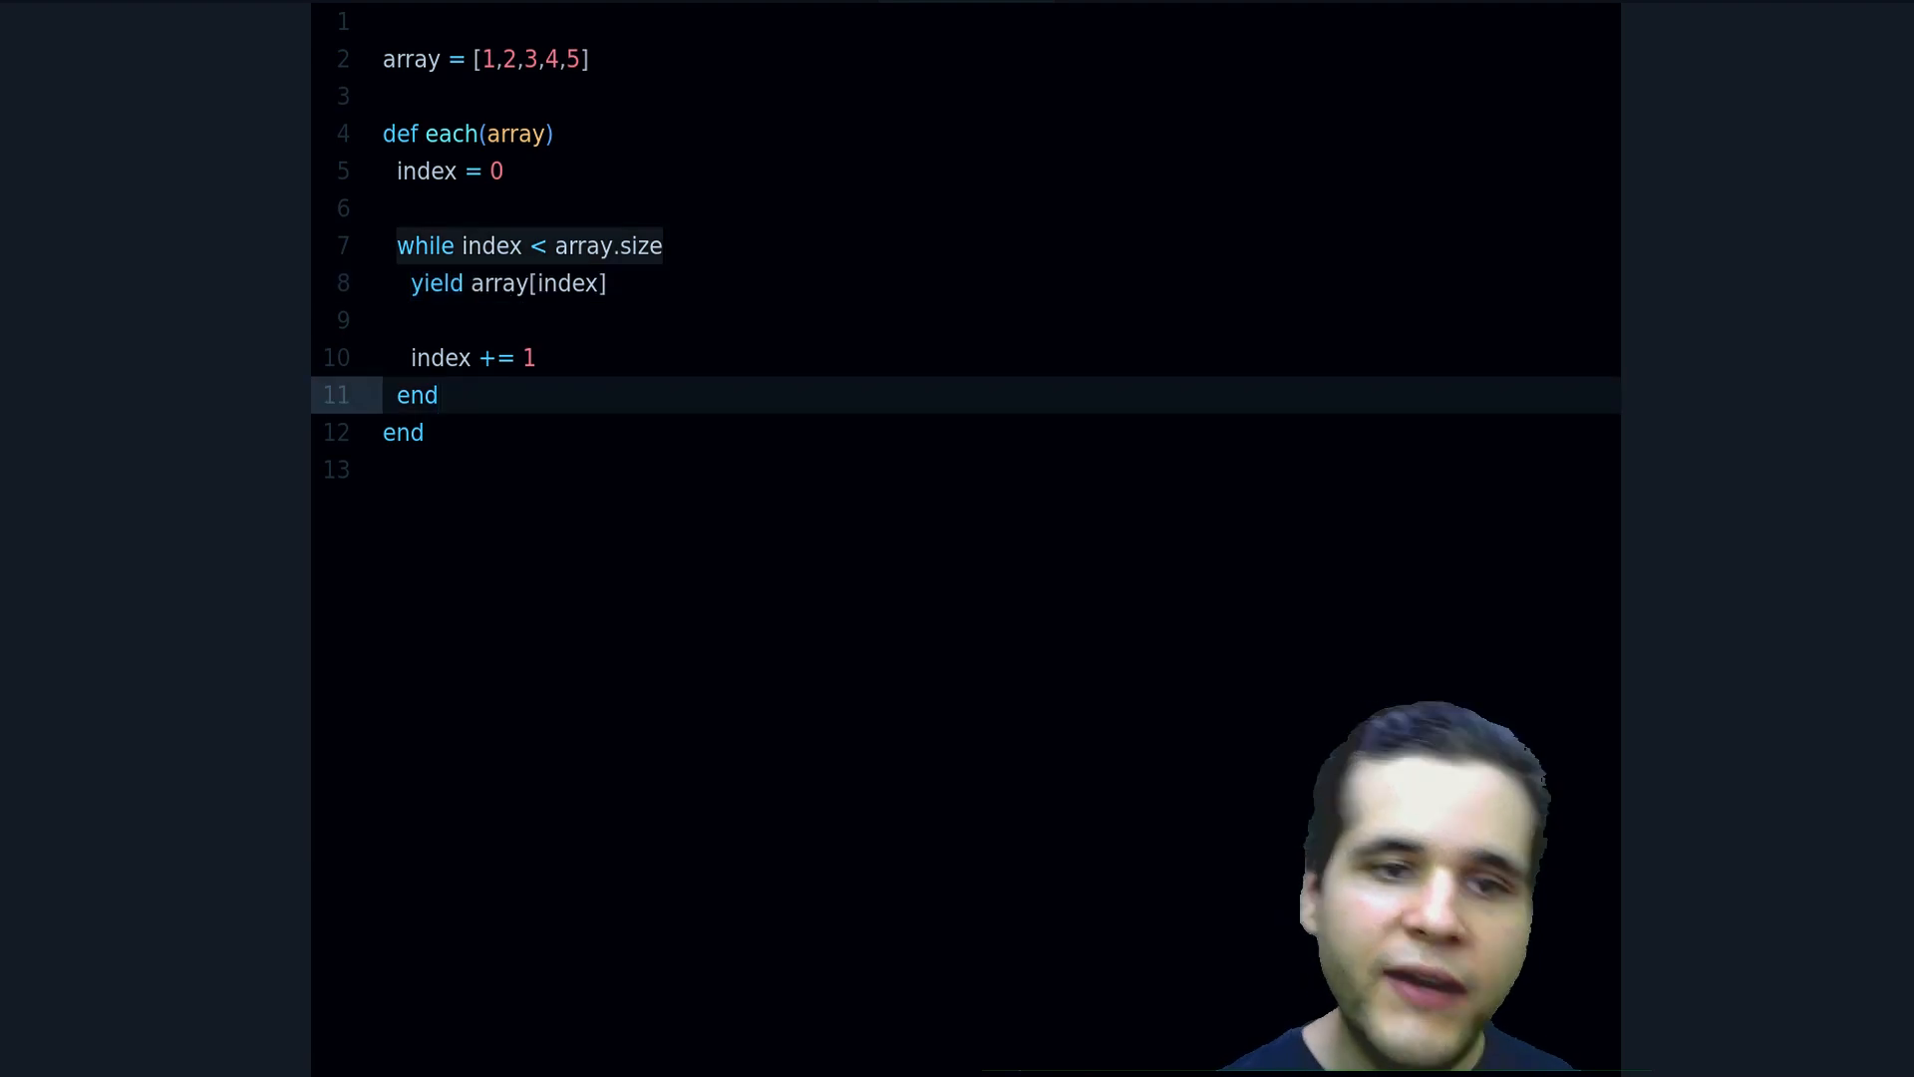
Add an array return line before the method's closing end
key("enter")
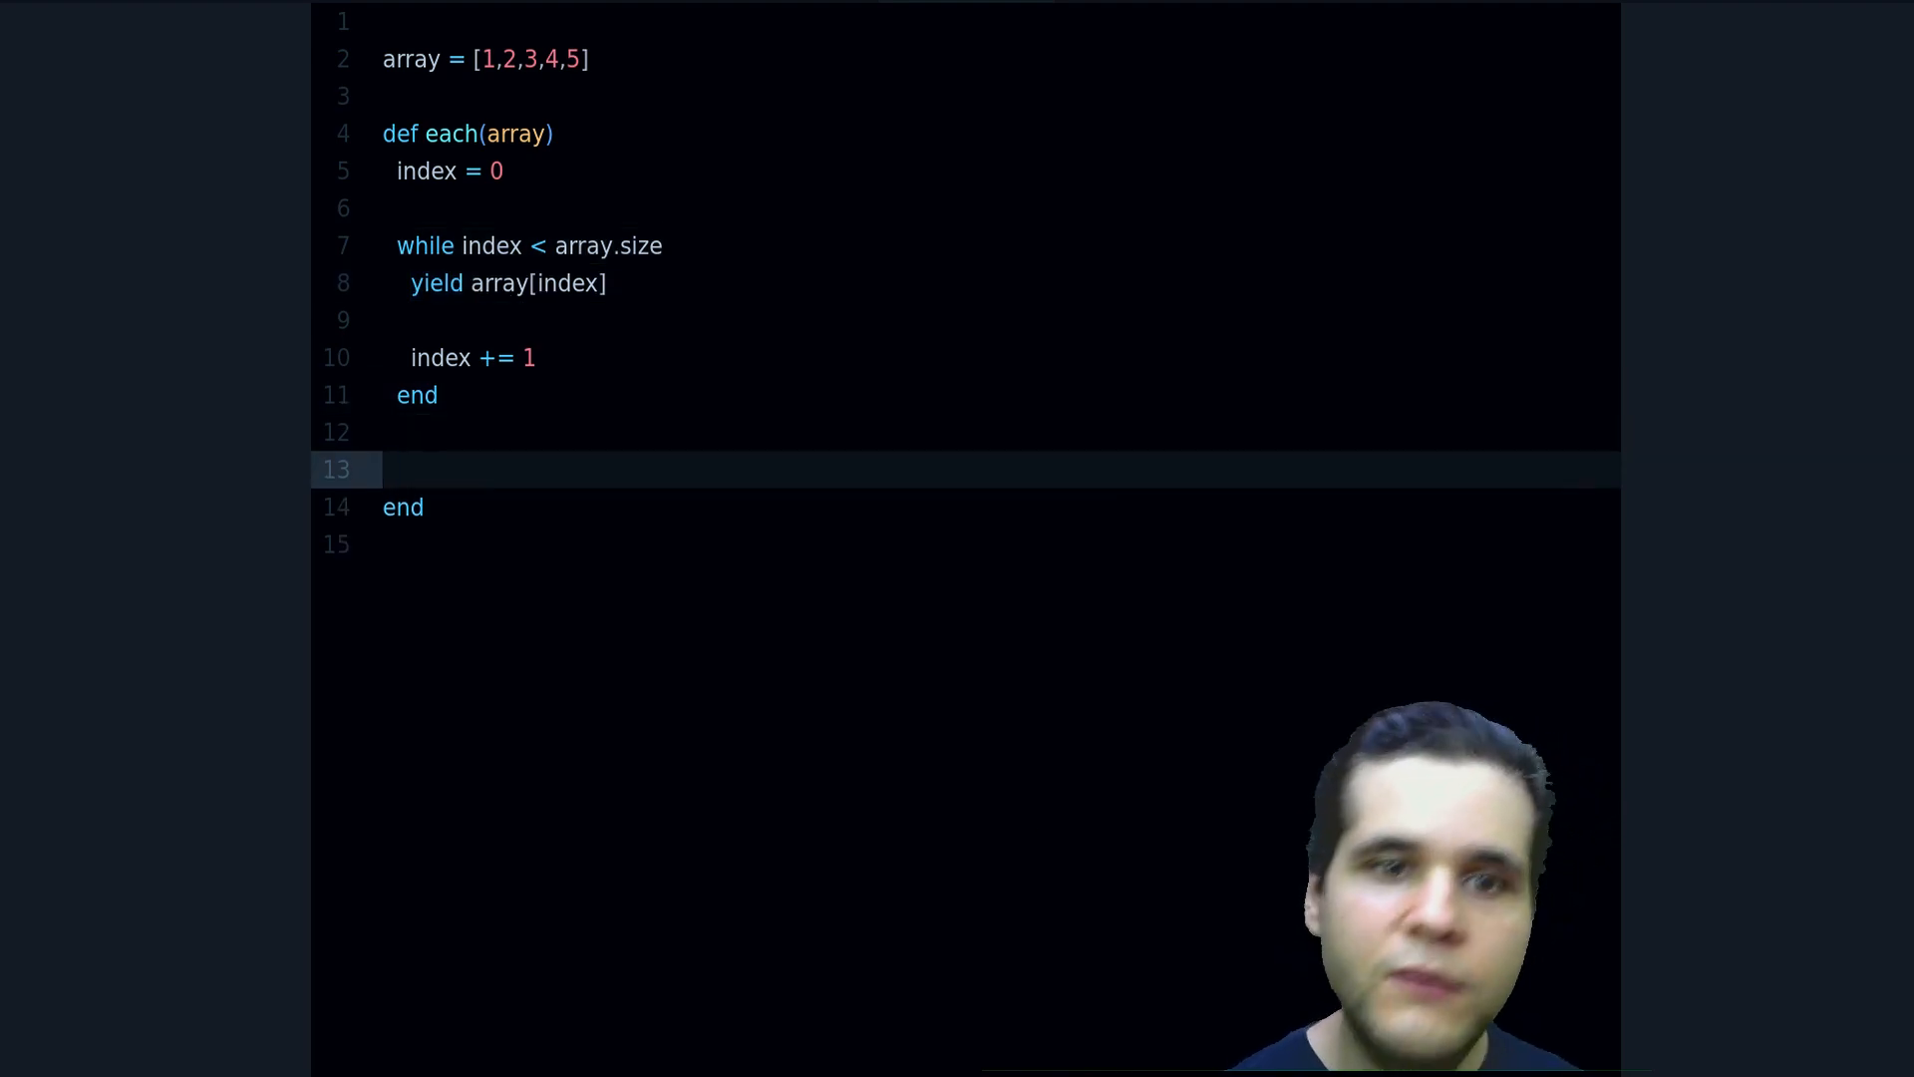
double_click(447, 133)
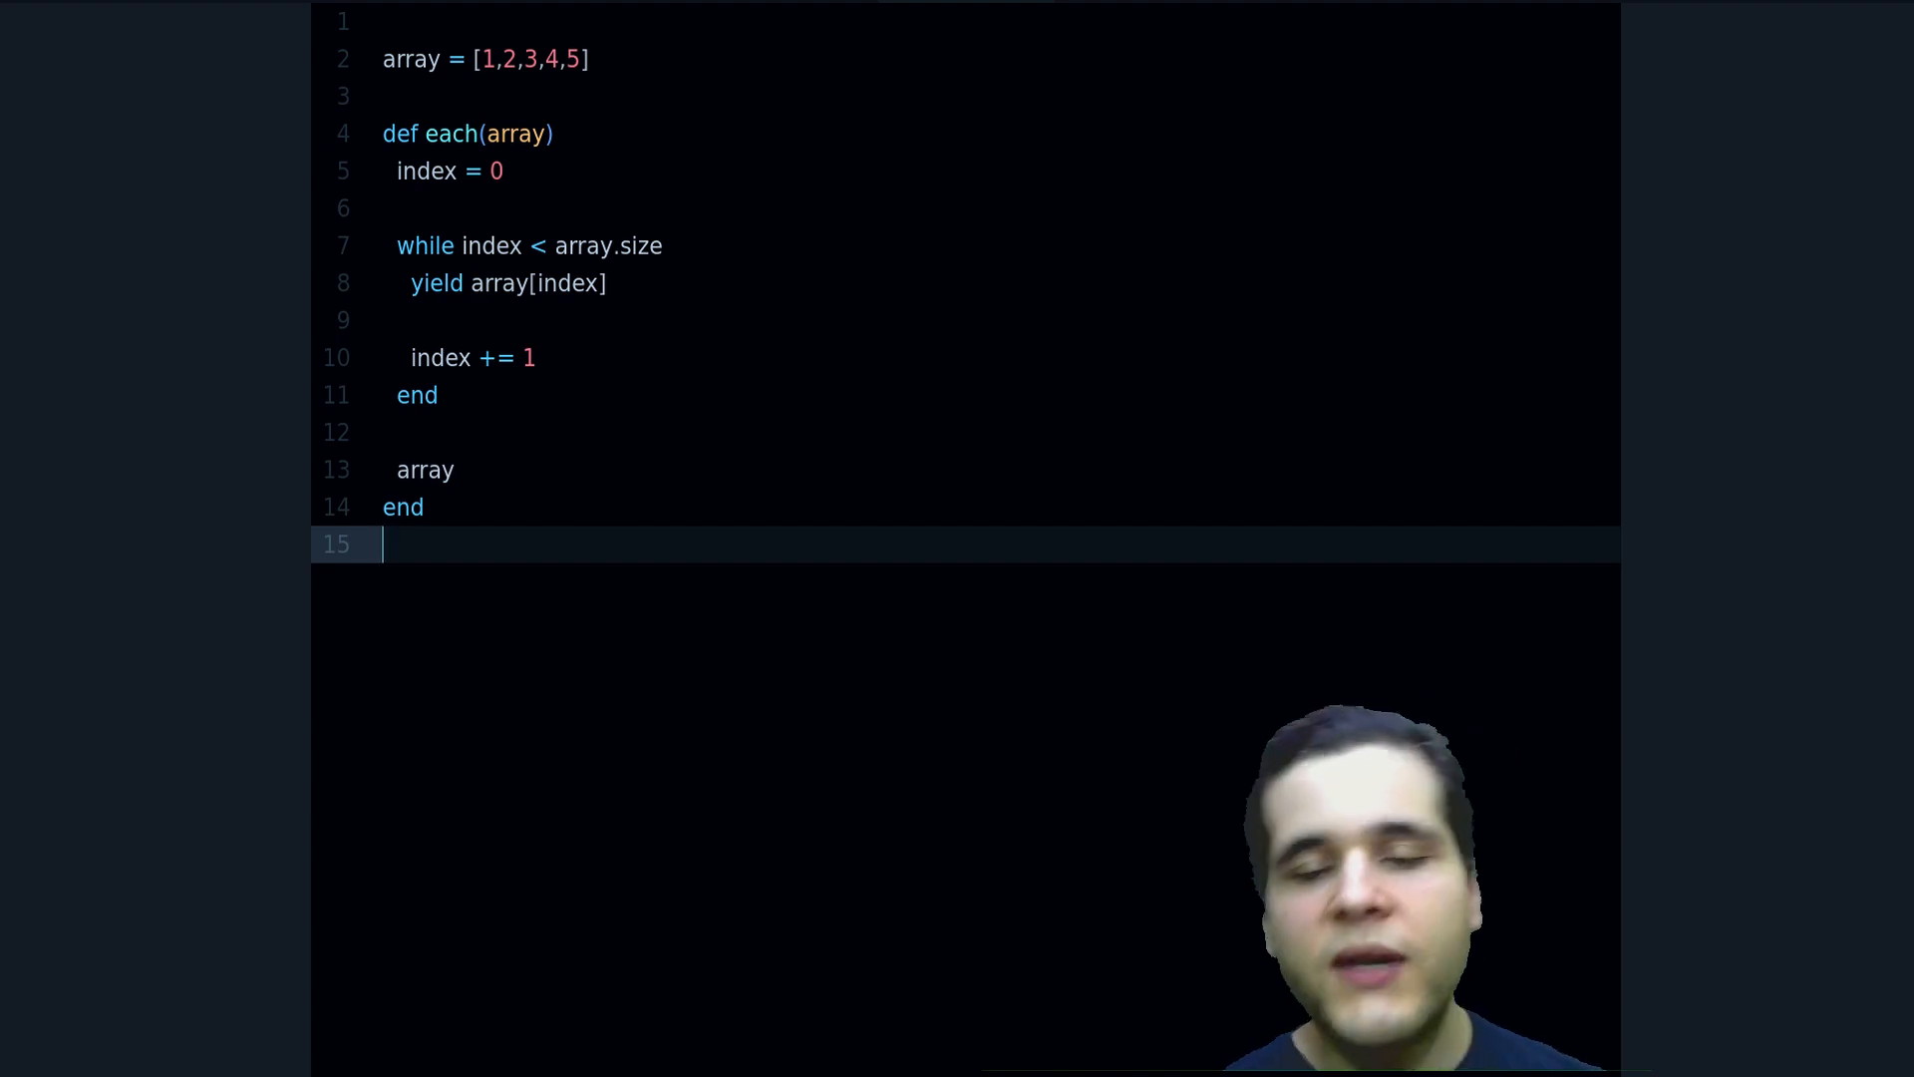
Call each(array) with a do |n| block running puts n, then rewrite it as array.each
type("each(array) do")
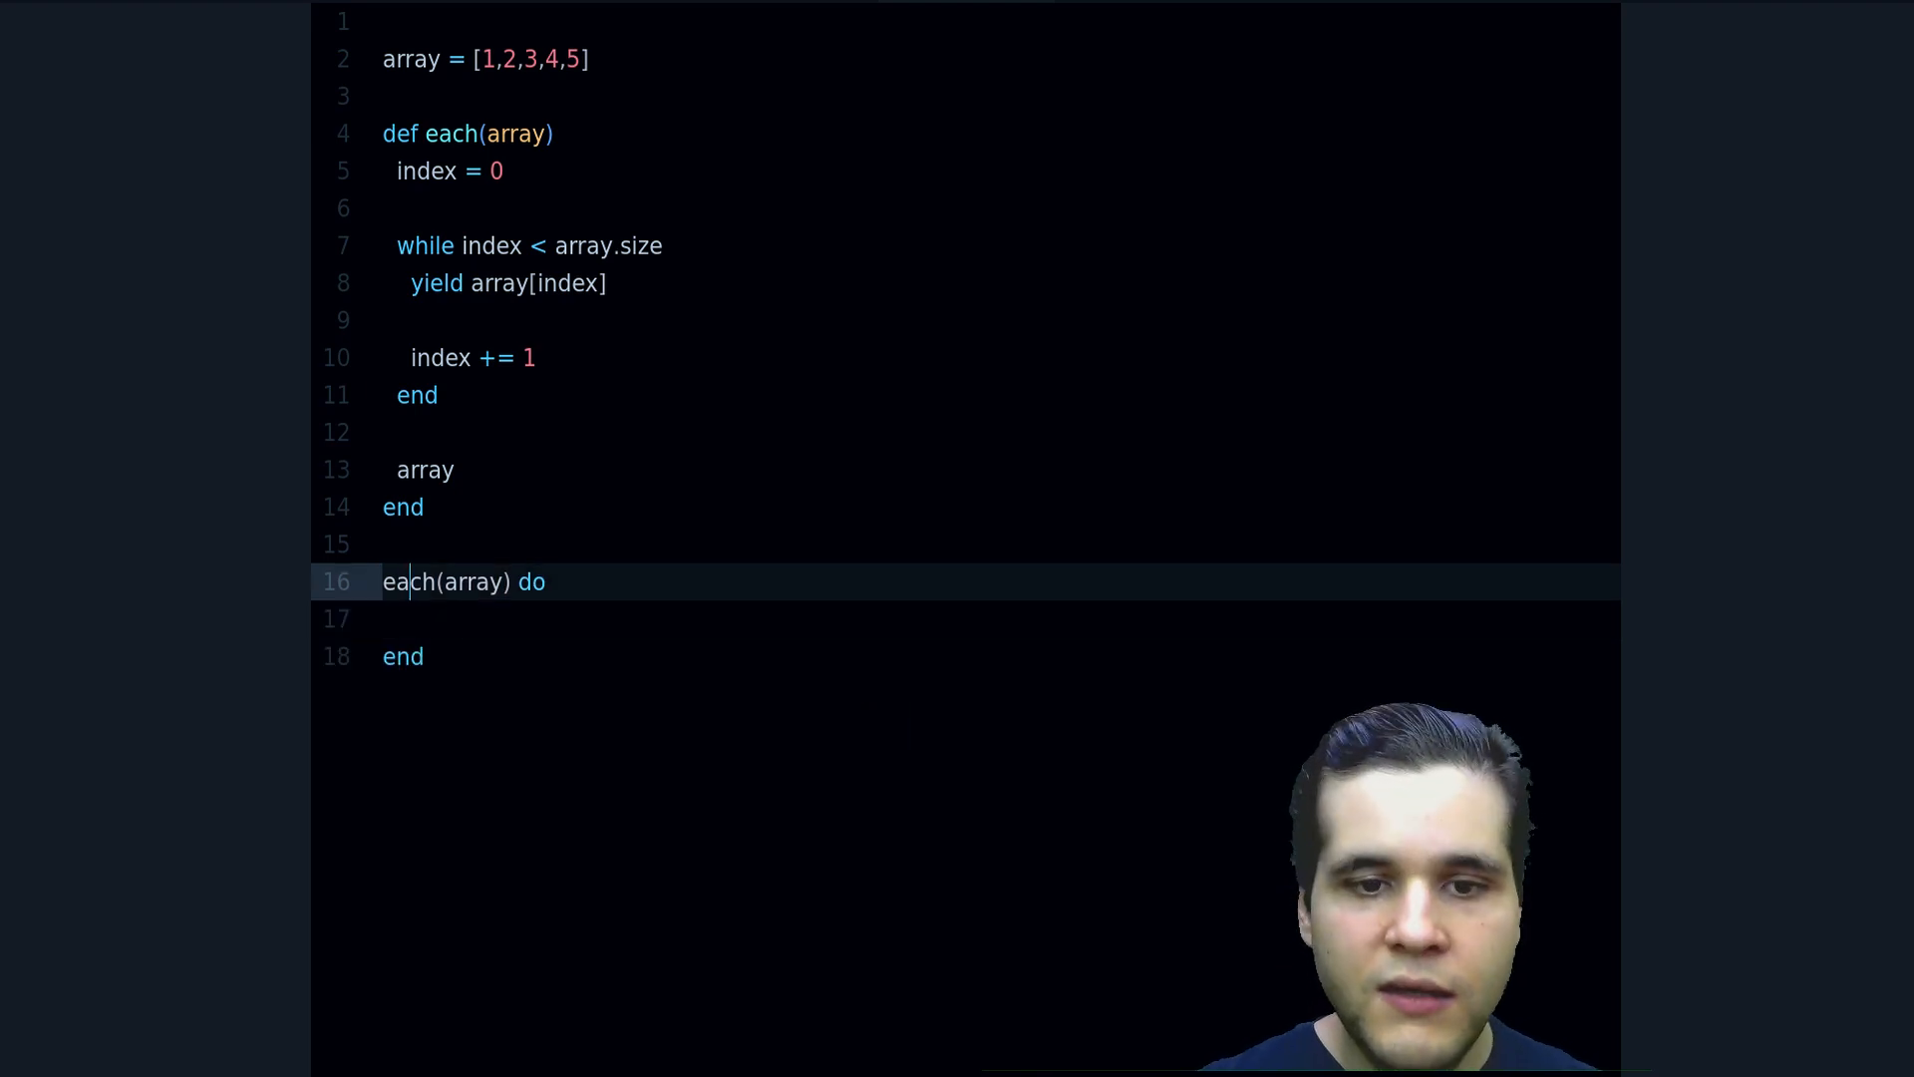
type("|n|")
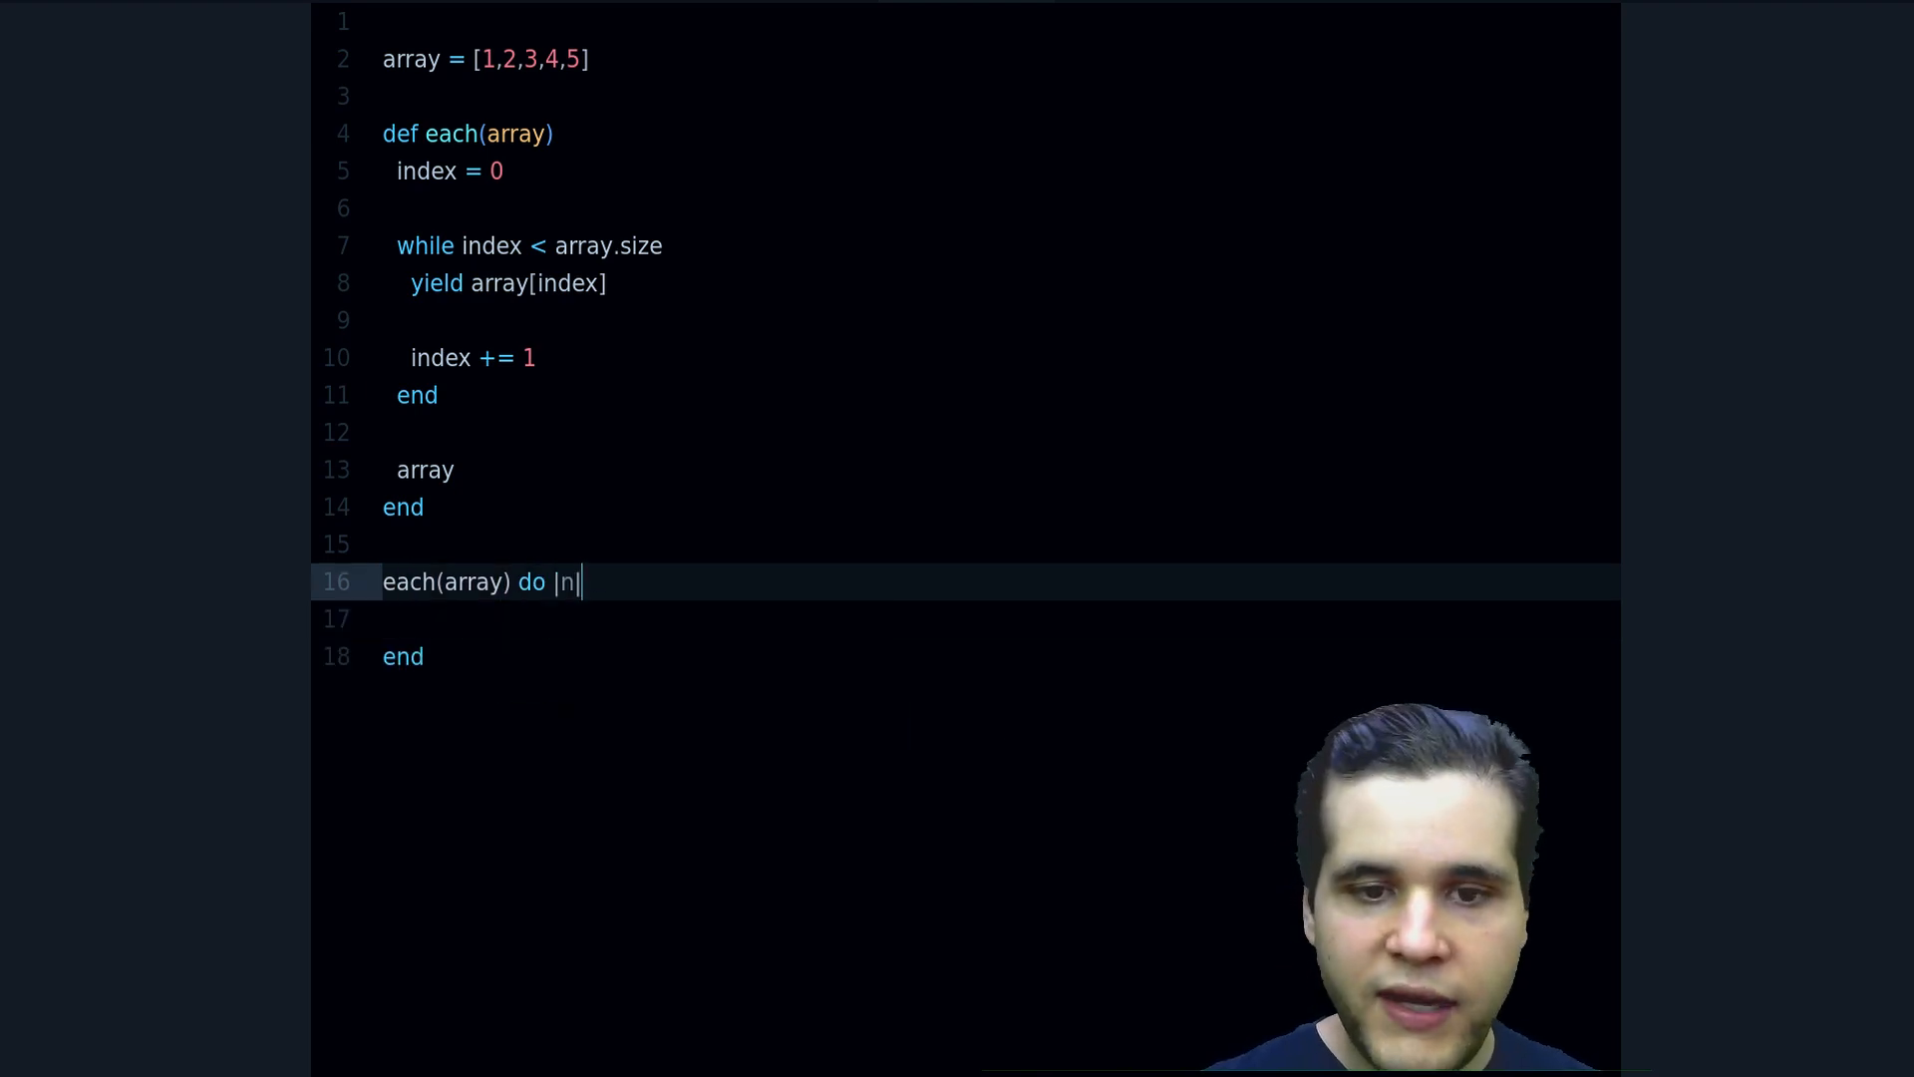
key("enter")
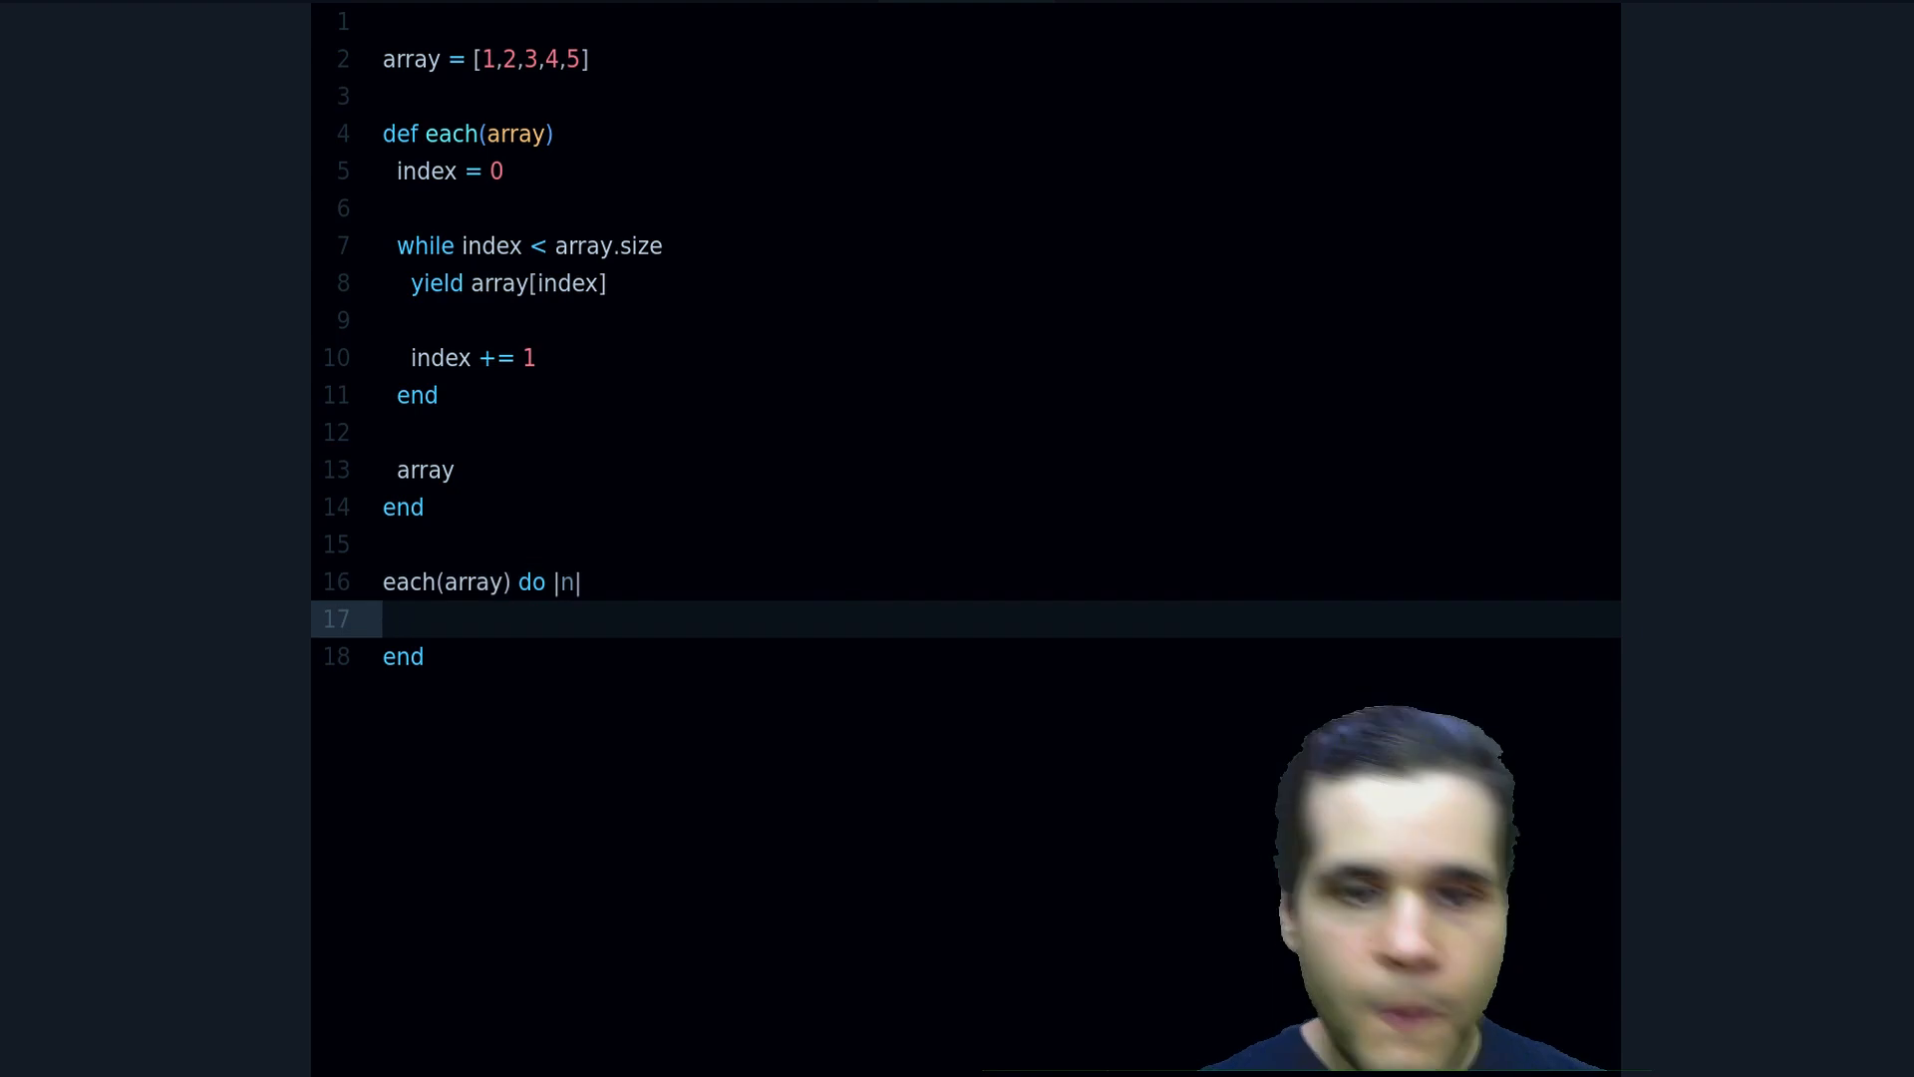
type("puts n")
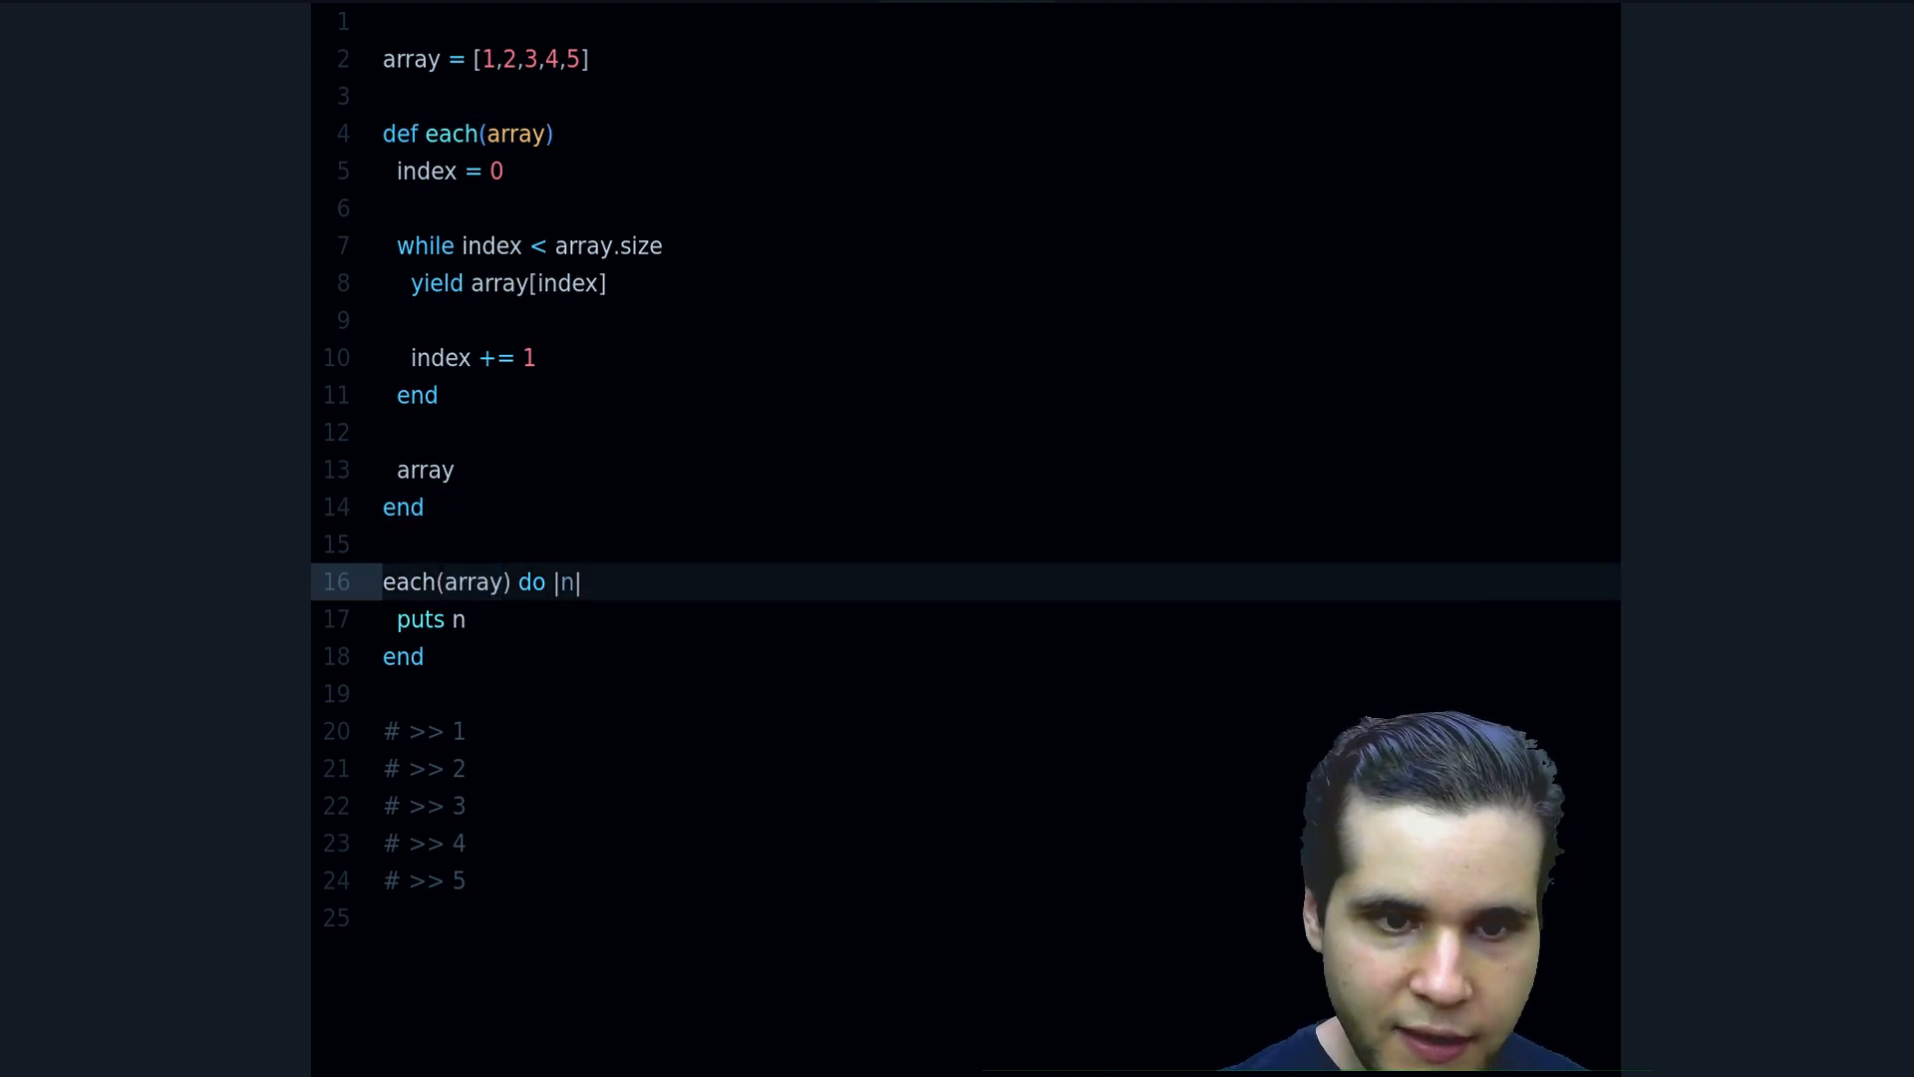
type("array.each")
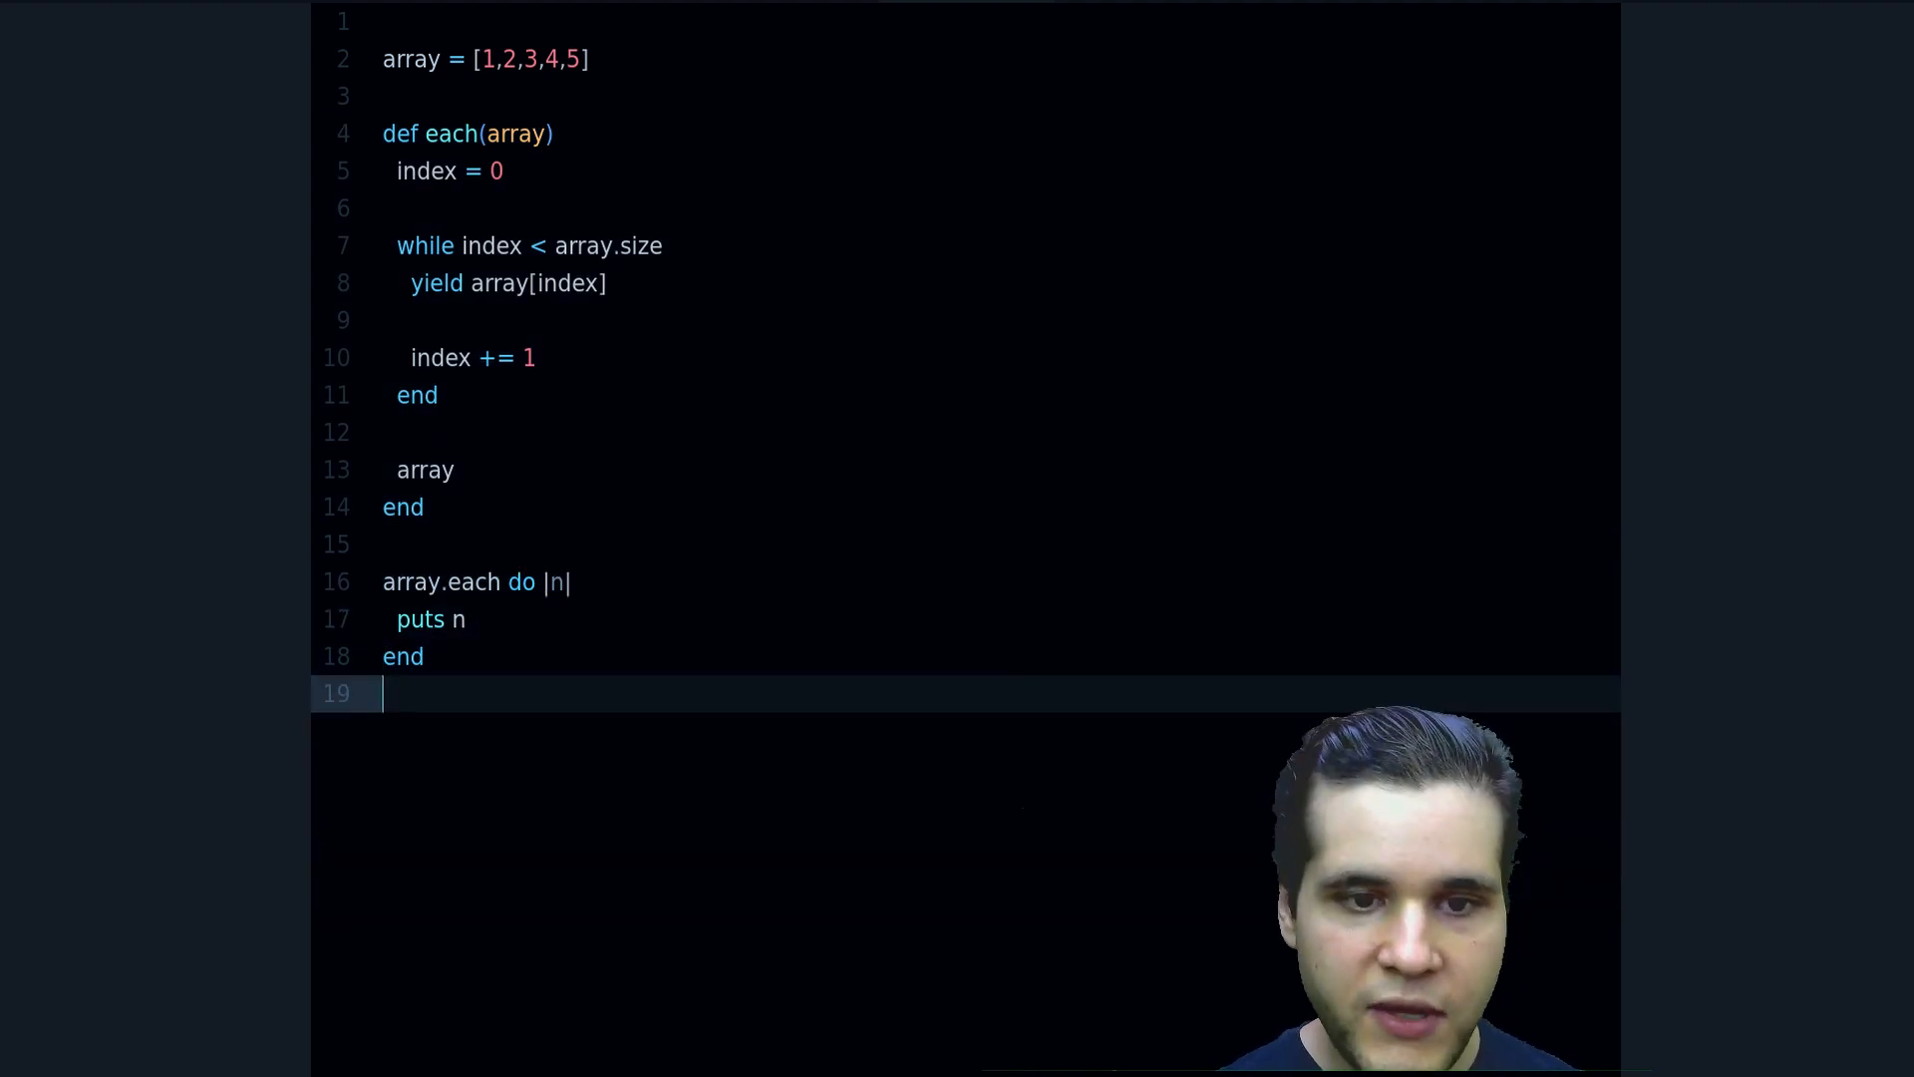
Comment out the array.each block and add a class Array ... end definition
key("cmd+/")
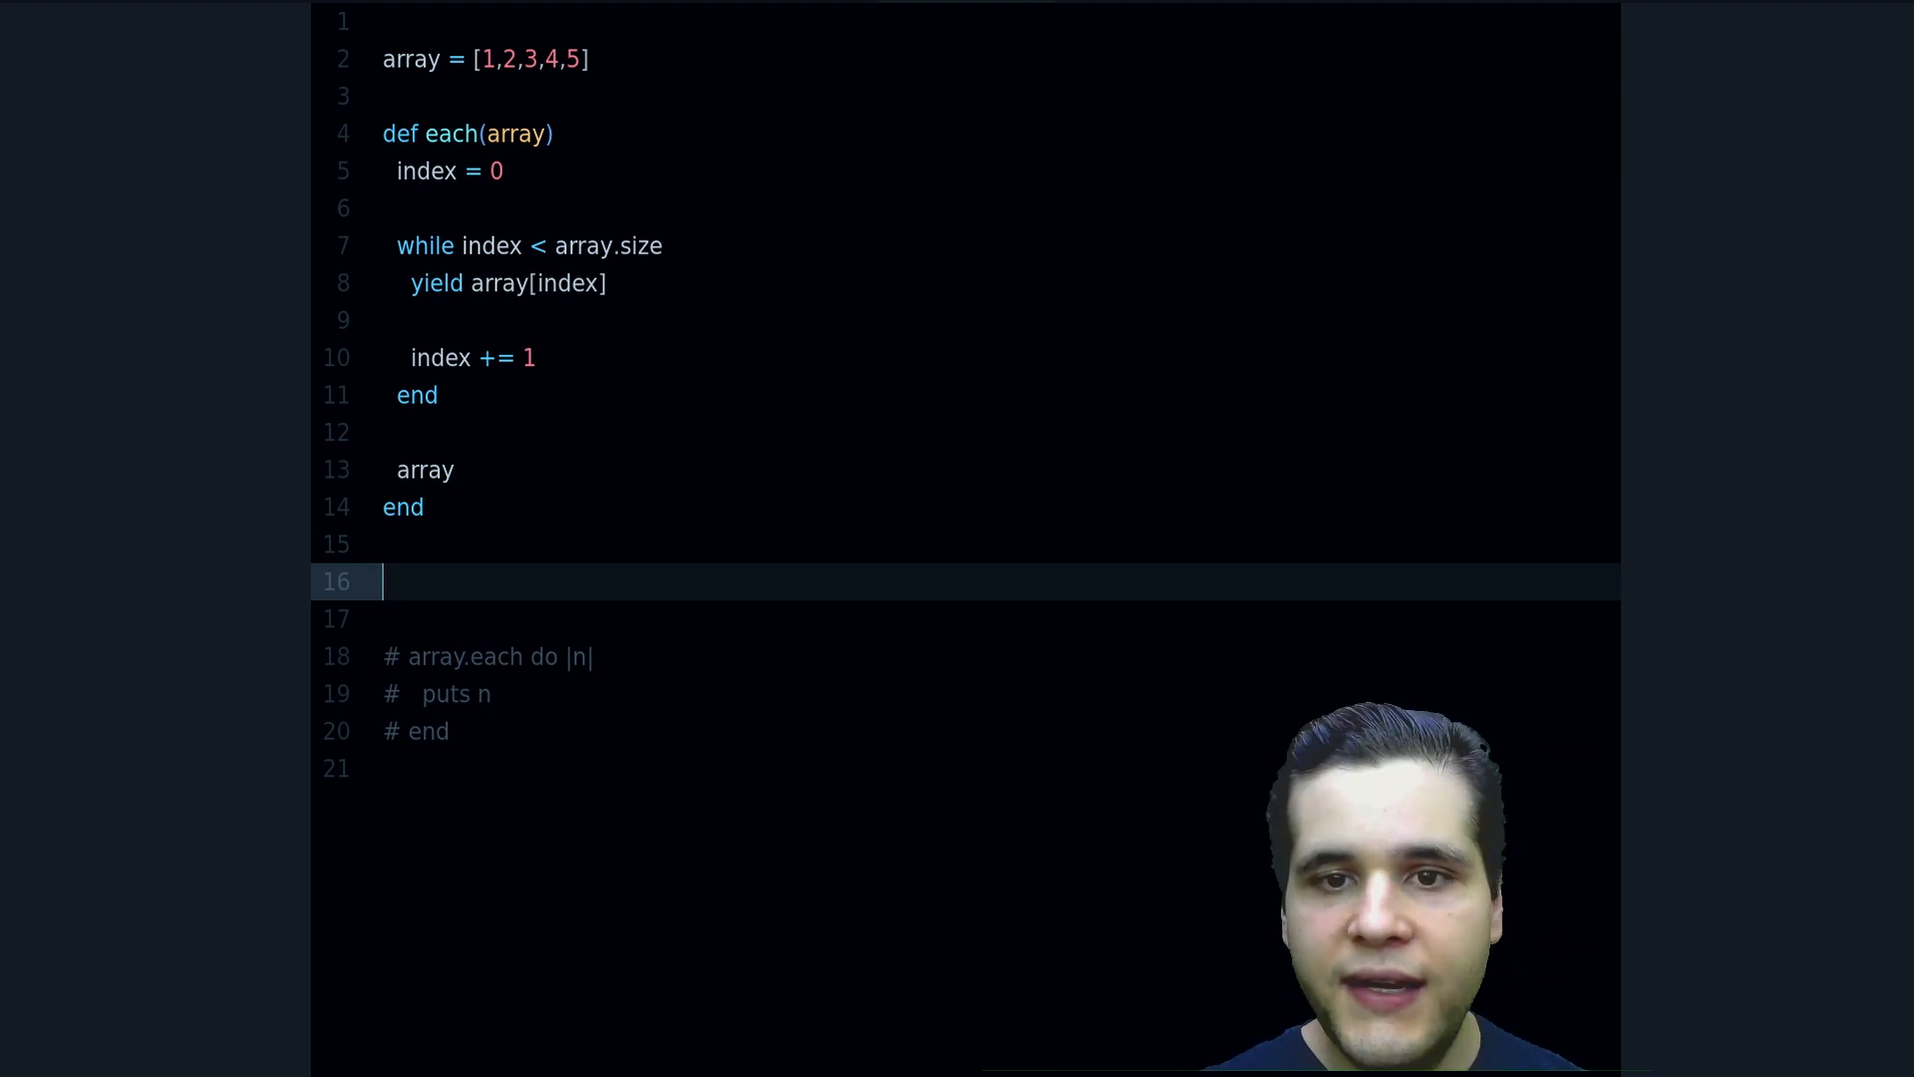
type("class ClassName")
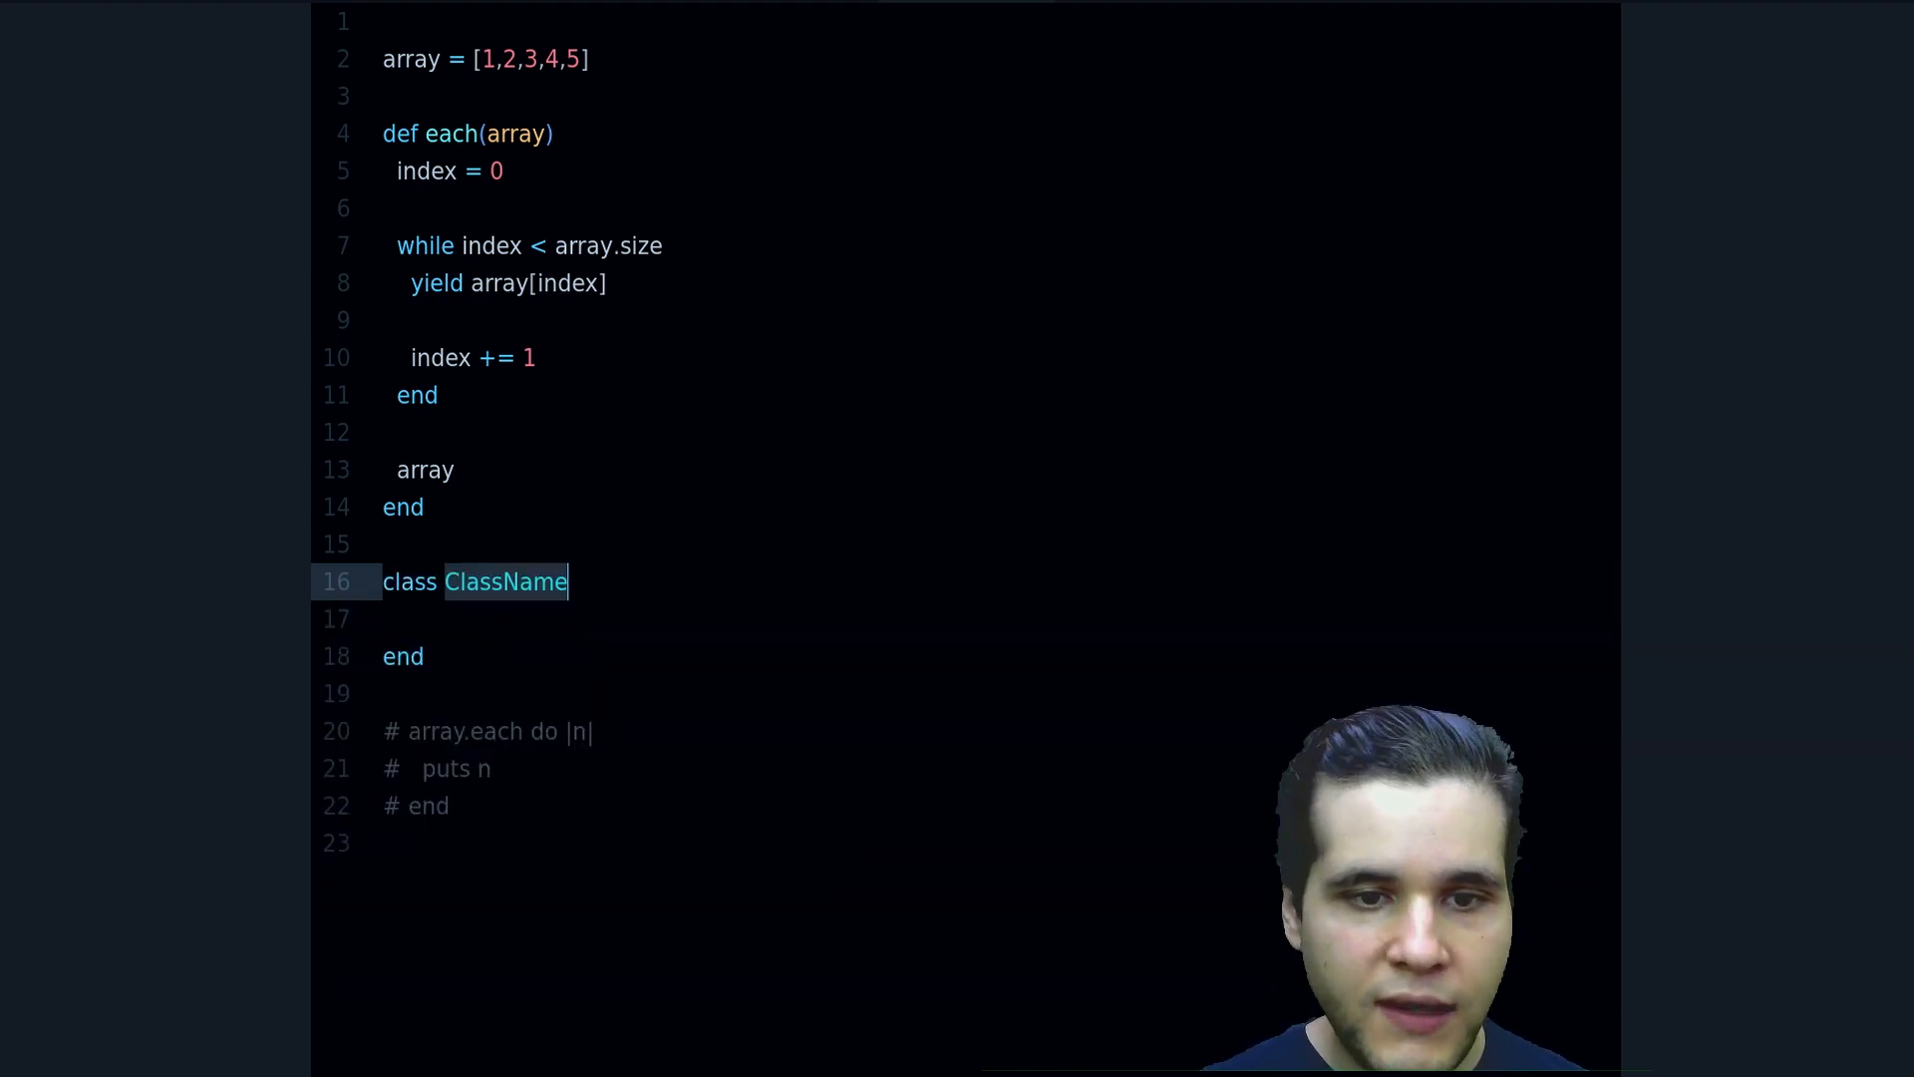
type("Array")
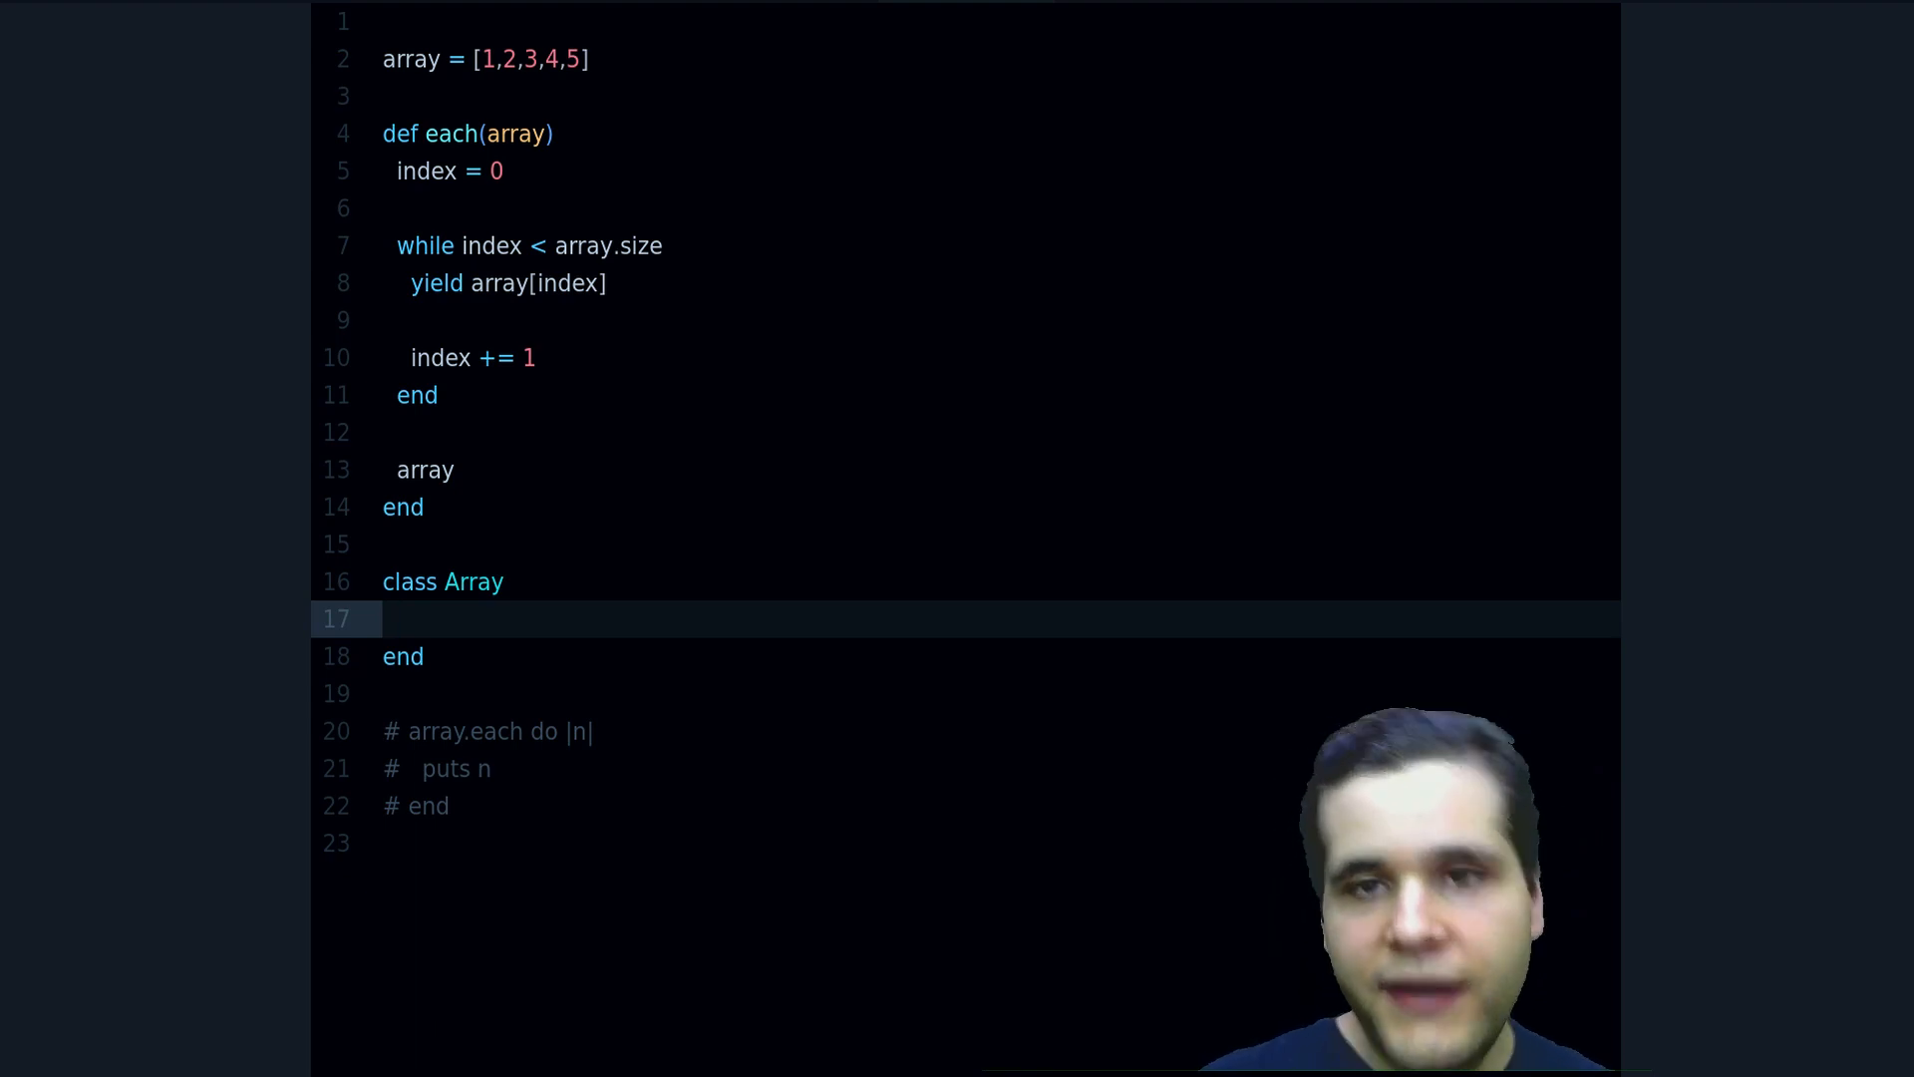
Move def each into class Array without the (array) parameter and uncomment array.each
left_click(397, 620)
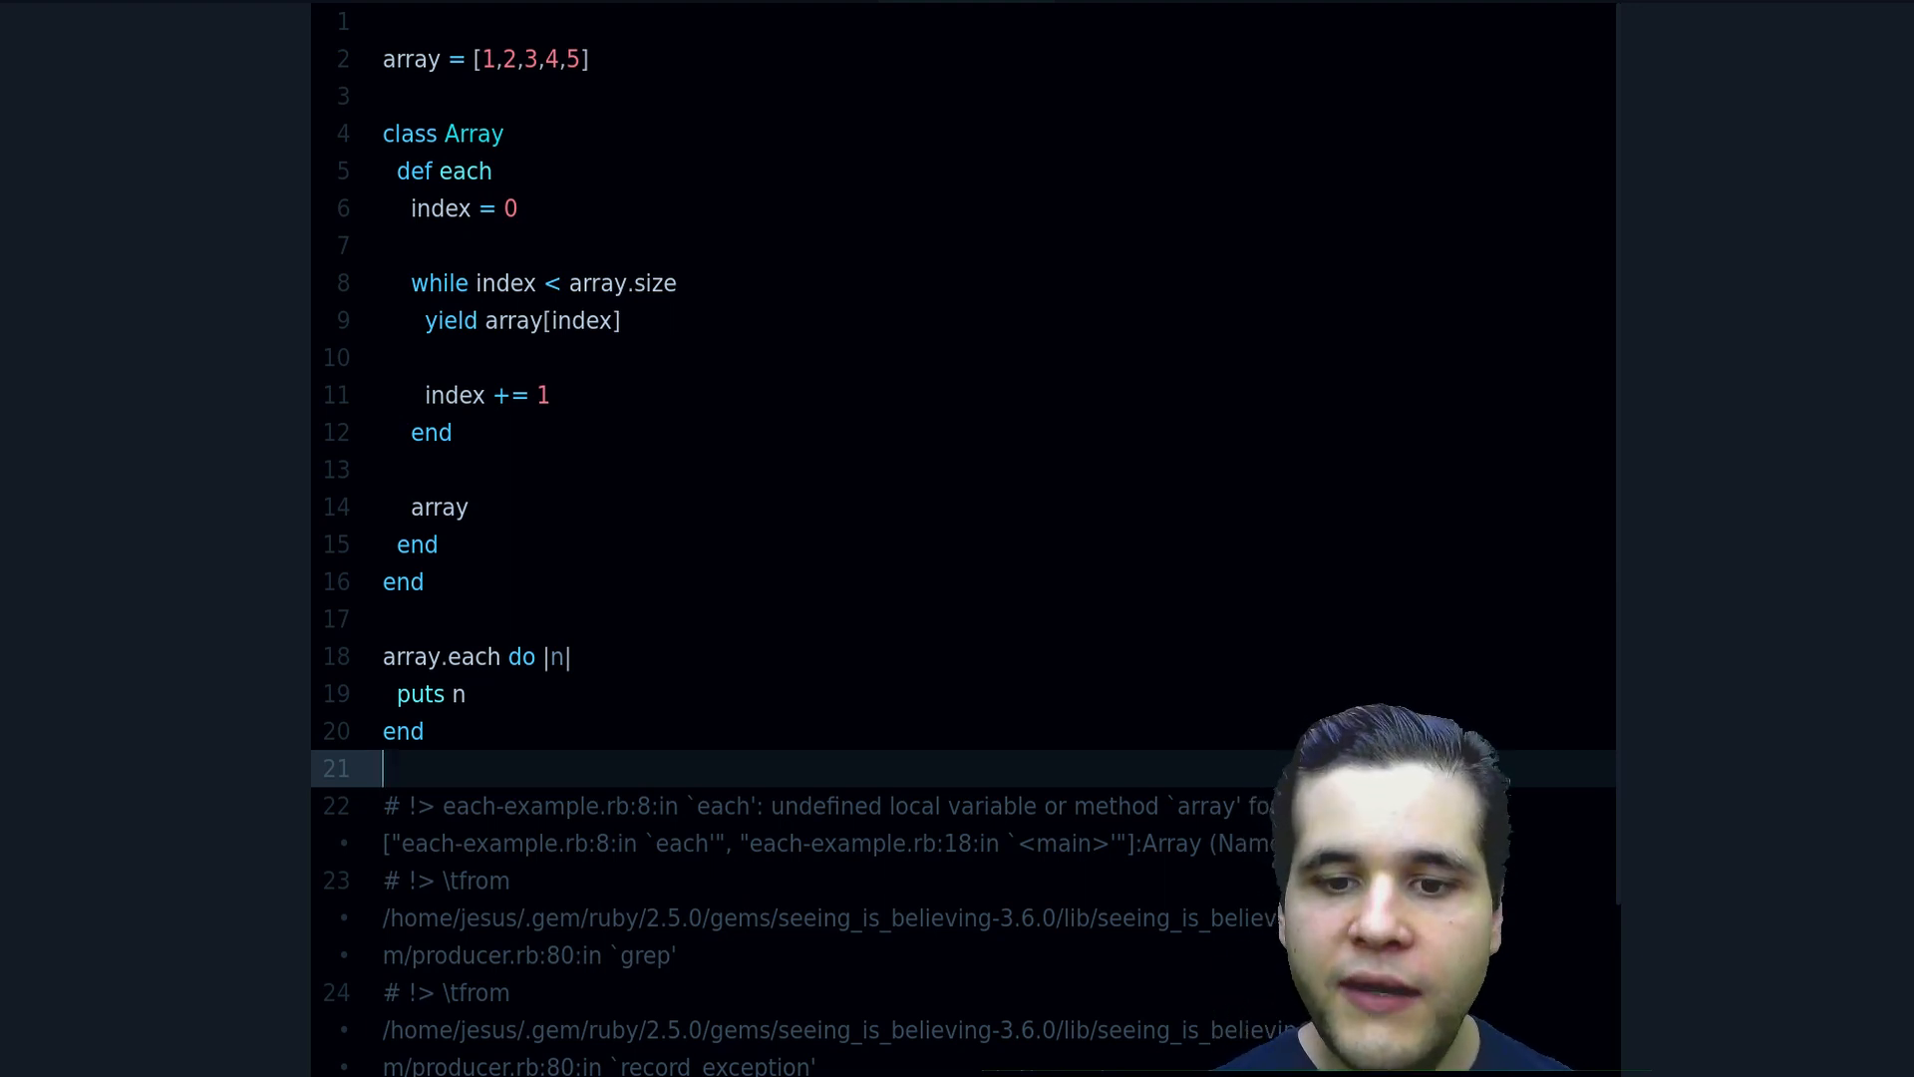
Swap the array references in the loop condition and yield for self
double_click(1001, 806)
type("s")
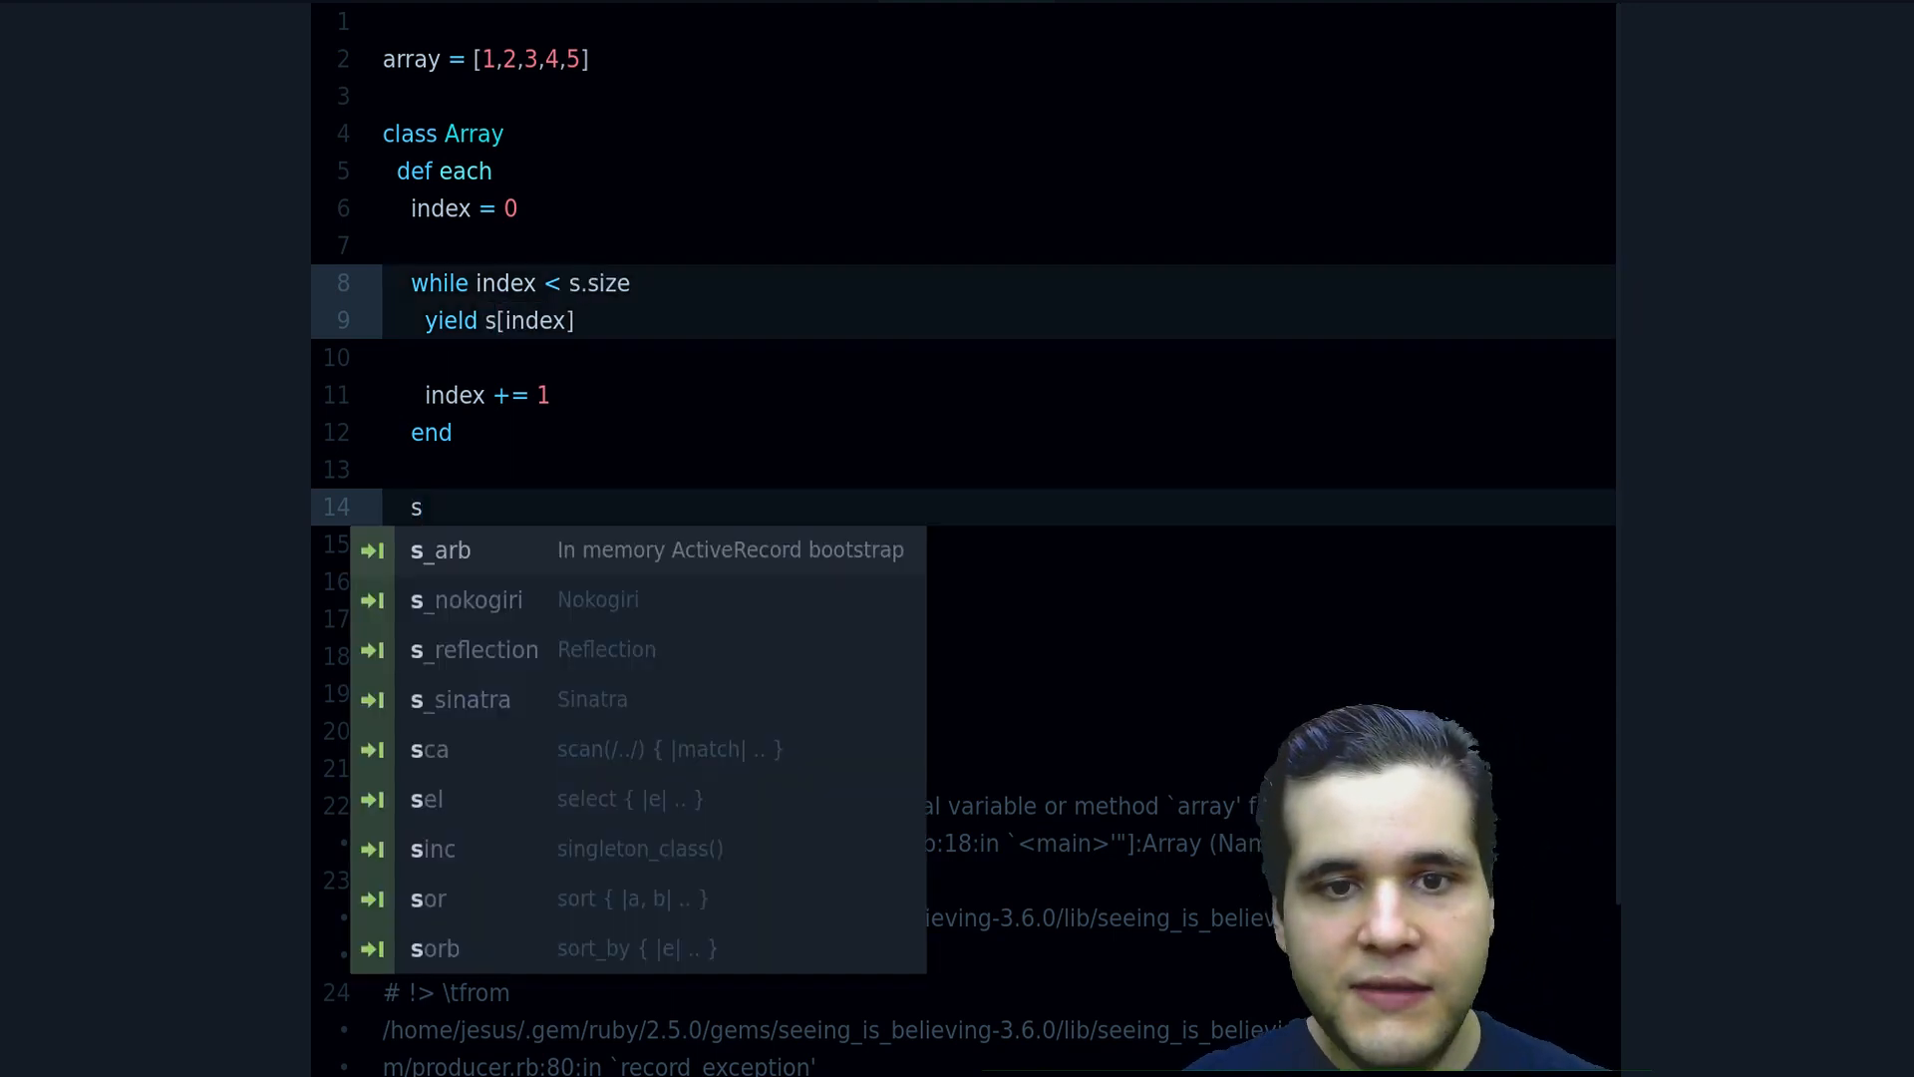
key("Escape")
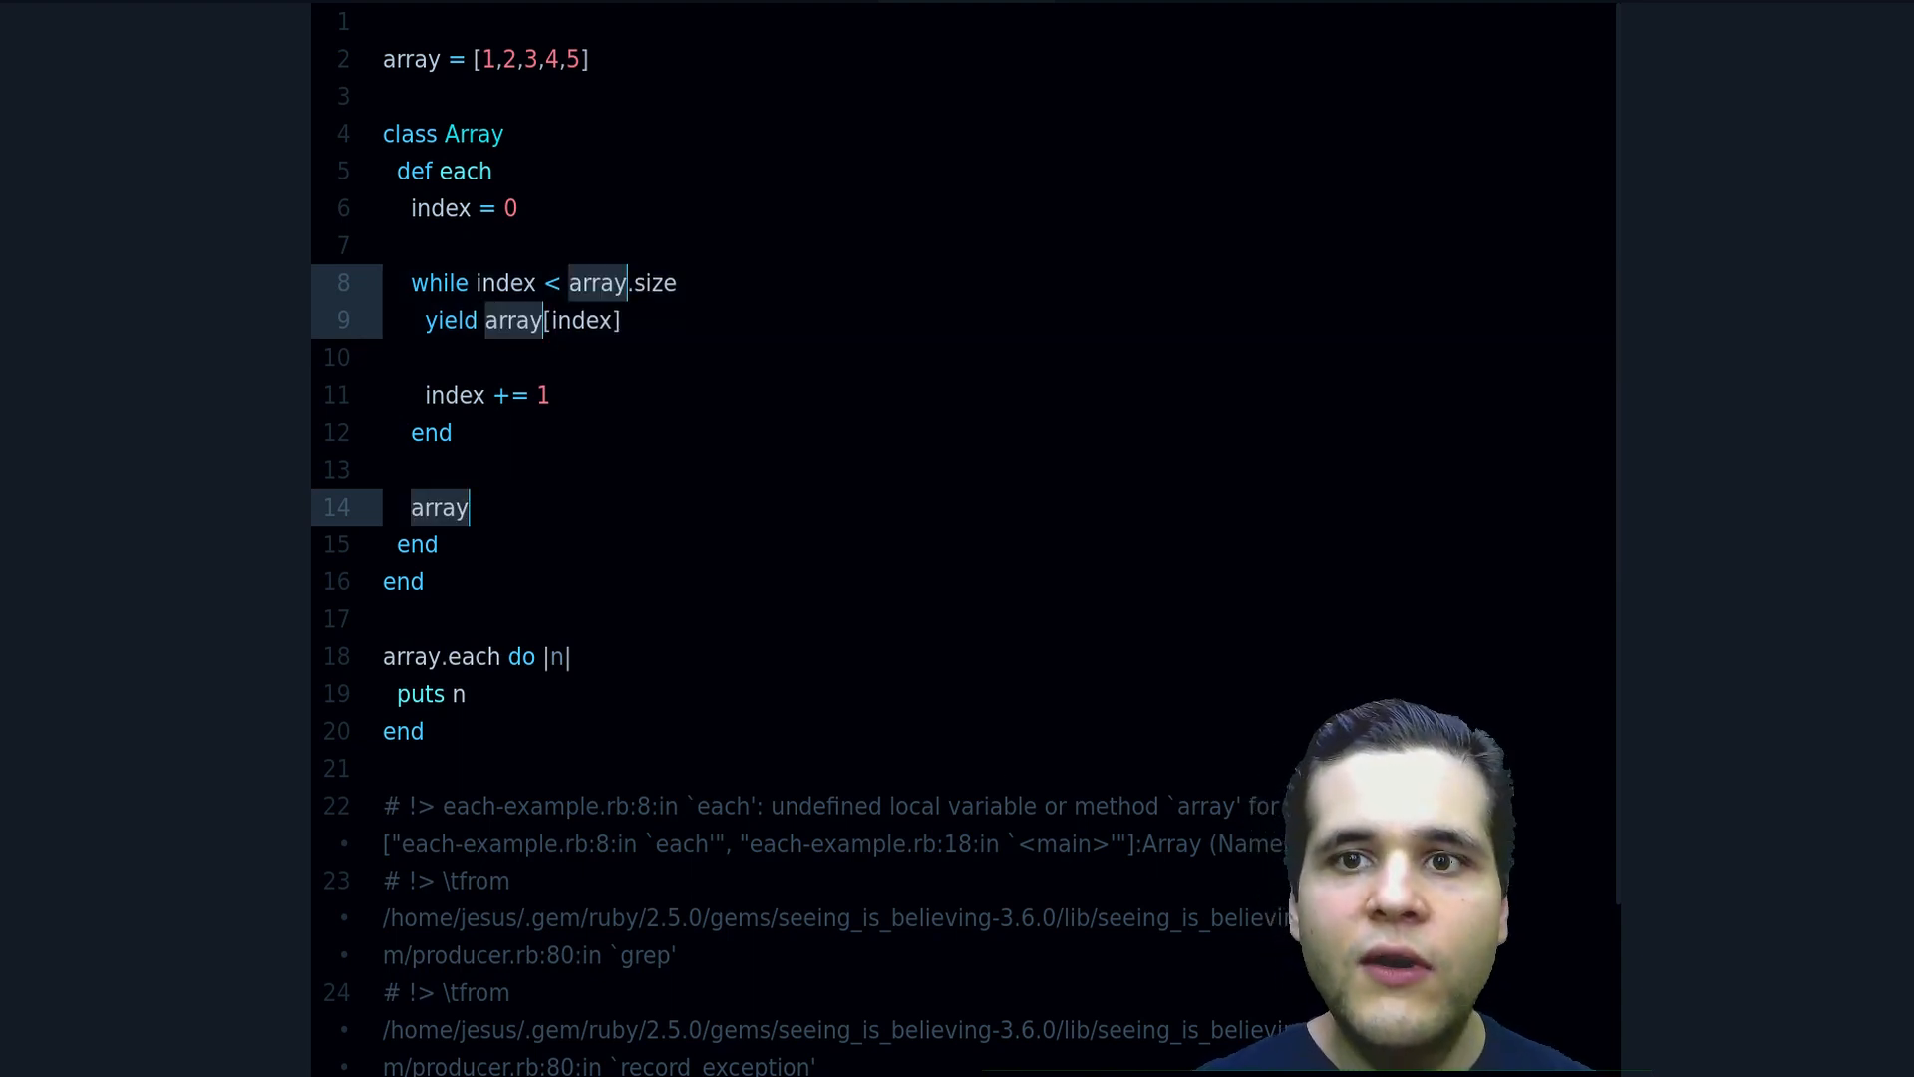
type("self")
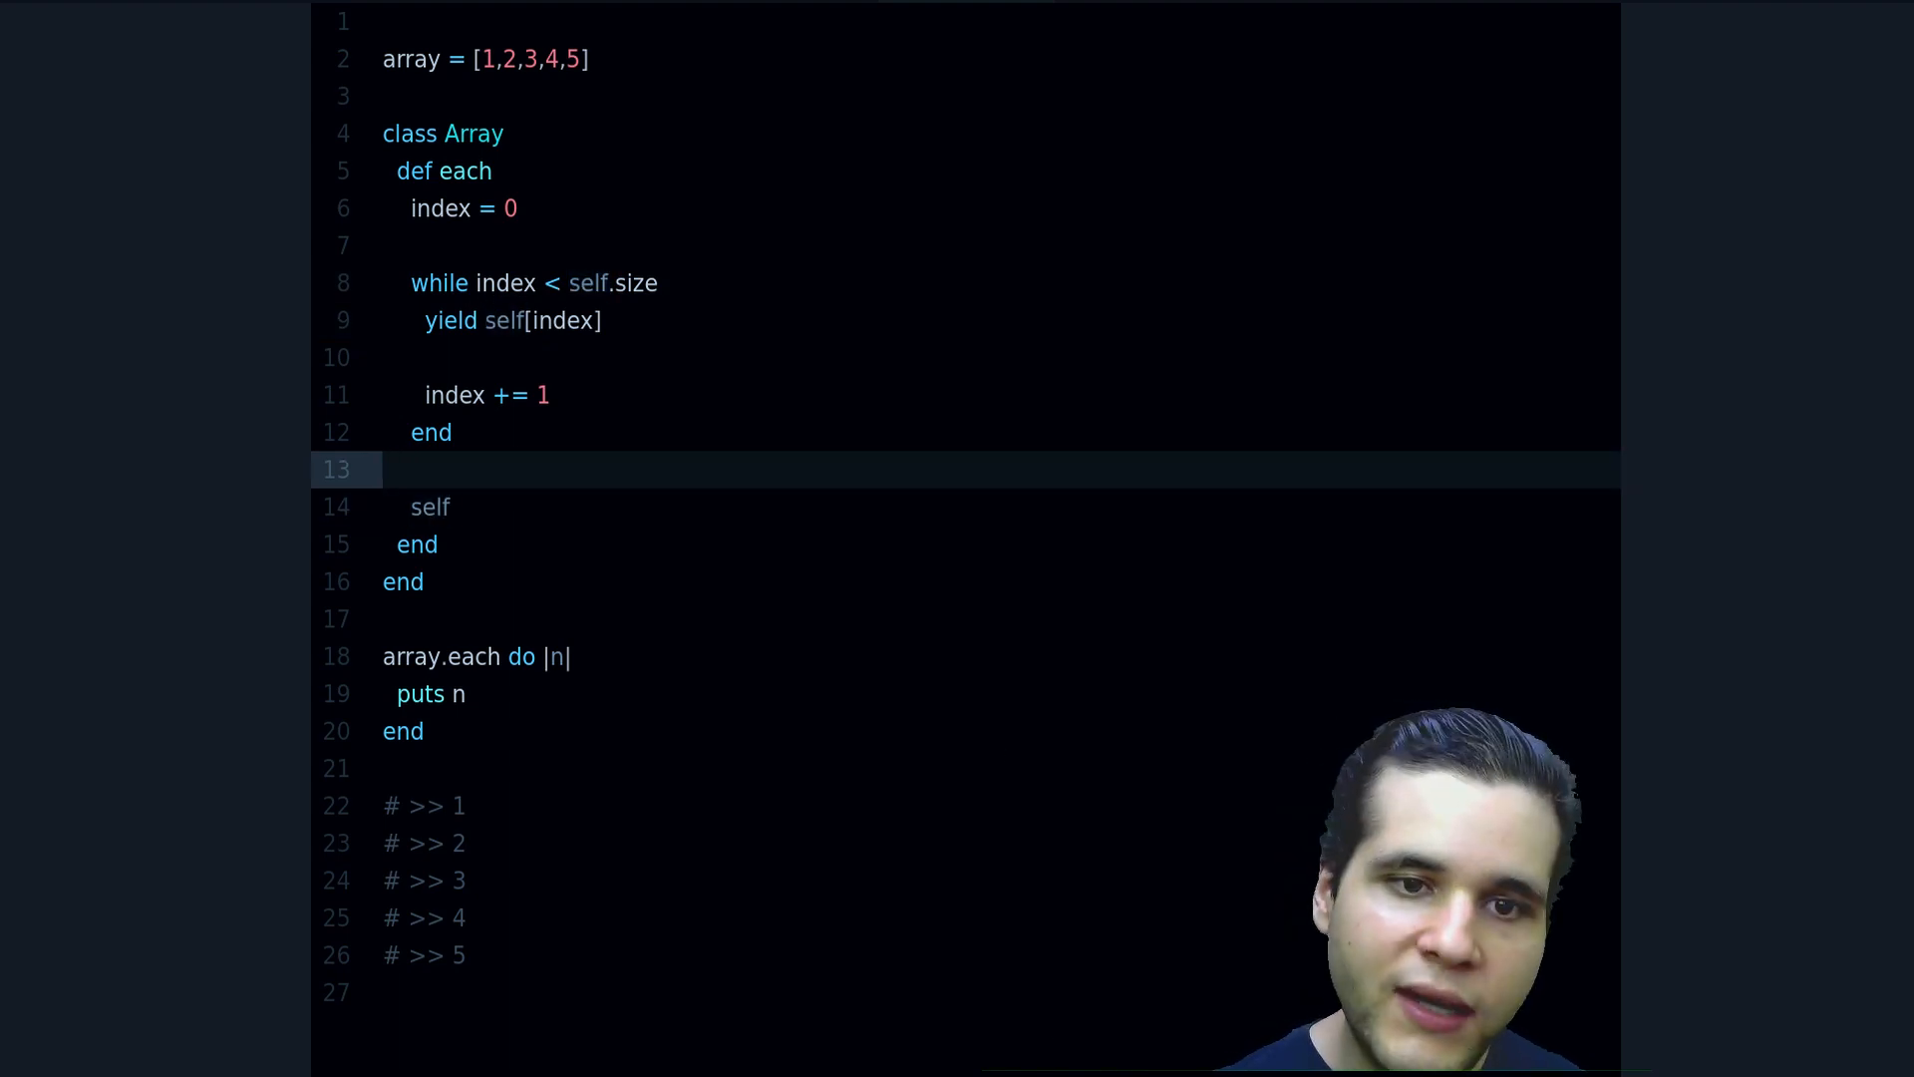
Remove 'self.' from the while condition so it reads 'index < size', then select the loop
left_click_drag(412, 282, 449, 507)
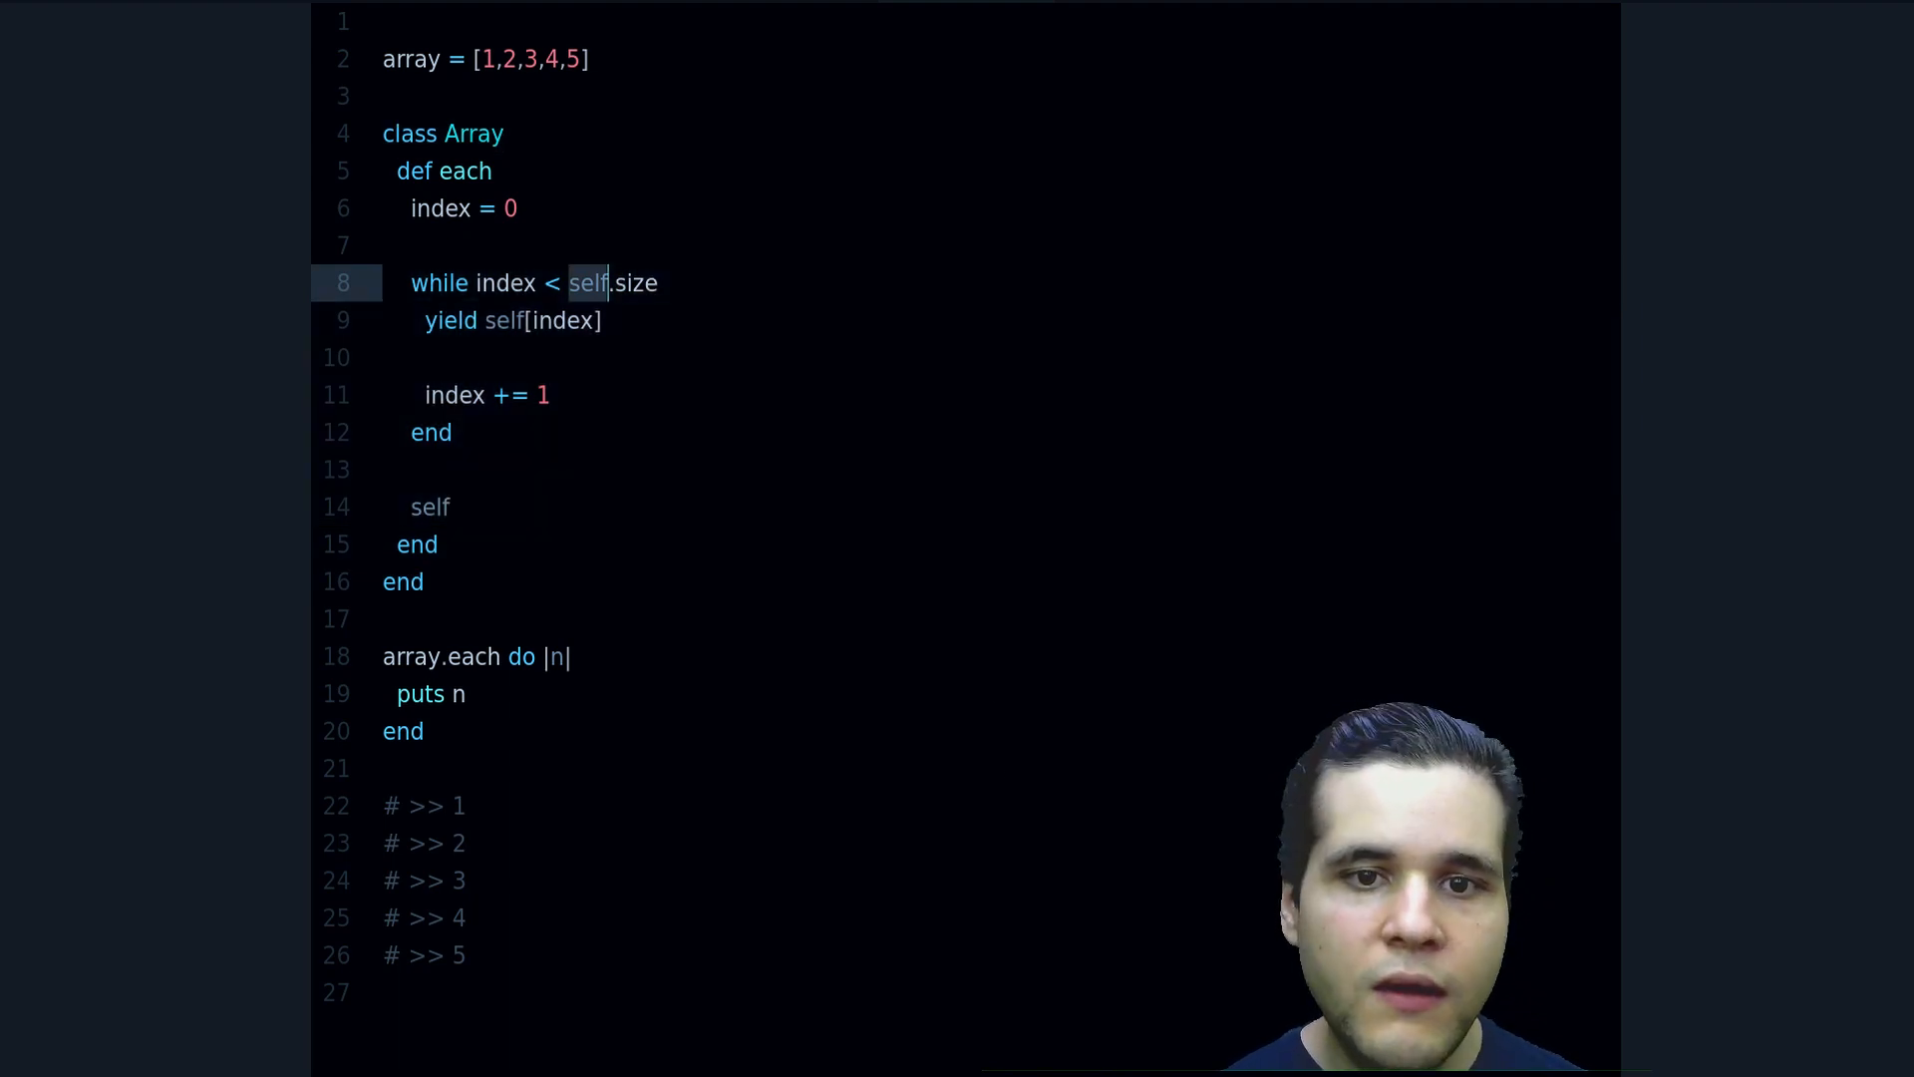
key("Backspace")
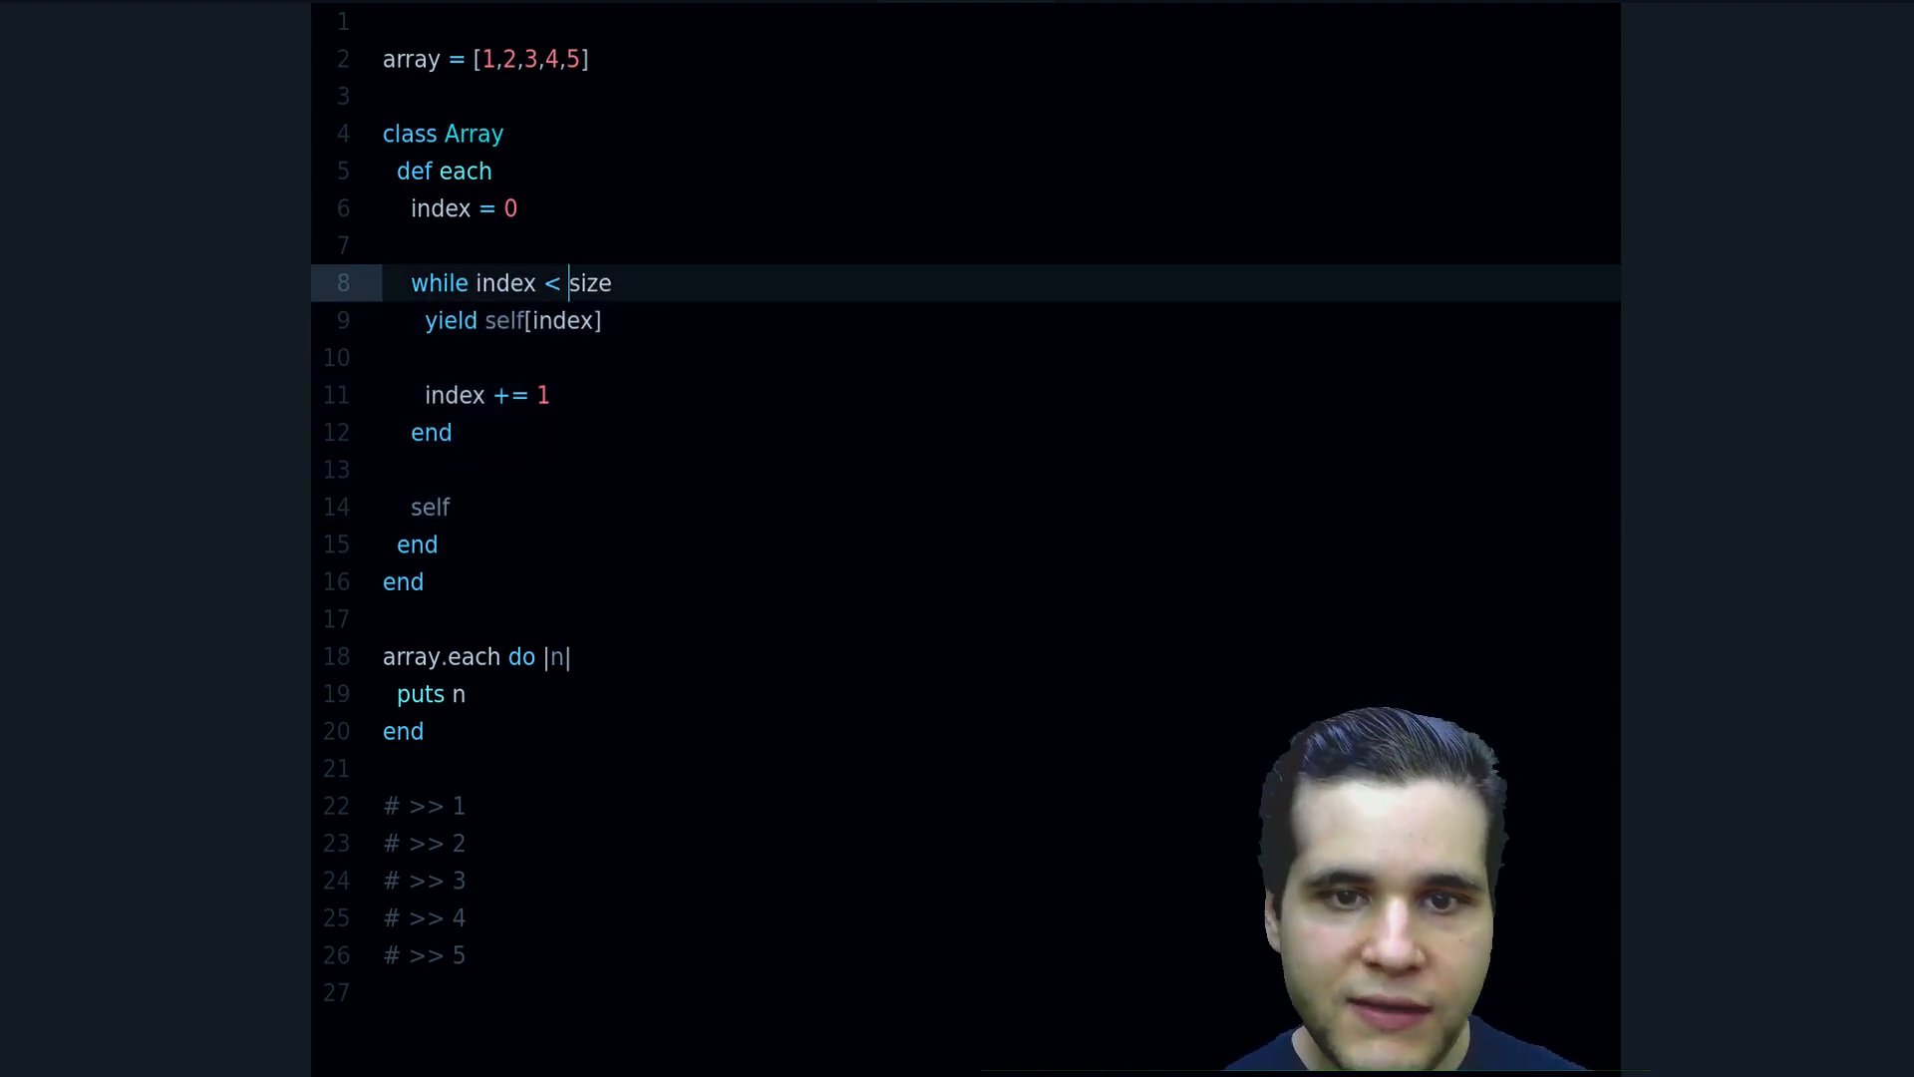
type("self.")
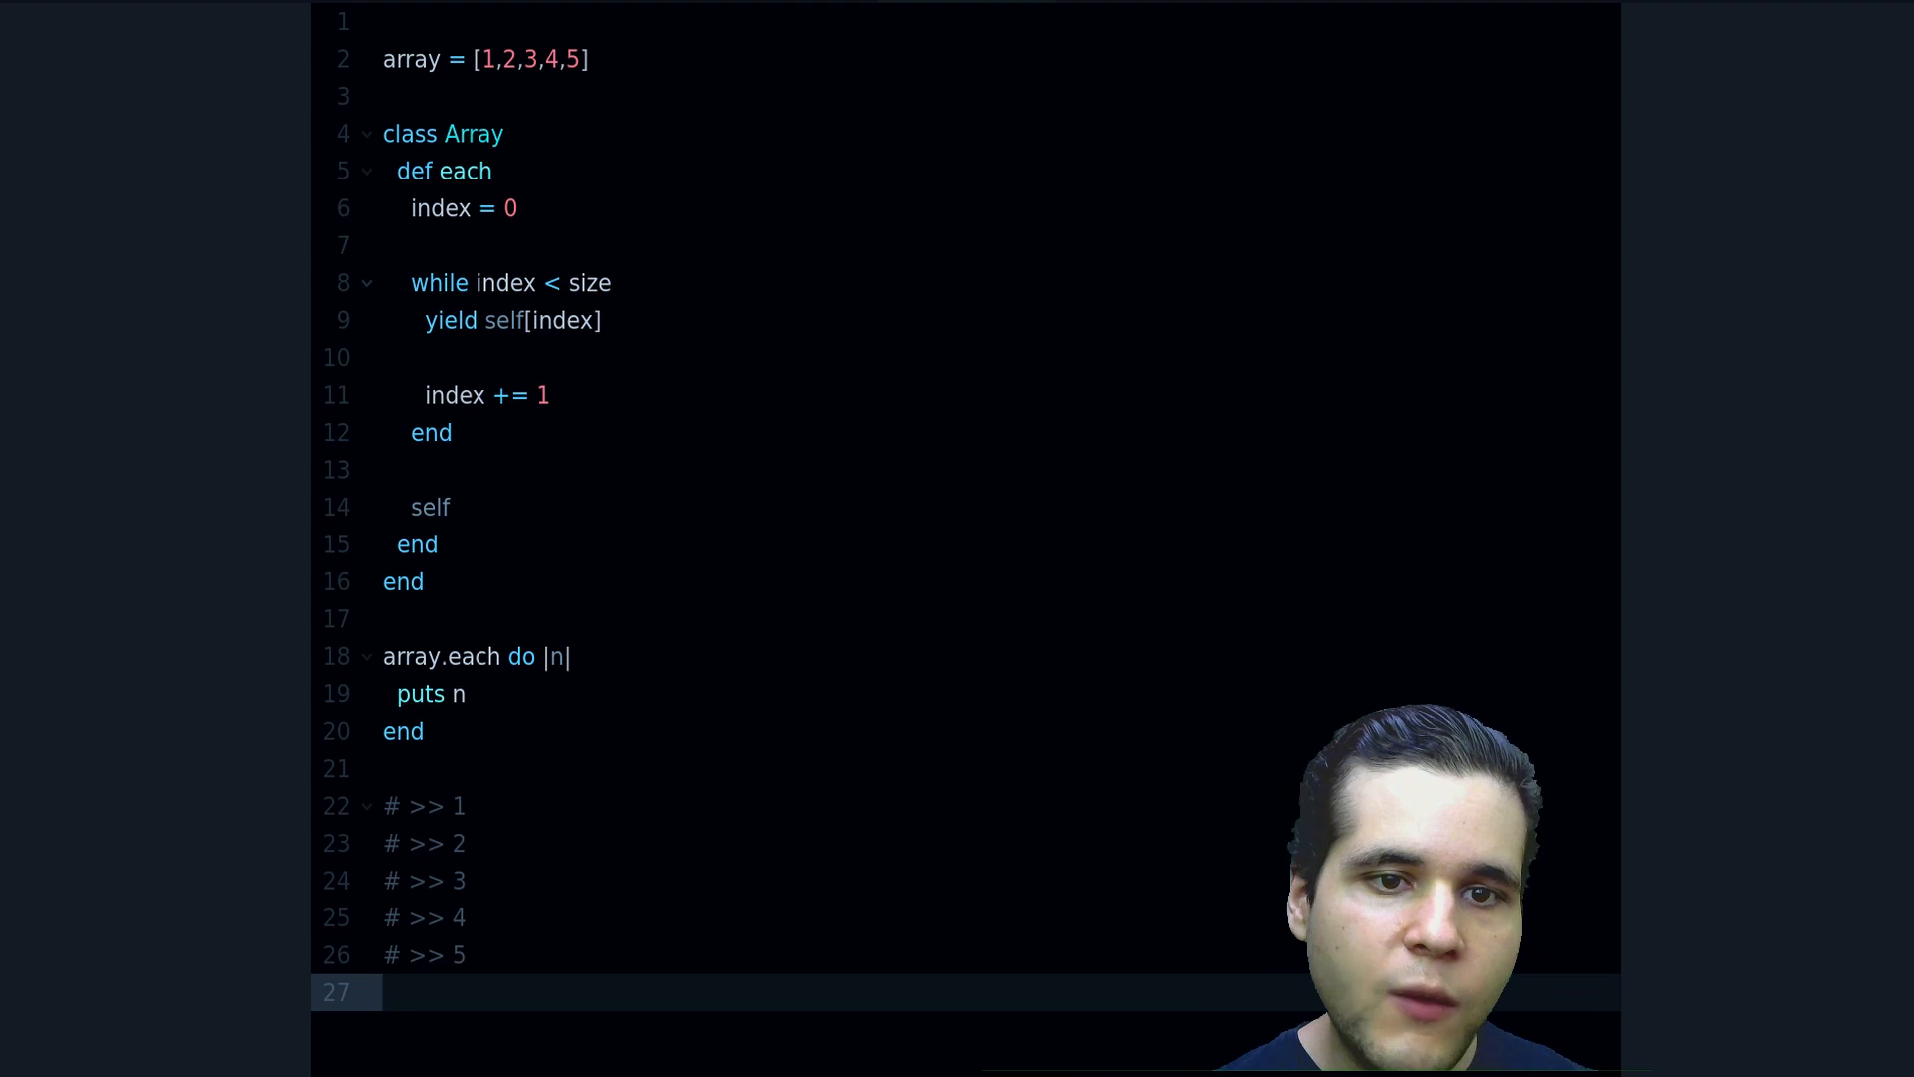
left_click_drag(412, 283, 450, 432)
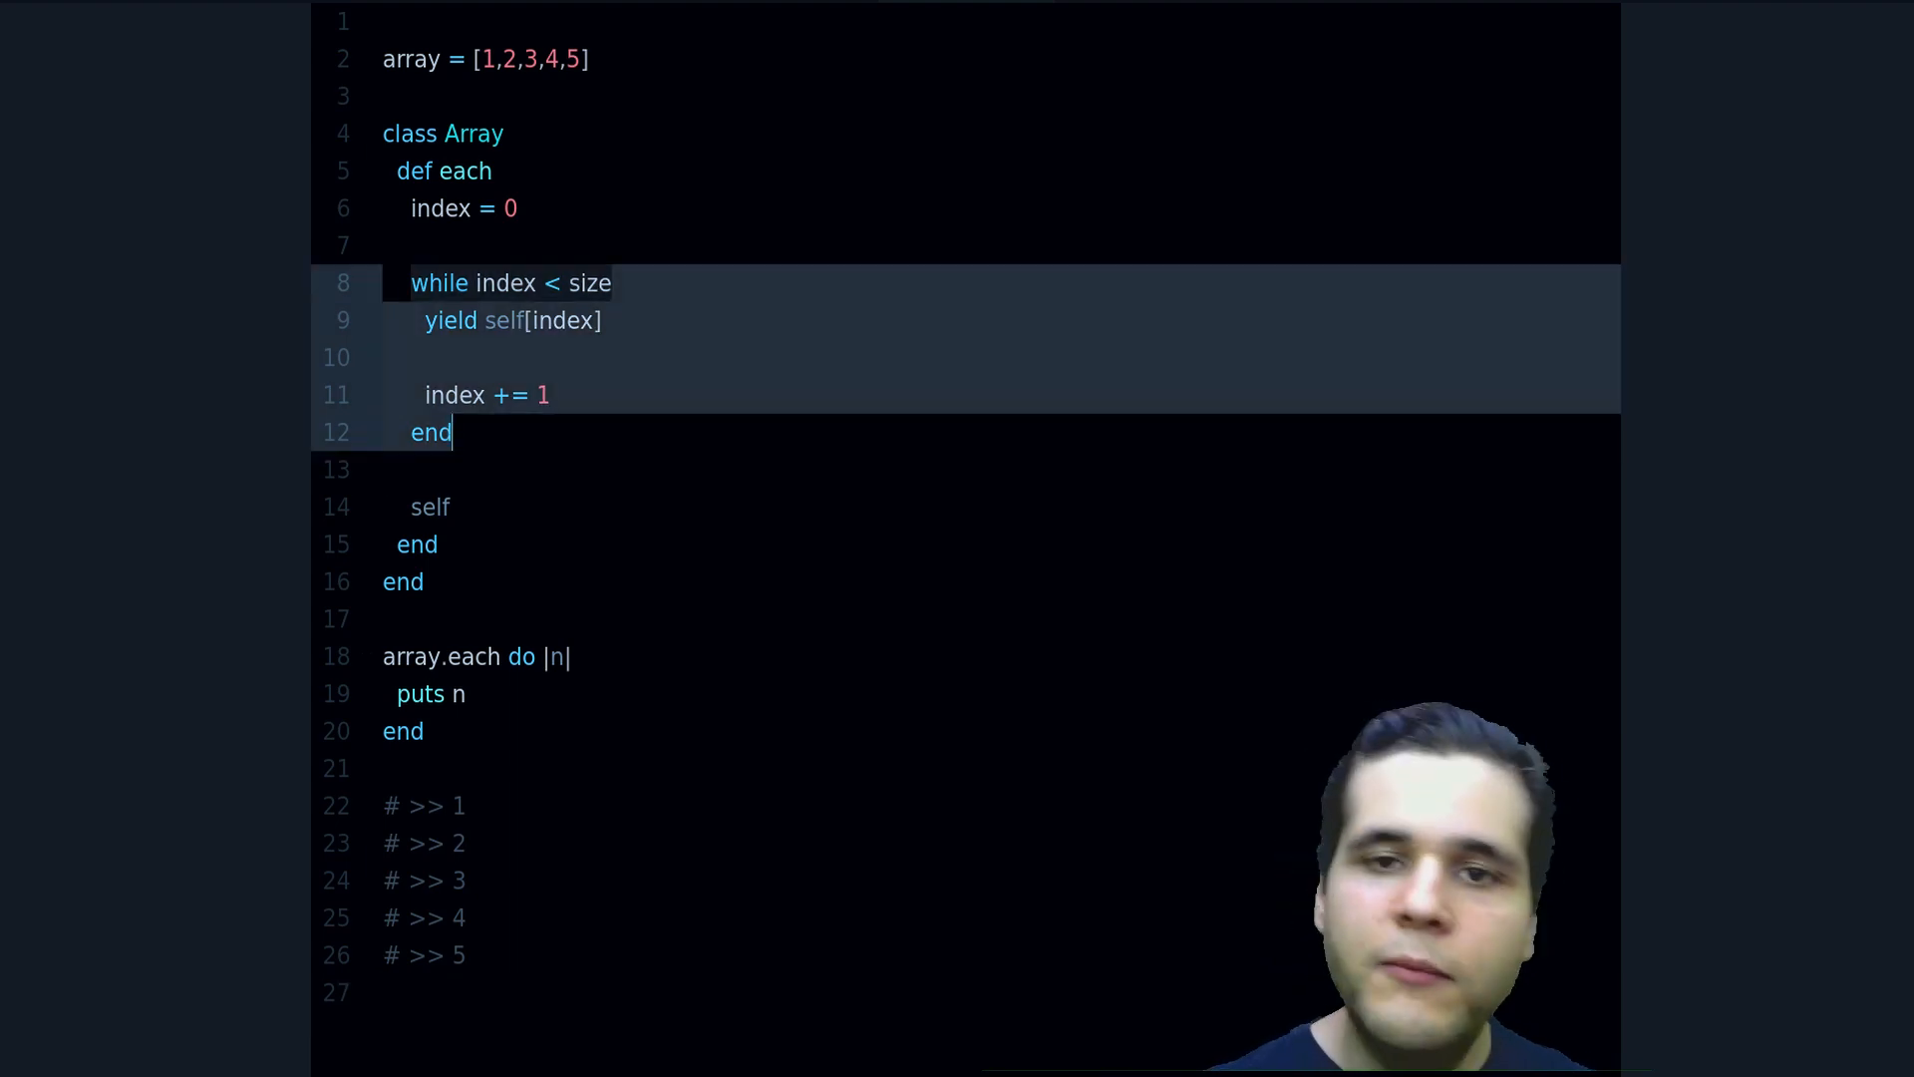